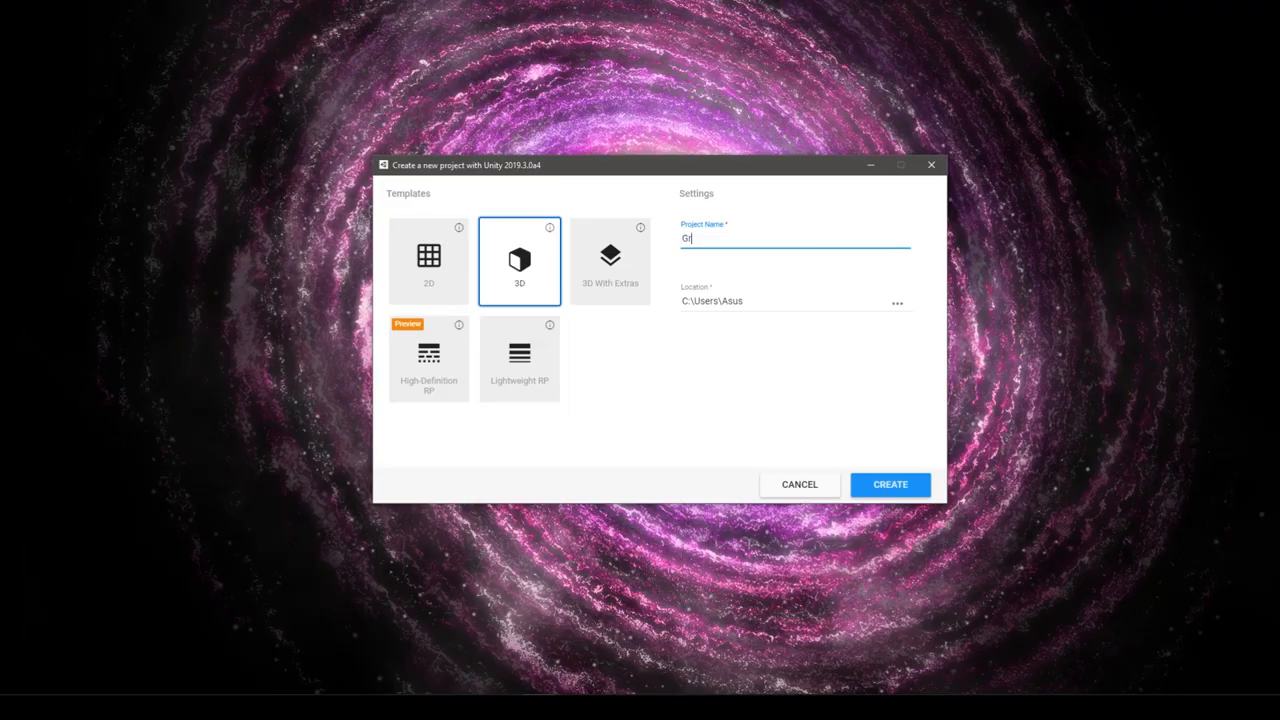
- Create the new 3D project named Gravity from Unity Hub
{"action": "left_click", "coordinate": [888, 484]}
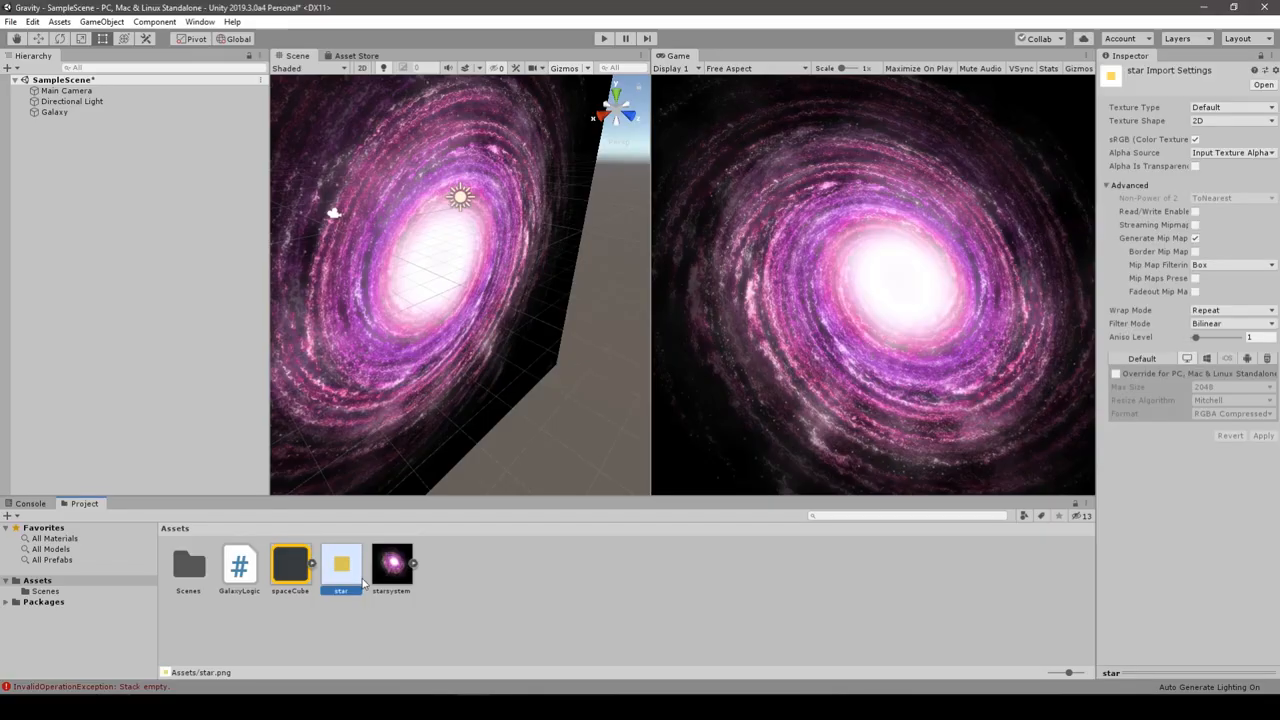
- Add a 2D sprite object to the Hierarchy and name it Star
{"action": "right_click", "coordinate": [150, 240]}
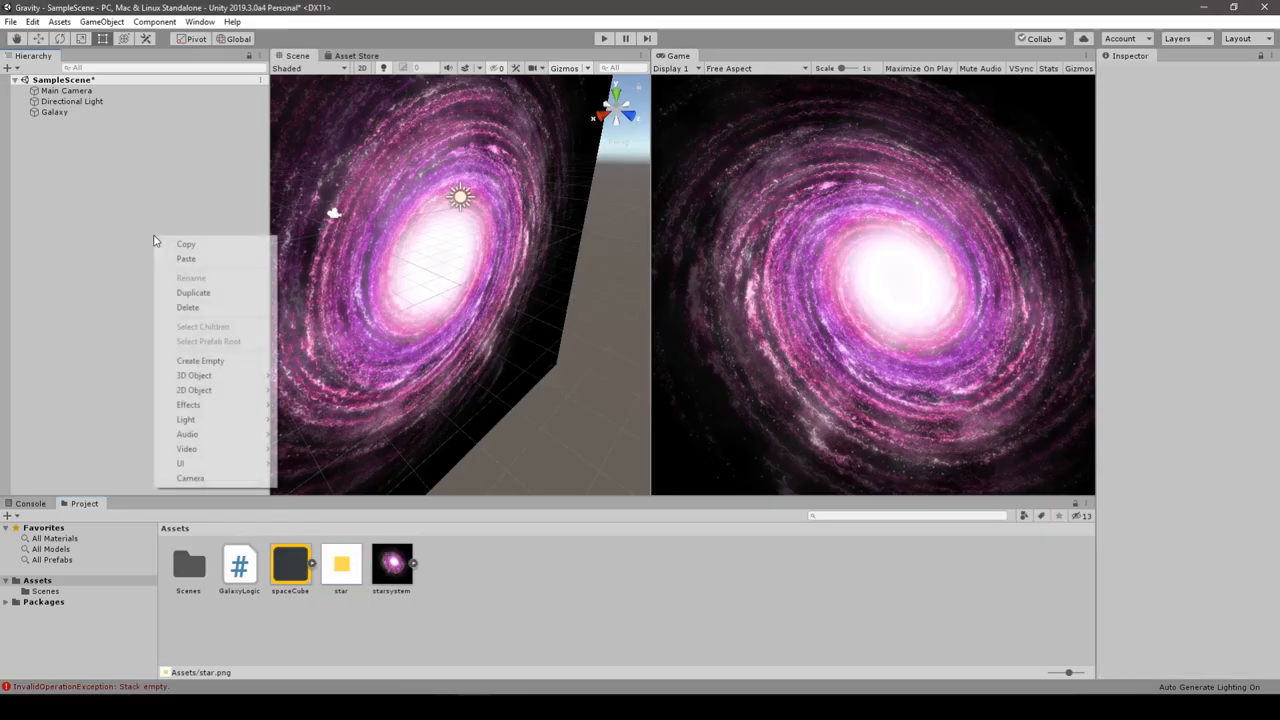
{"action": "left_click", "coordinate": [200, 360]}
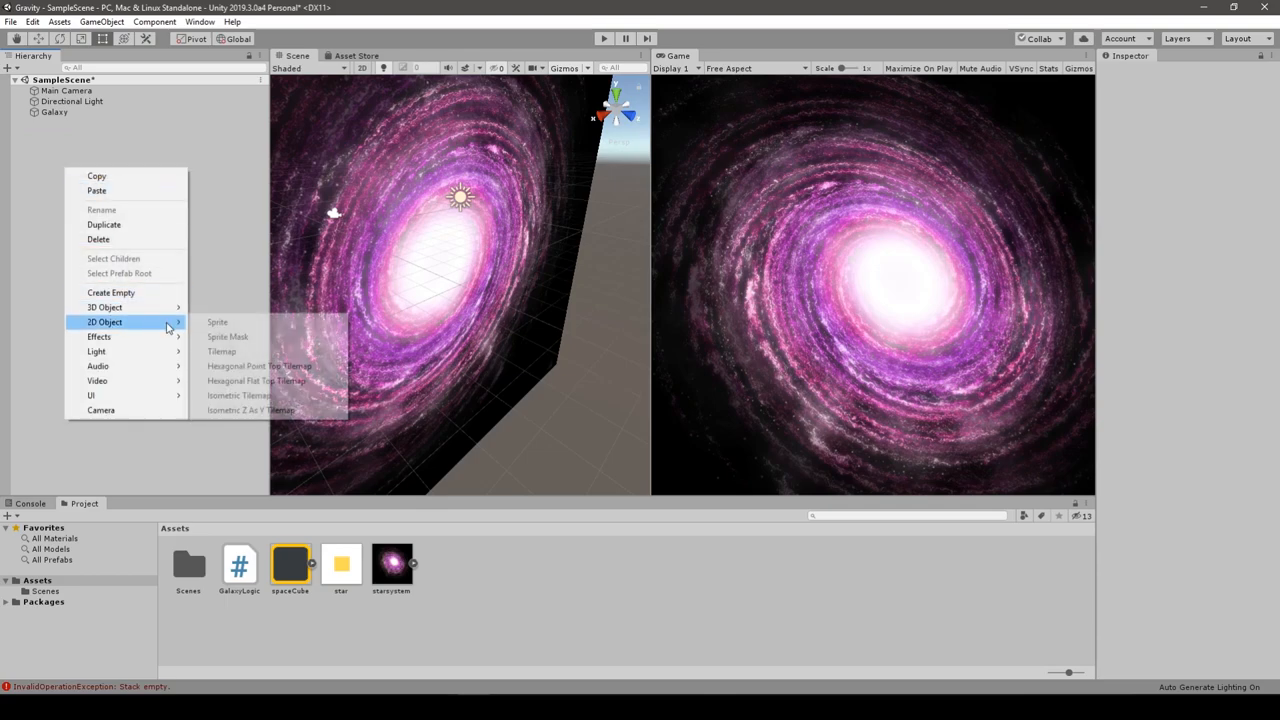
{"action": "left_click", "coordinate": [216, 320]}
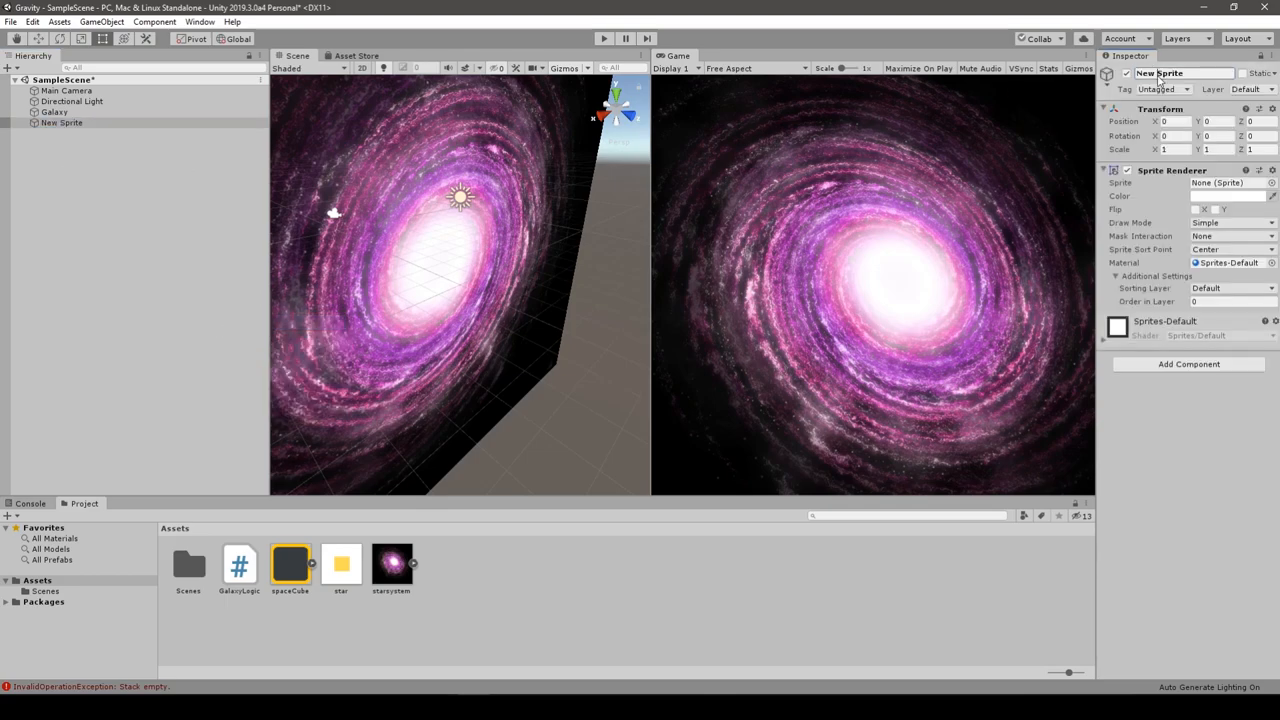
{"action": "type", "text": "Star"}
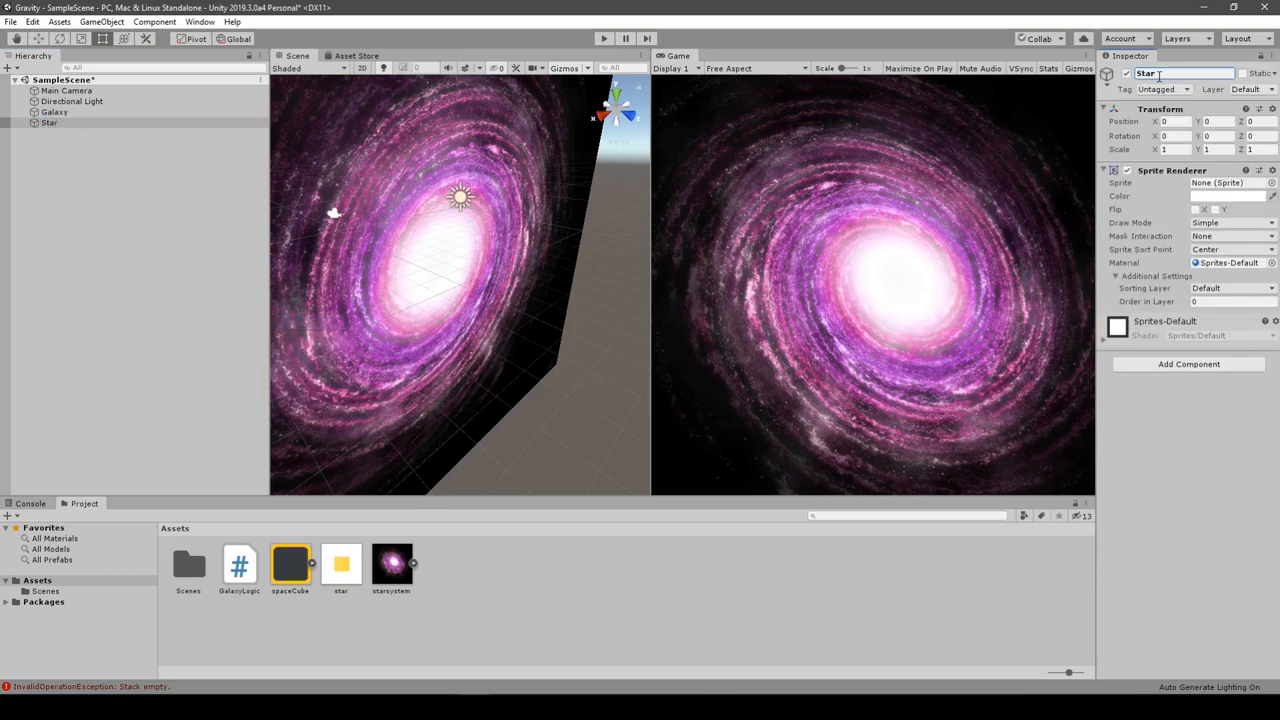
- Set the star image's Texture Type to Sprite (2D and UI) and apply
{"action": "left_click", "coordinate": [340, 564]}
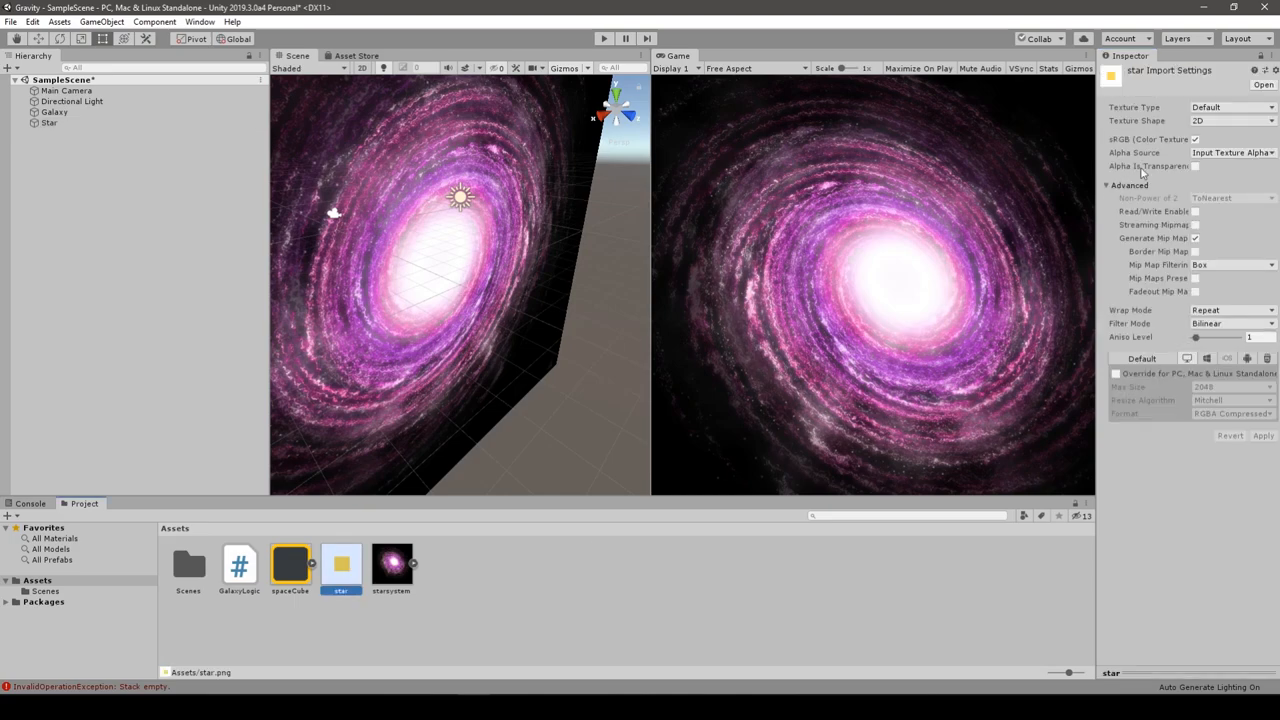
{"action": "left_click", "coordinate": [1230, 108]}
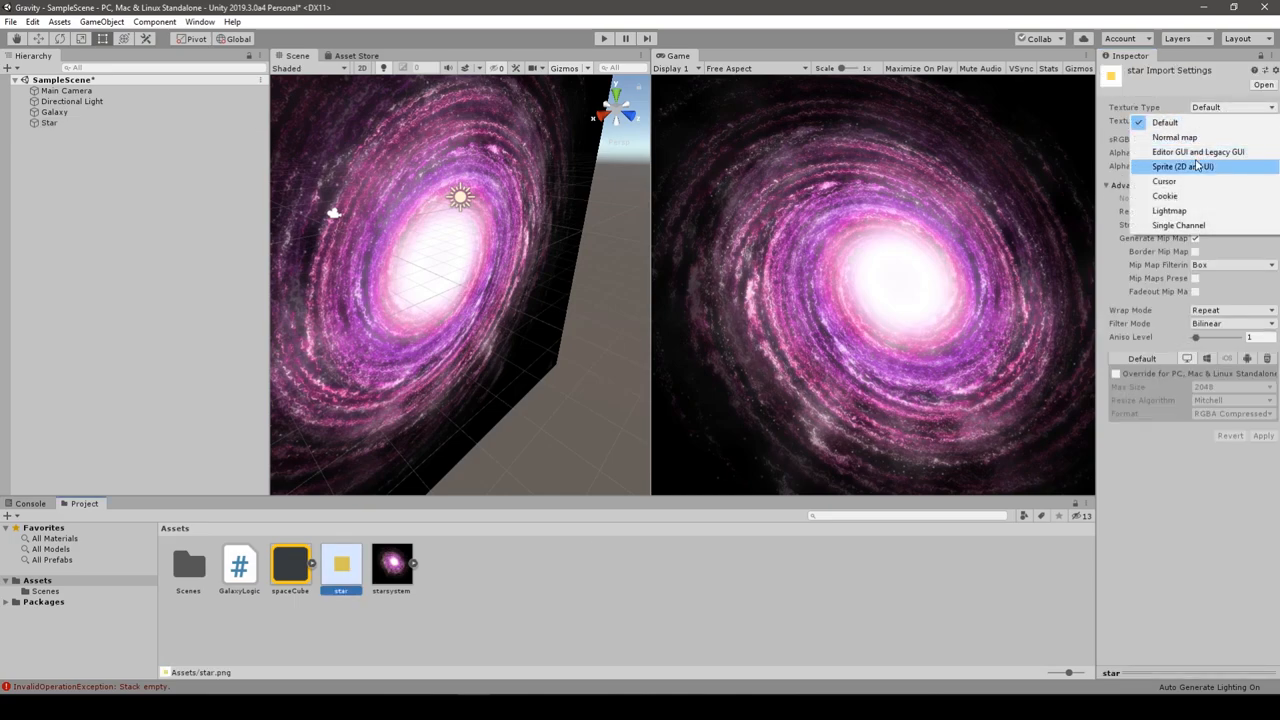
{"action": "left_click", "coordinate": [1184, 166]}
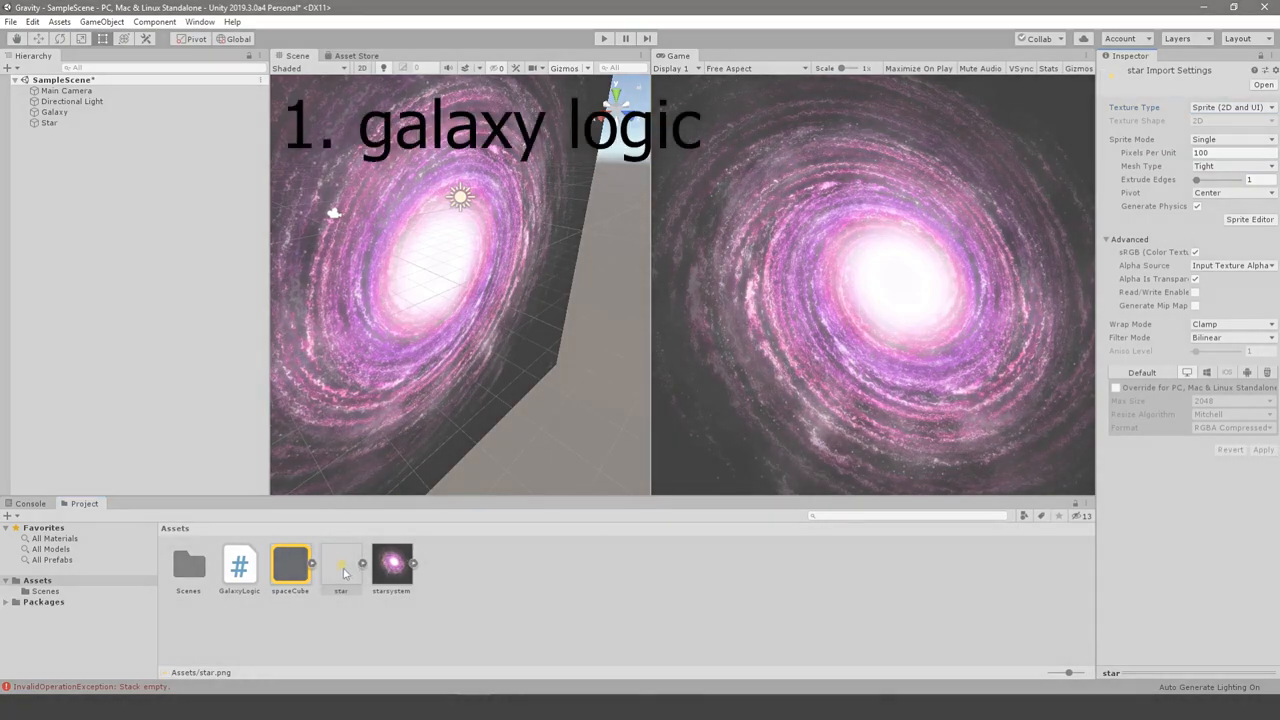
{"action": "left_click", "coordinate": [56, 132]}
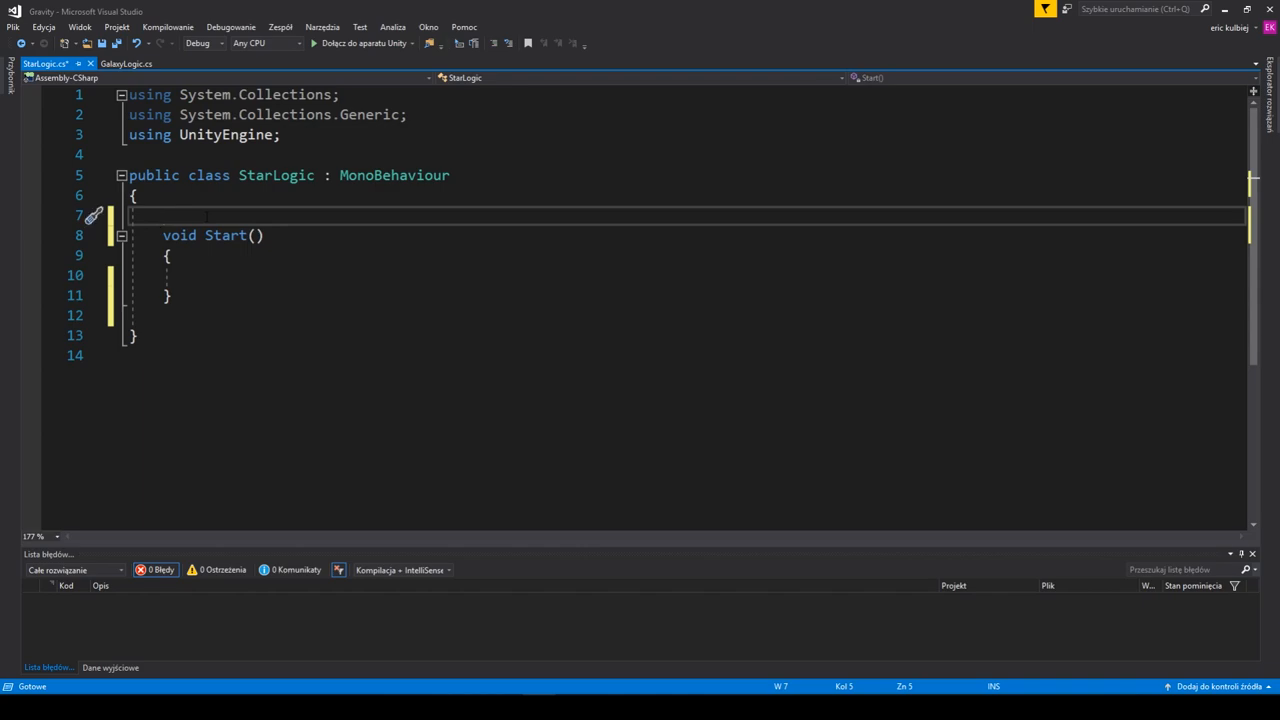
- Declare Vector3 pos in StarLogic and set pos.x/pos.y with Random.Range(-10f, 10f)
{"action": "type", "text": "Vector"}
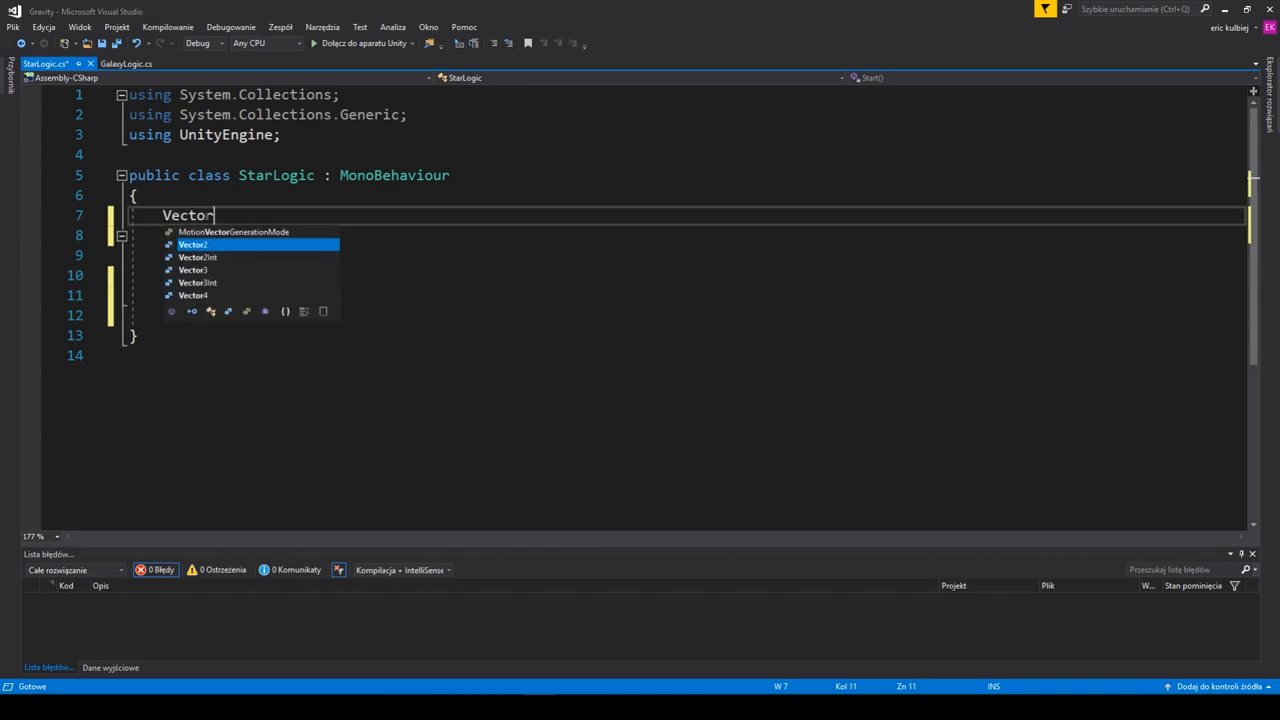
{"action": "type", "text": "2"}
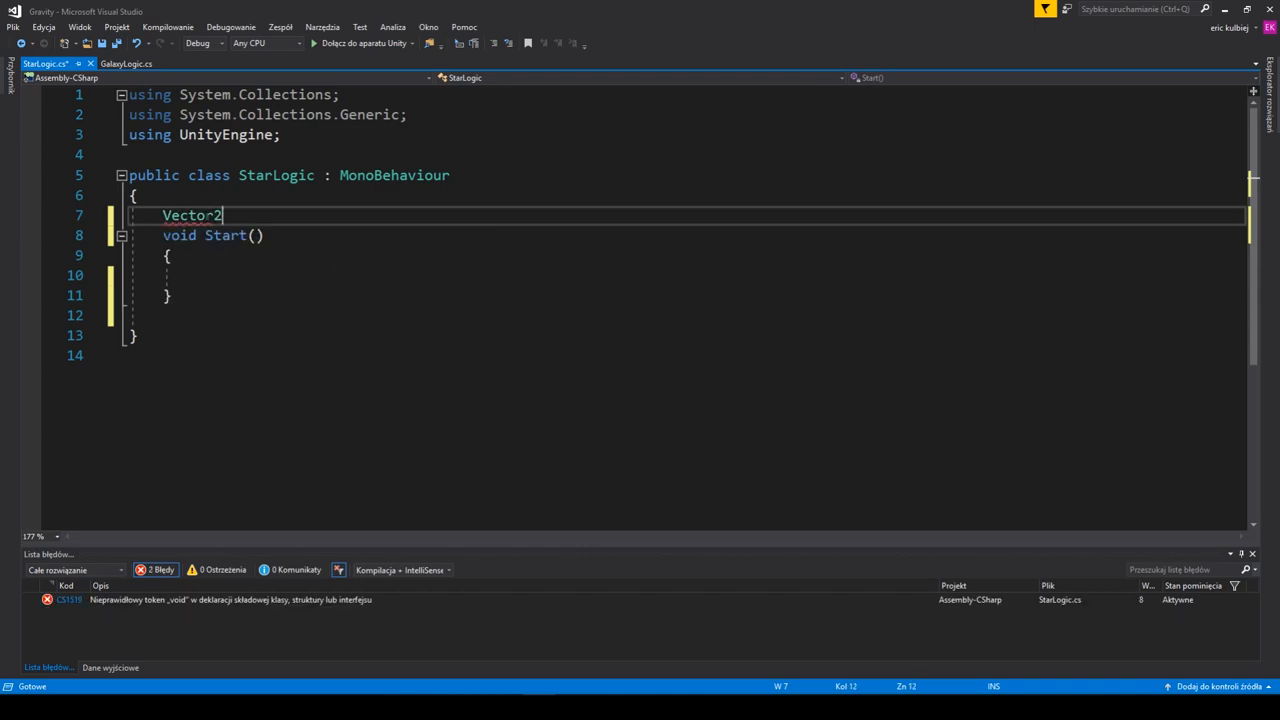
{"action": "type", "text": "pos;"}
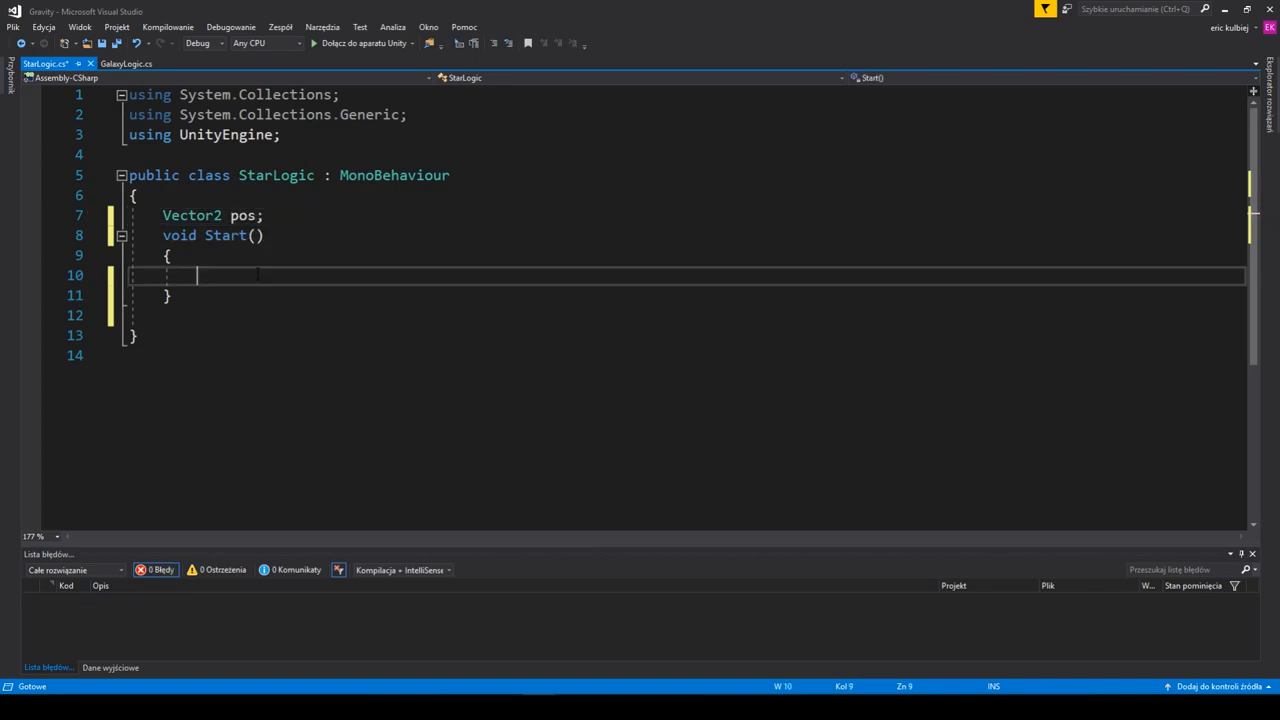
{"action": "type", "text": "pos.x ="}
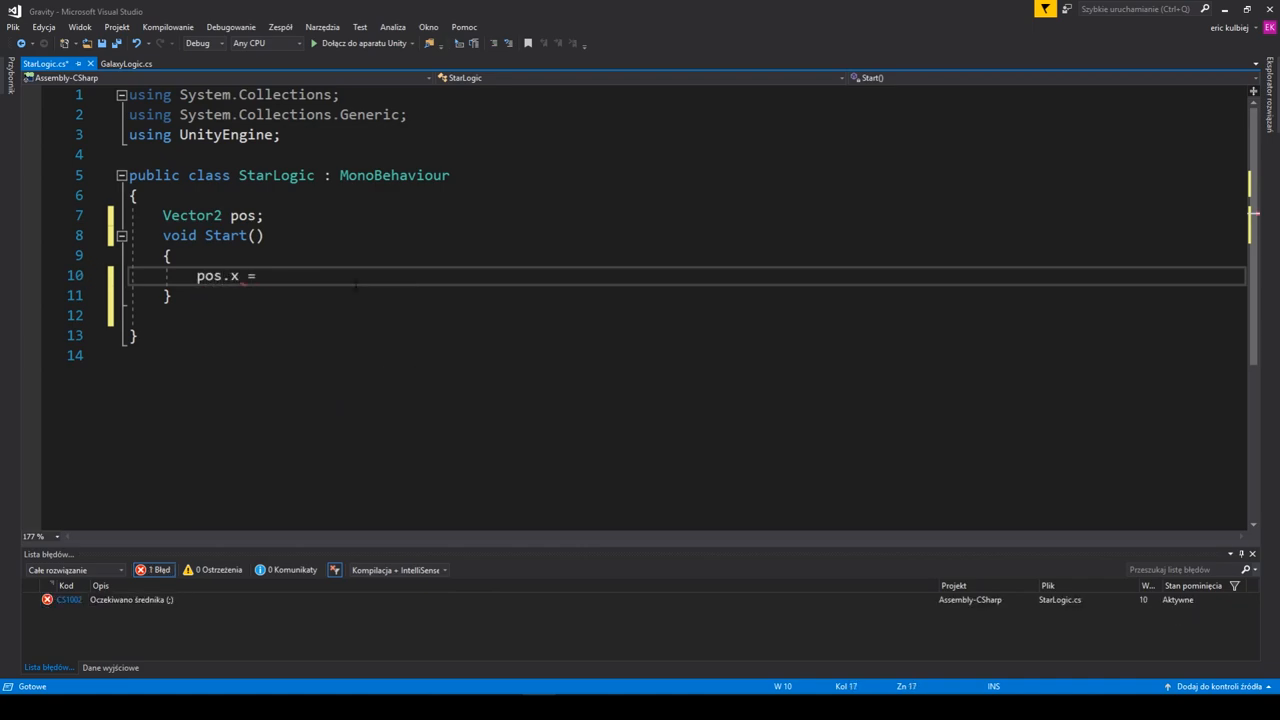
{"action": "type", "text": "Ma"}
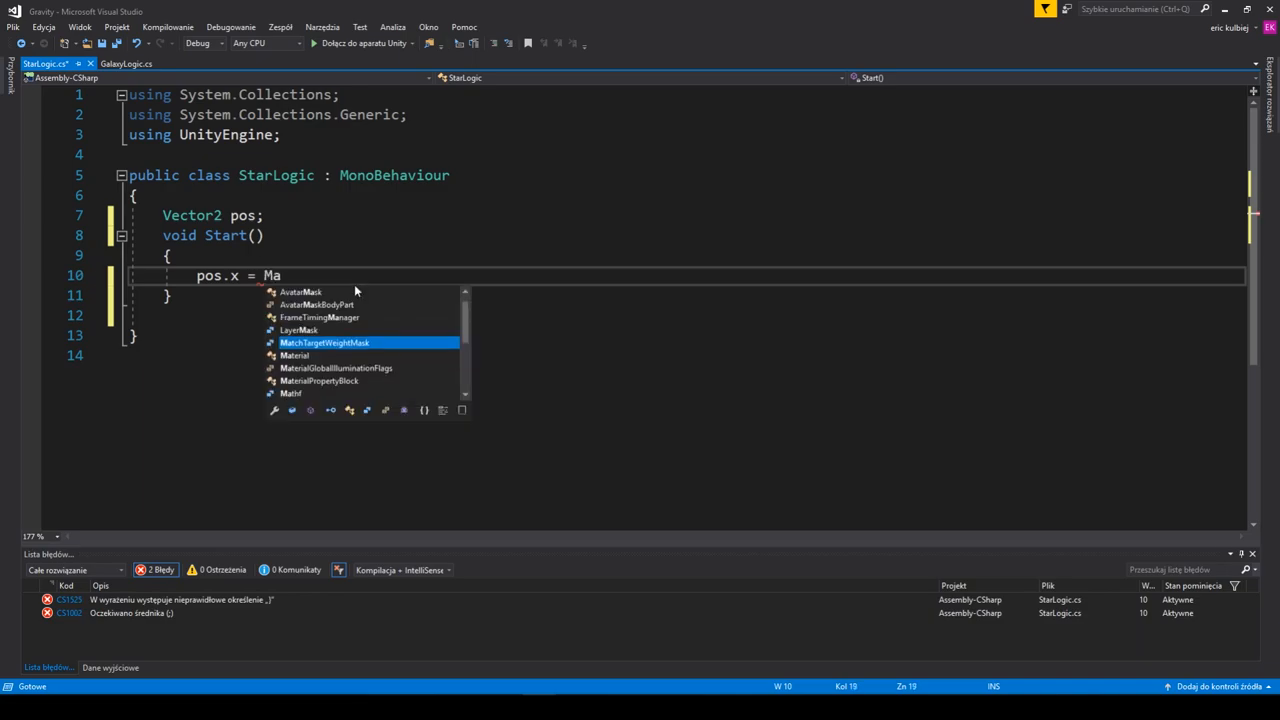
{"action": "type", "text": "thf"}
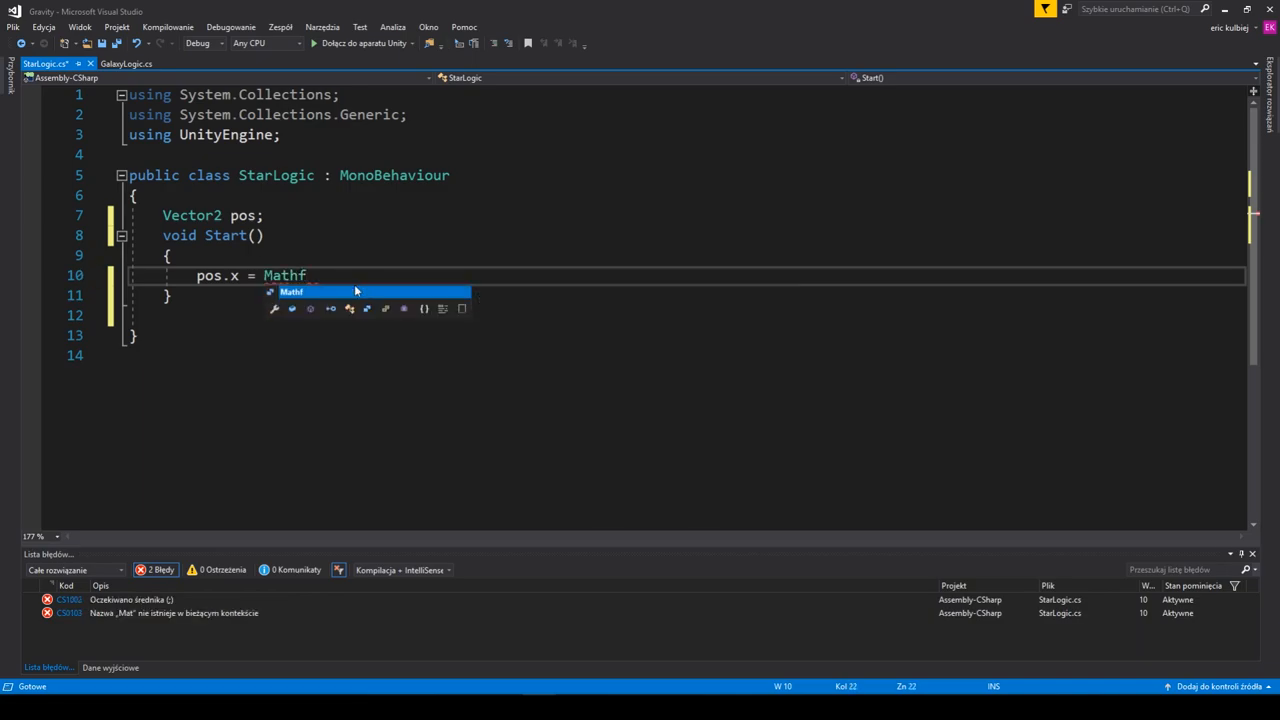
{"action": "type", "text": ".ra"}
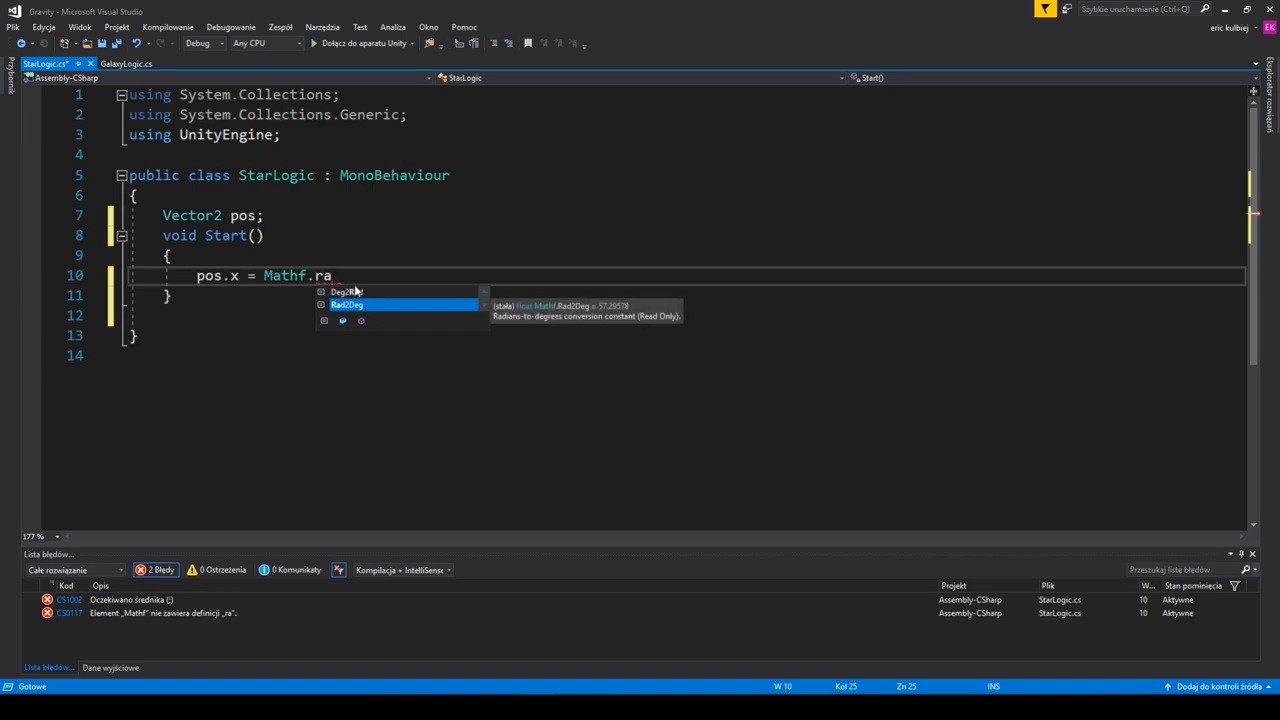
{"action": "key", "text": "Backspace"}
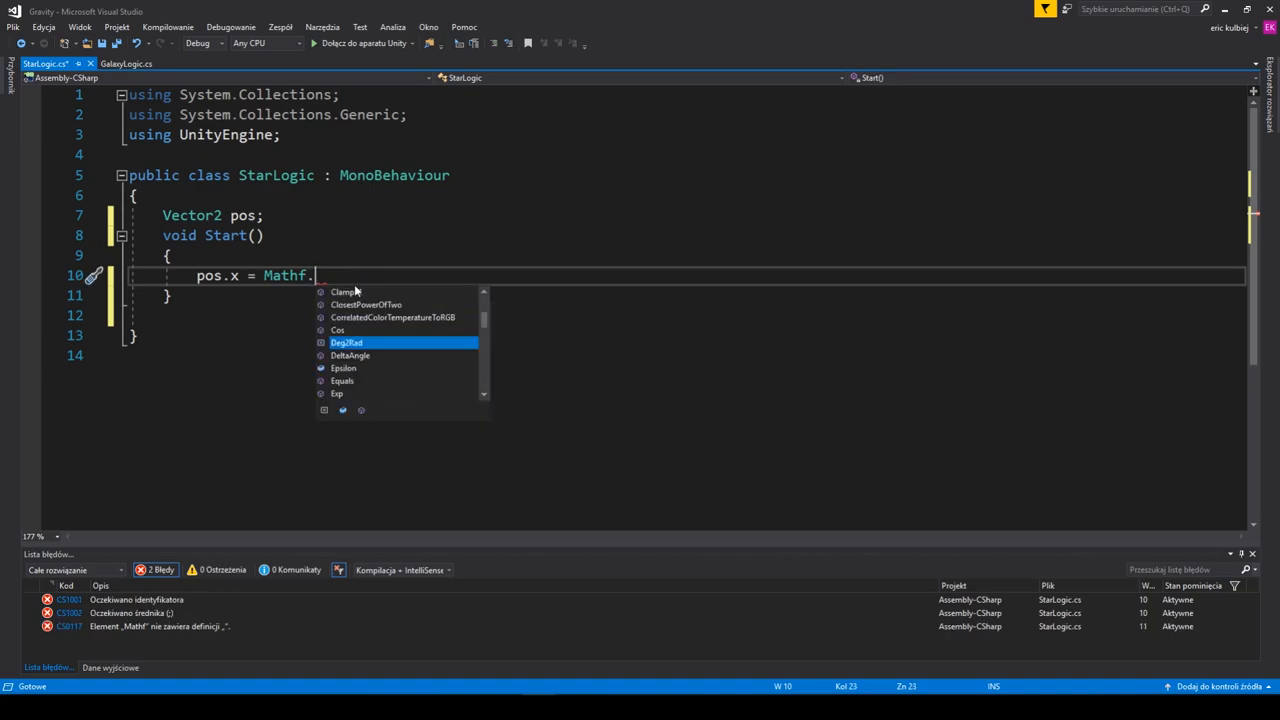
{"action": "type", "text": "Random"}
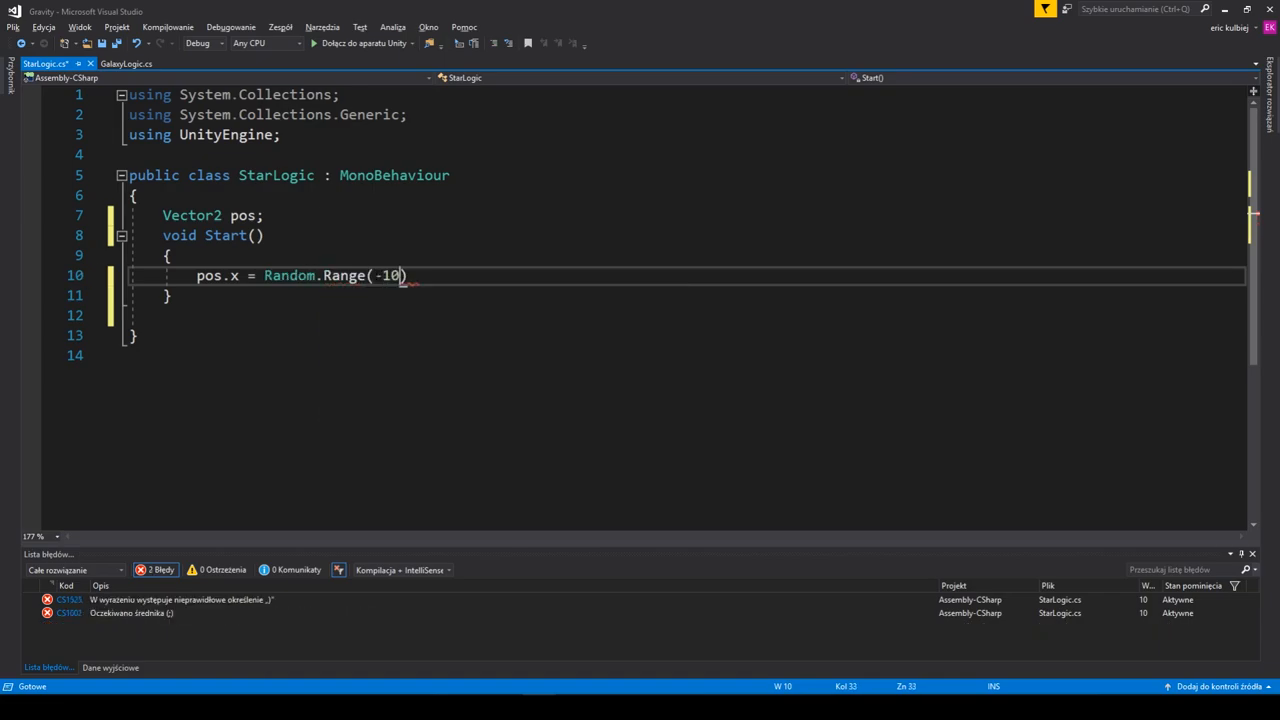
{"action": "type", "text": "f,10"}
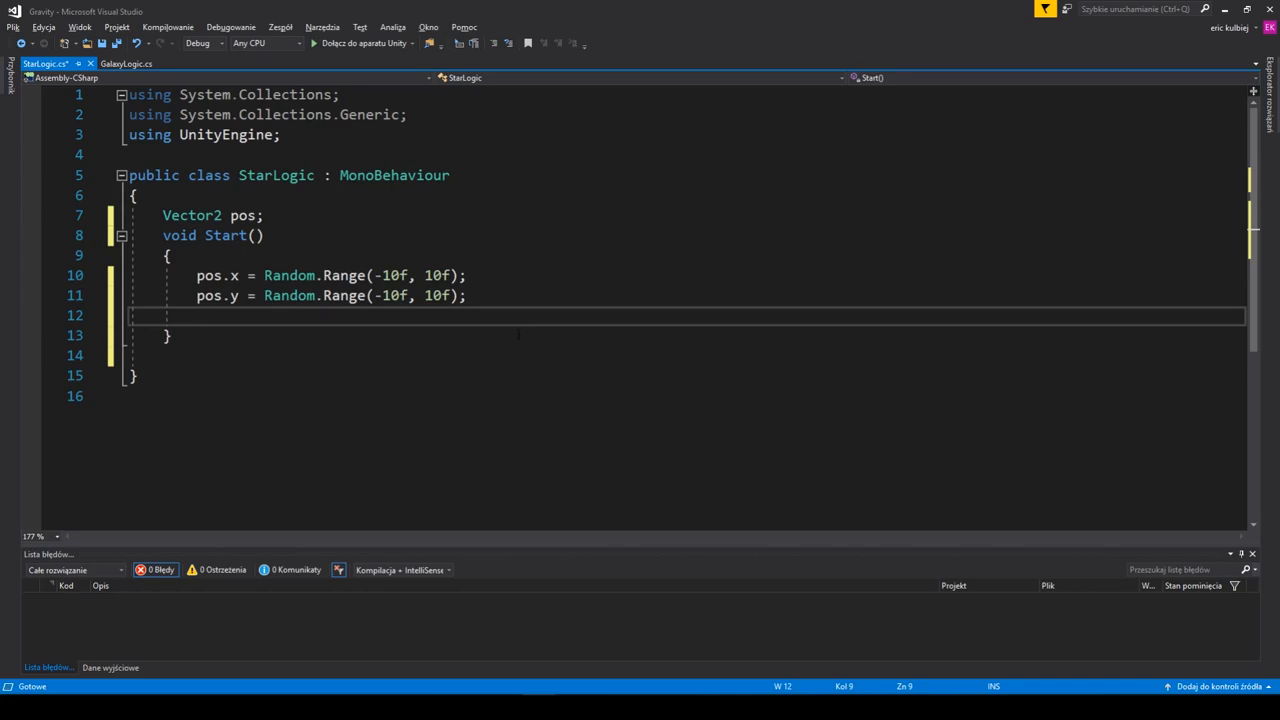
- Assign gameObject.transform.position = pos with pos.z = 1 in Start()
{"action": "type", "text": "gam"}
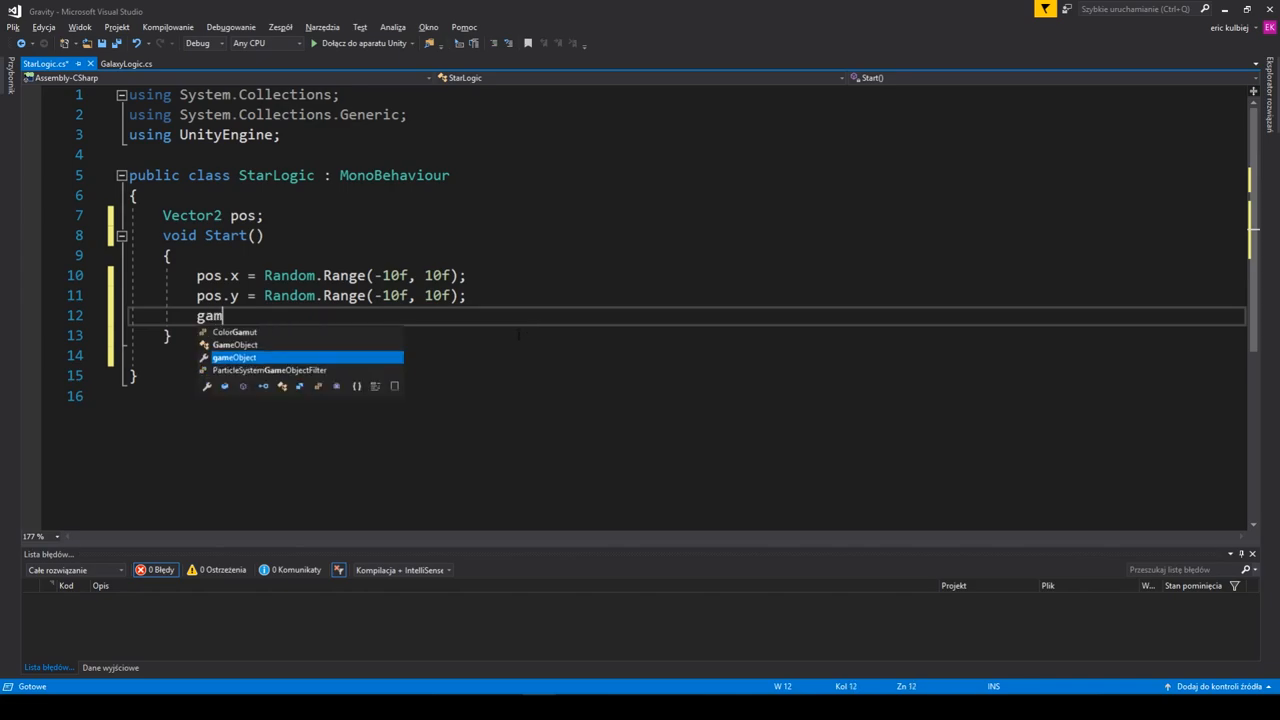
{"action": "type", "text": "eObject.transform."}
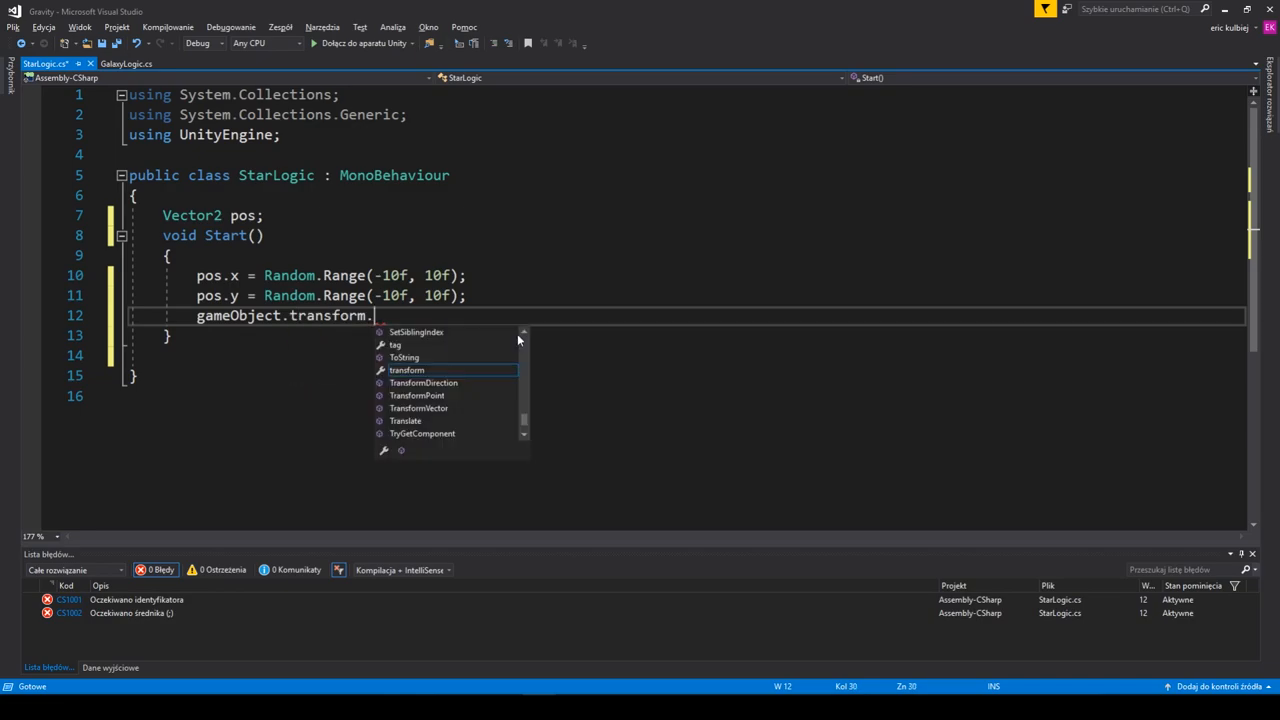
{"action": "type", "text": "position ="}
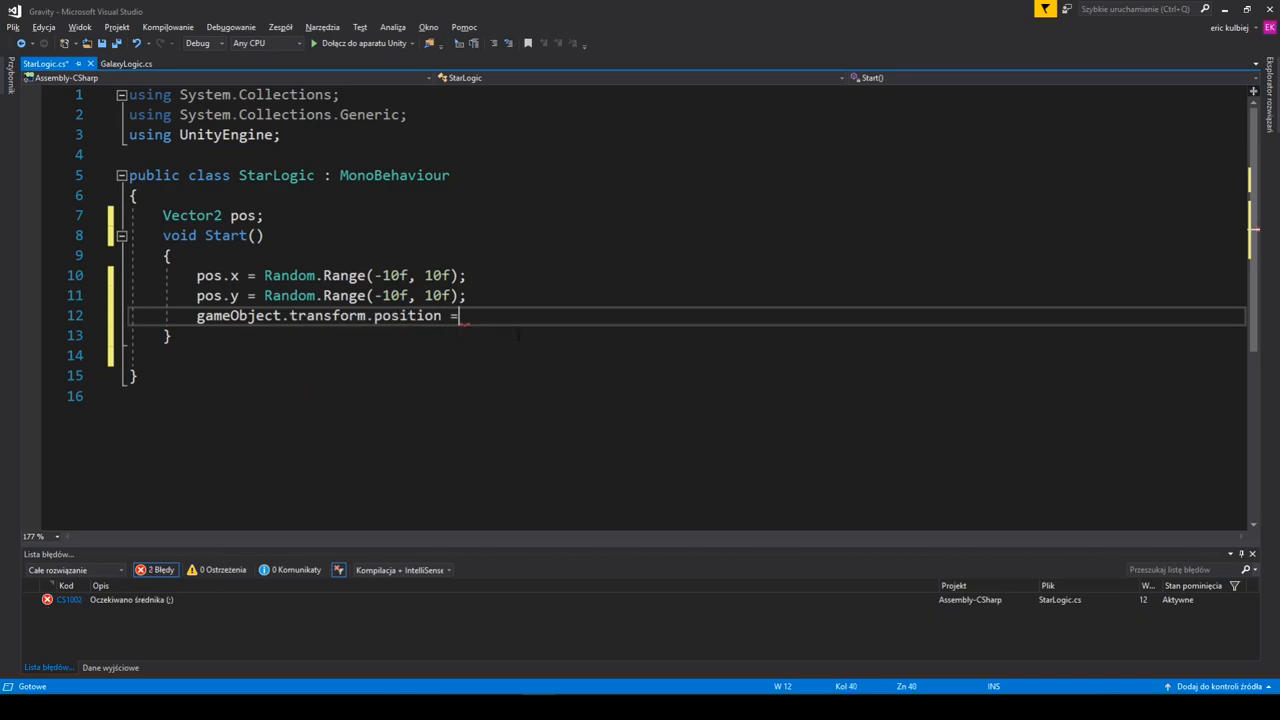
{"action": "type", "text": "po"}
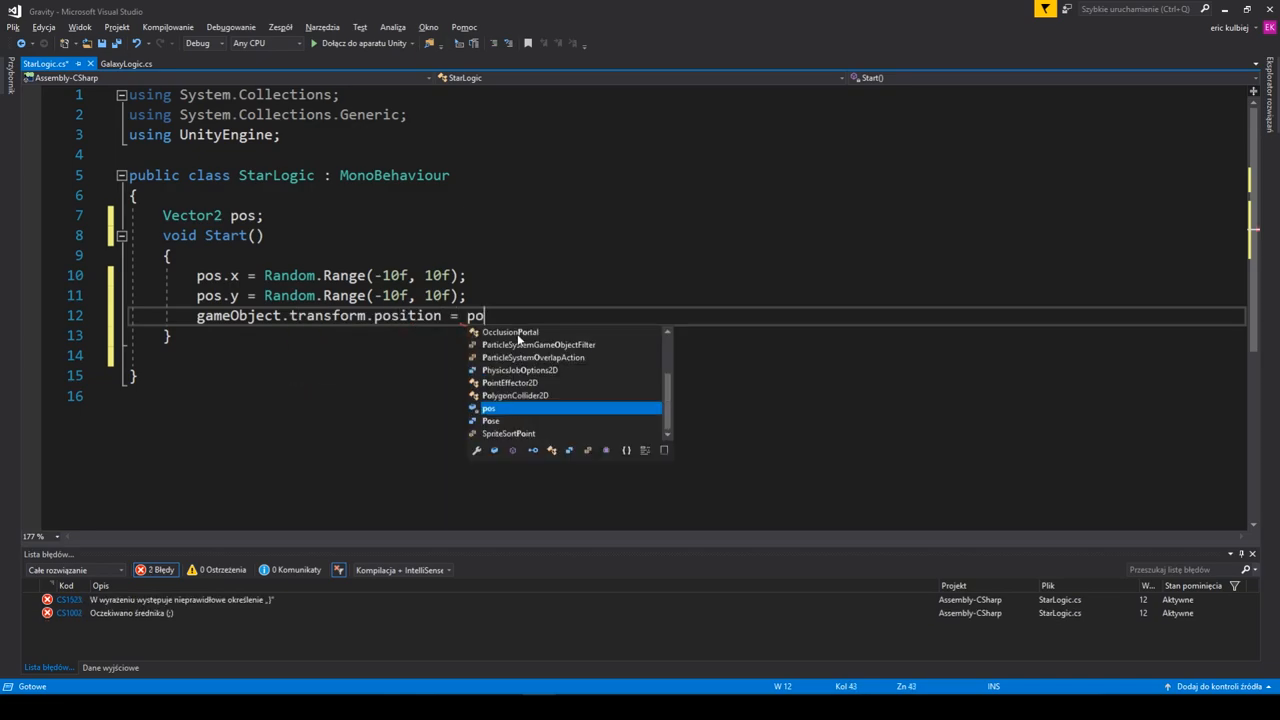
{"action": "type", "text": "s;"}
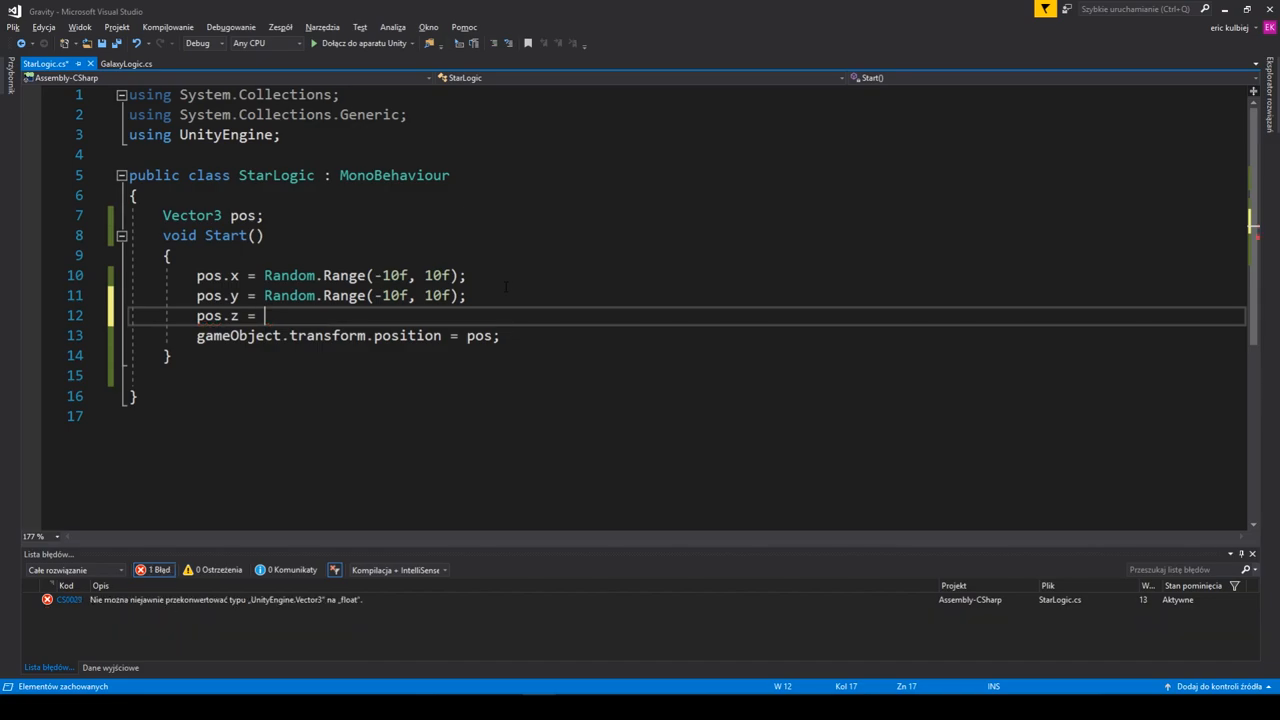
{"action": "type", "text": "1;"}
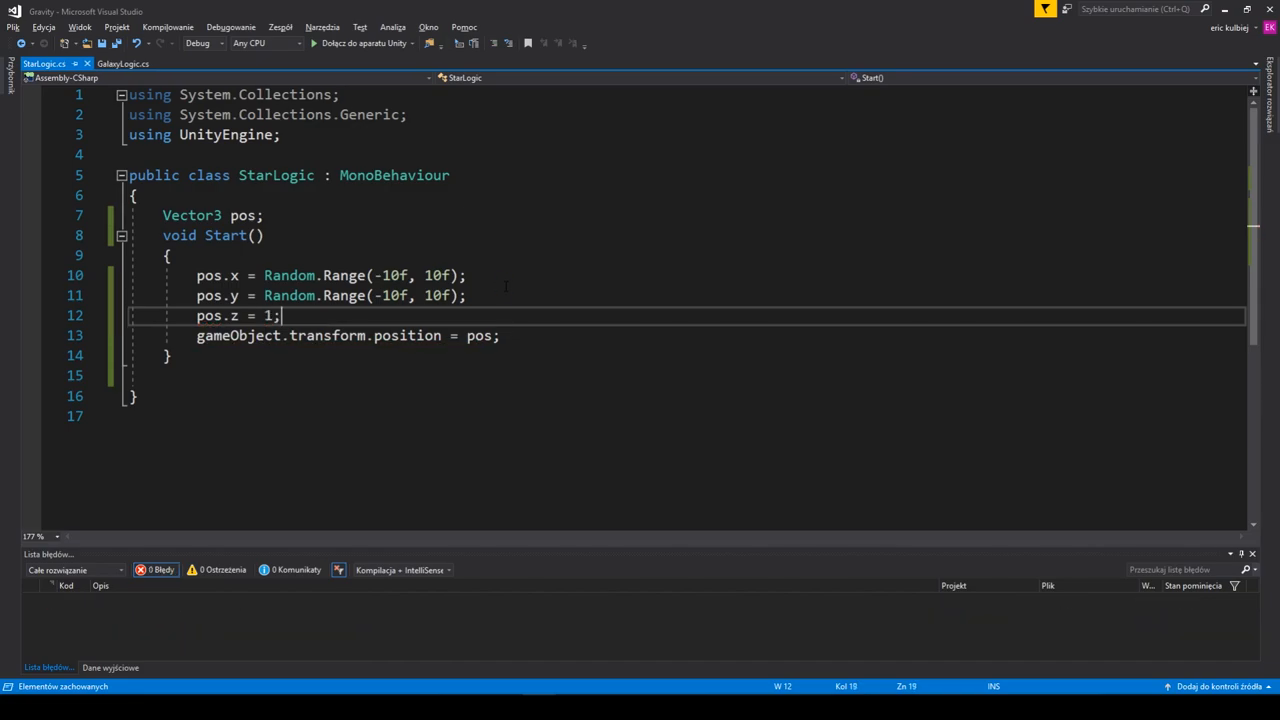
{"action": "left_click", "coordinate": [124, 62]}
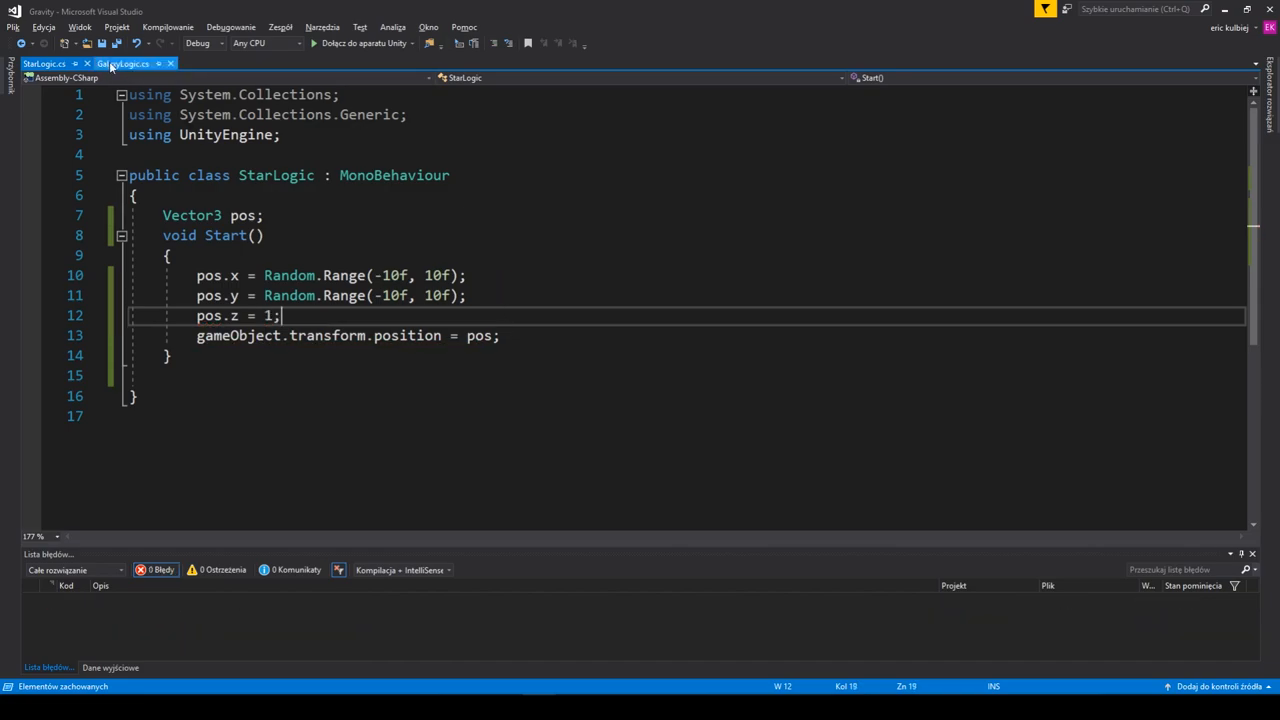
- Declare int starAmount and List<GameObject> stars fields in GalaxyLogic
{"action": "left_click", "coordinate": [128, 62]}
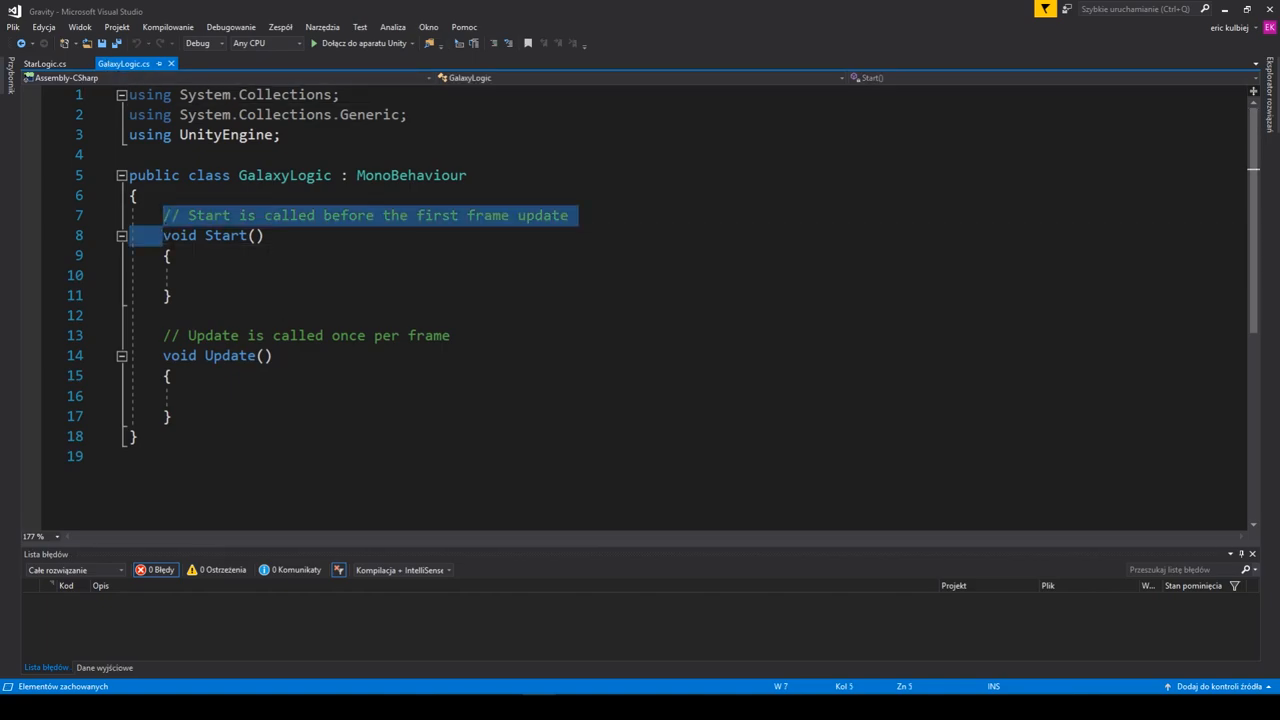
{"action": "type", "text": "int"}
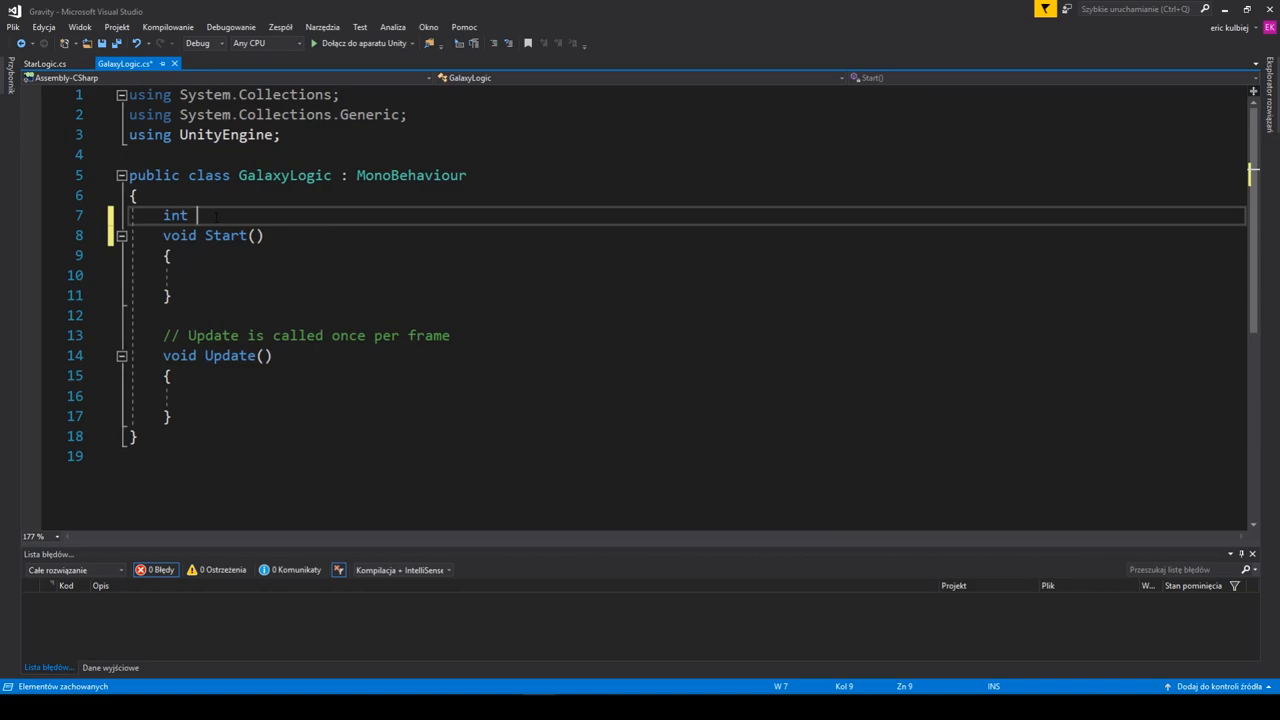
{"action": "type", "text": "starAmount;"}
{"action": "type", "text": "List"}
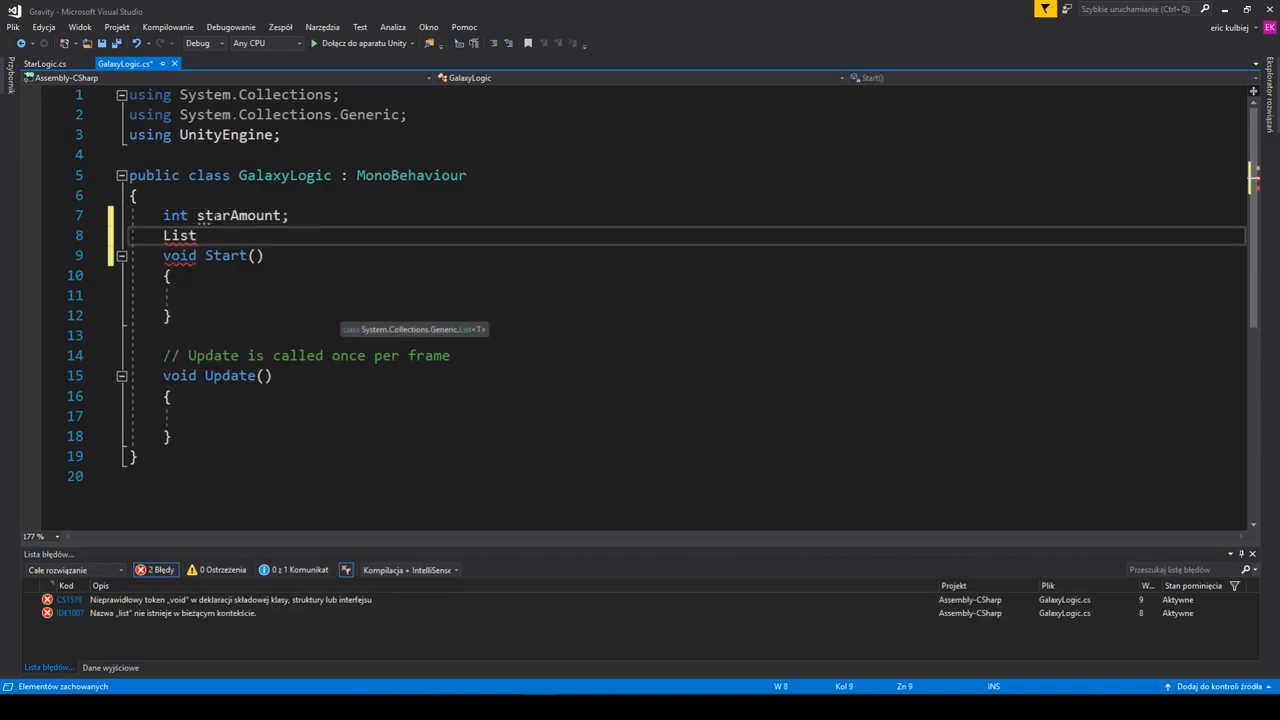
{"action": "type", "text": "<>"}
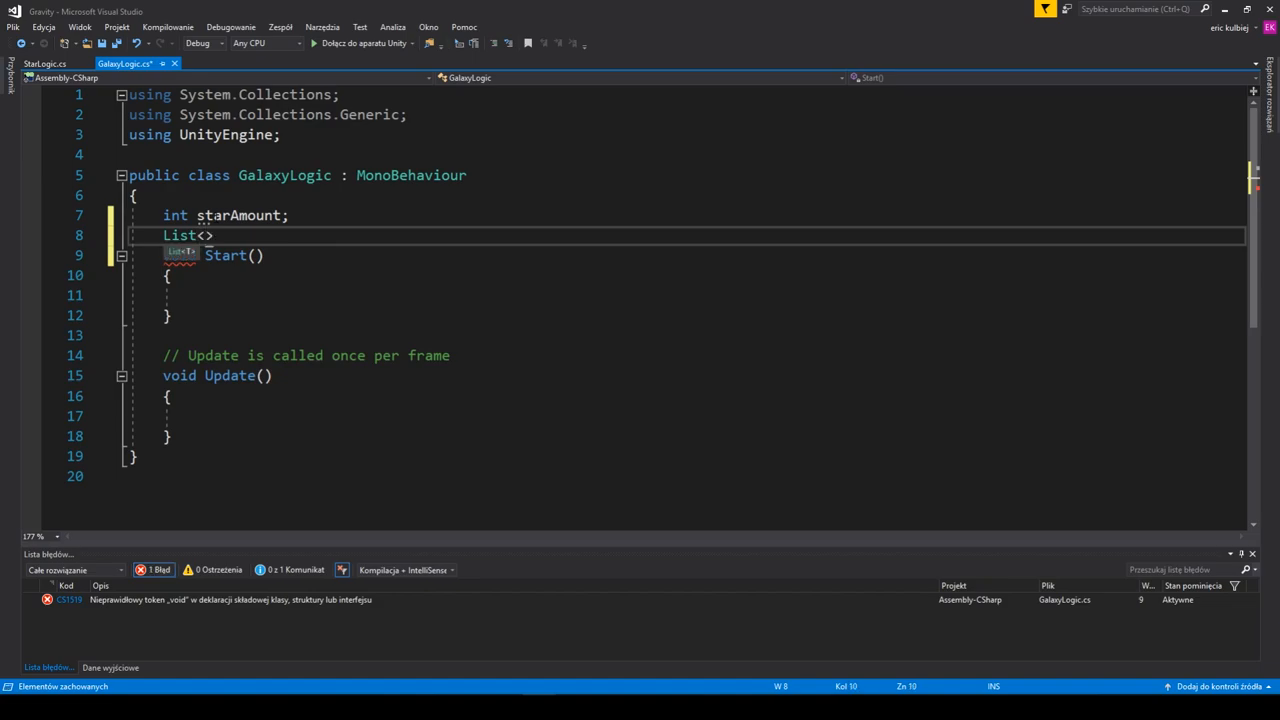
{"action": "type", "text": "GameObject"}
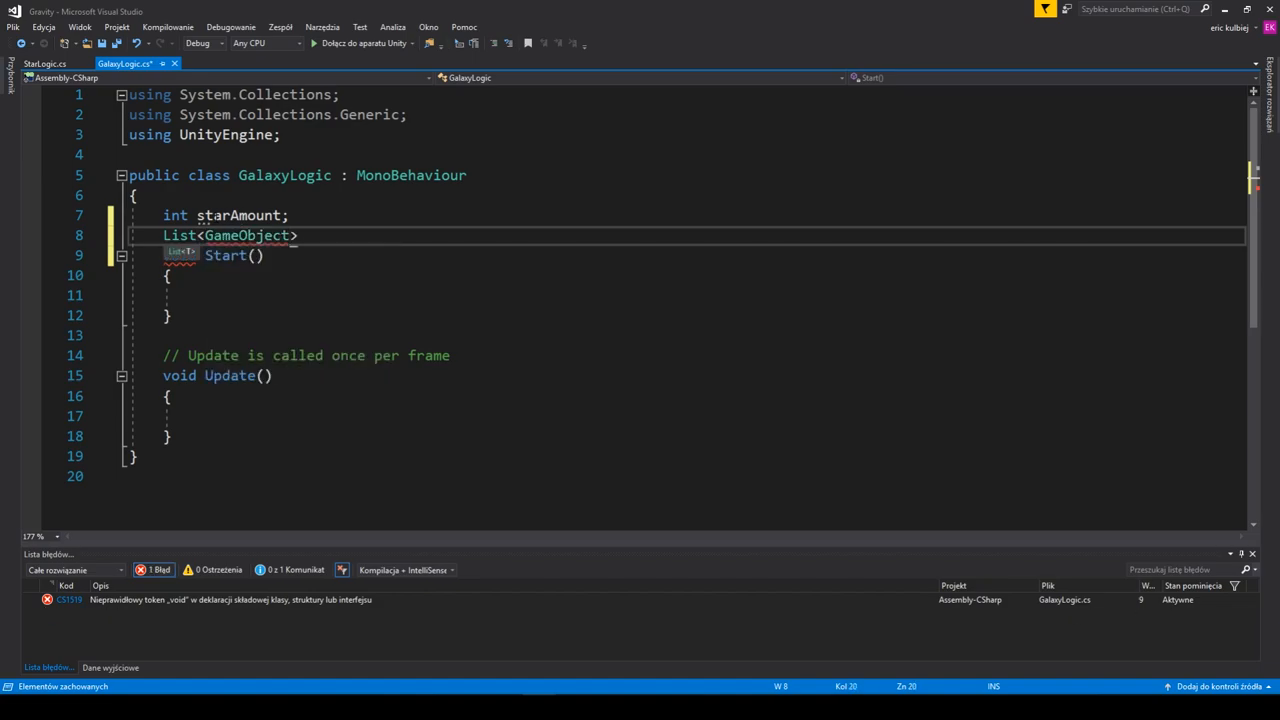
{"action": "type", "text": "stars;"}
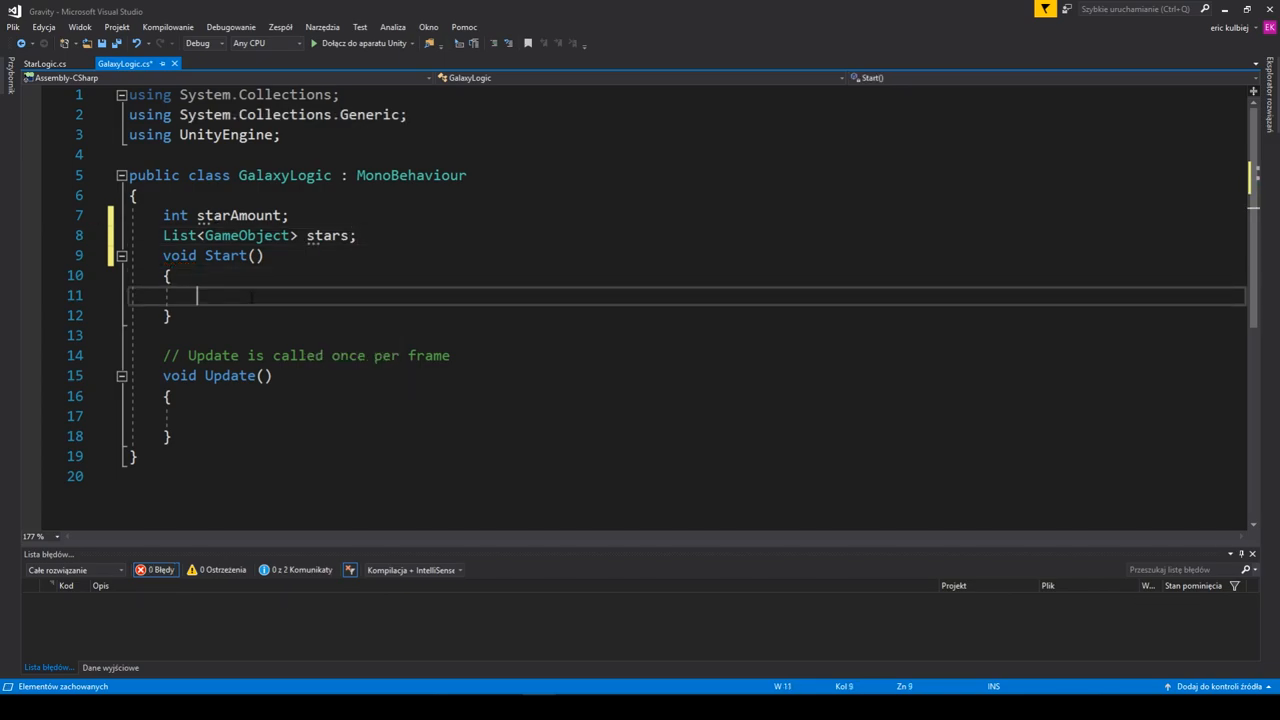
- In Start() create the stars list, set starAmount via Random.Range and add a Debug log
{"action": "type", "text": "stars"}
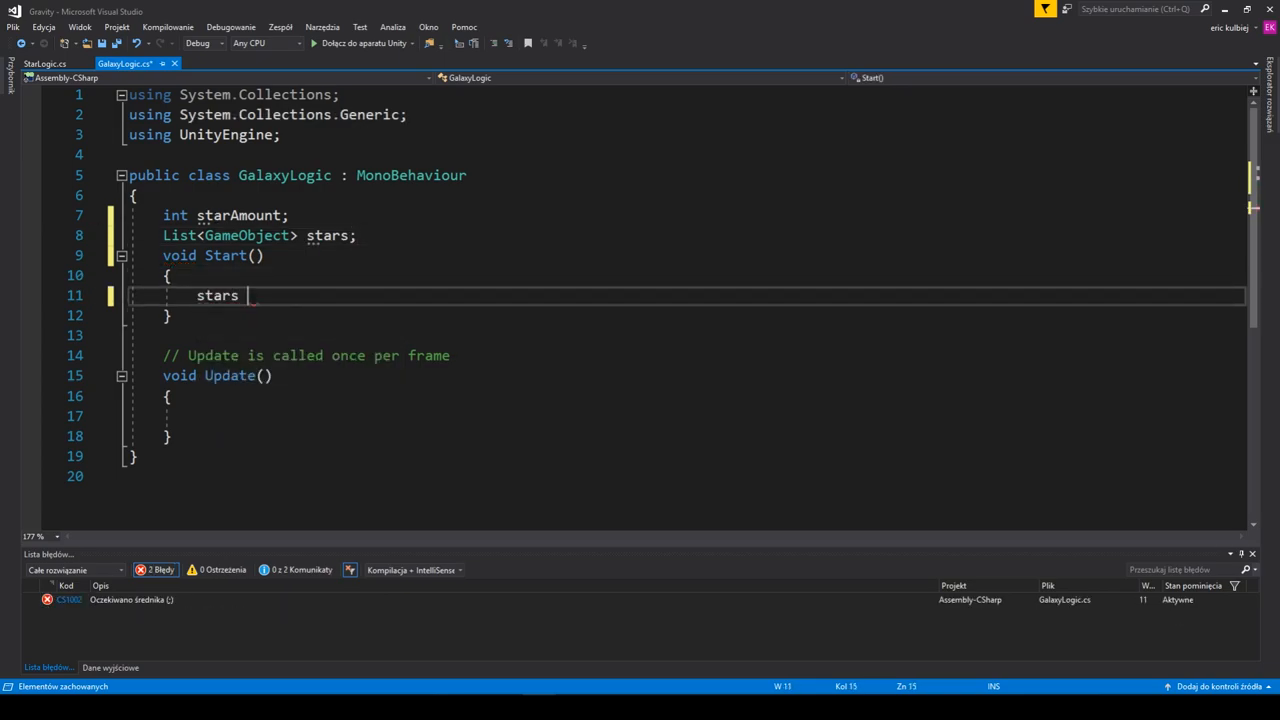
{"action": "type", "text": "= new"}
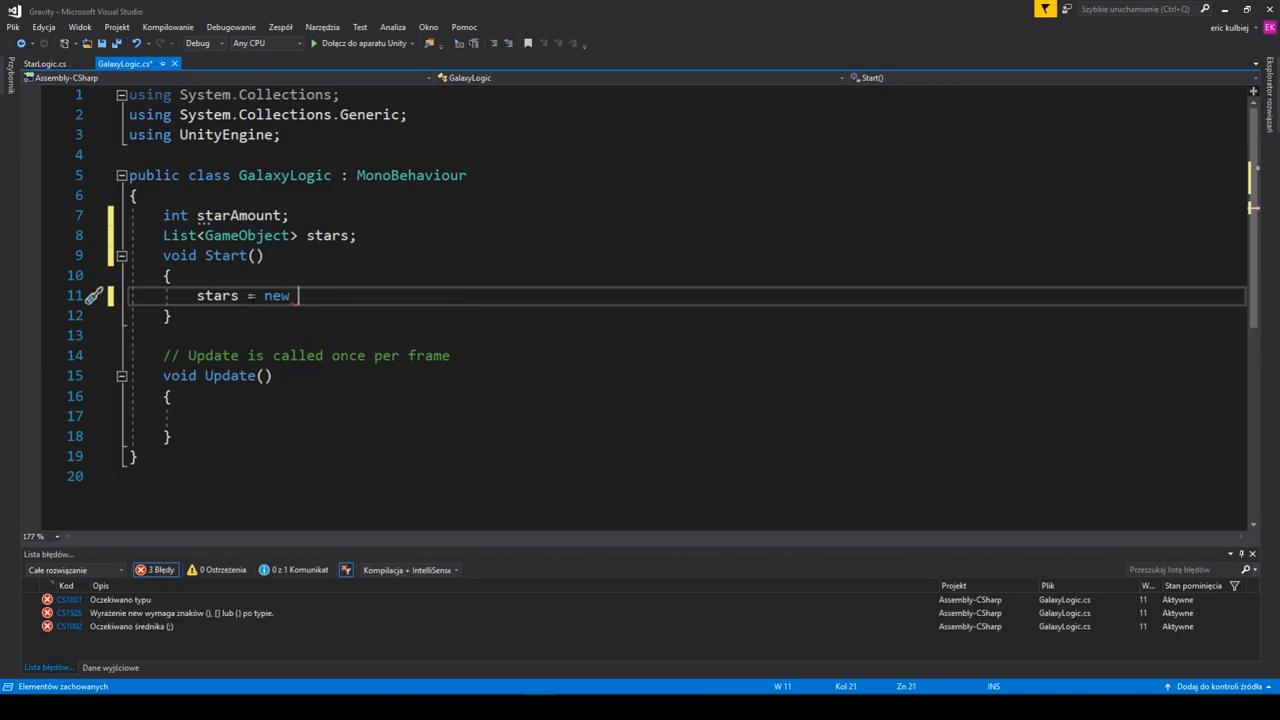
{"action": "type", "text": "List<GameObject>();"}
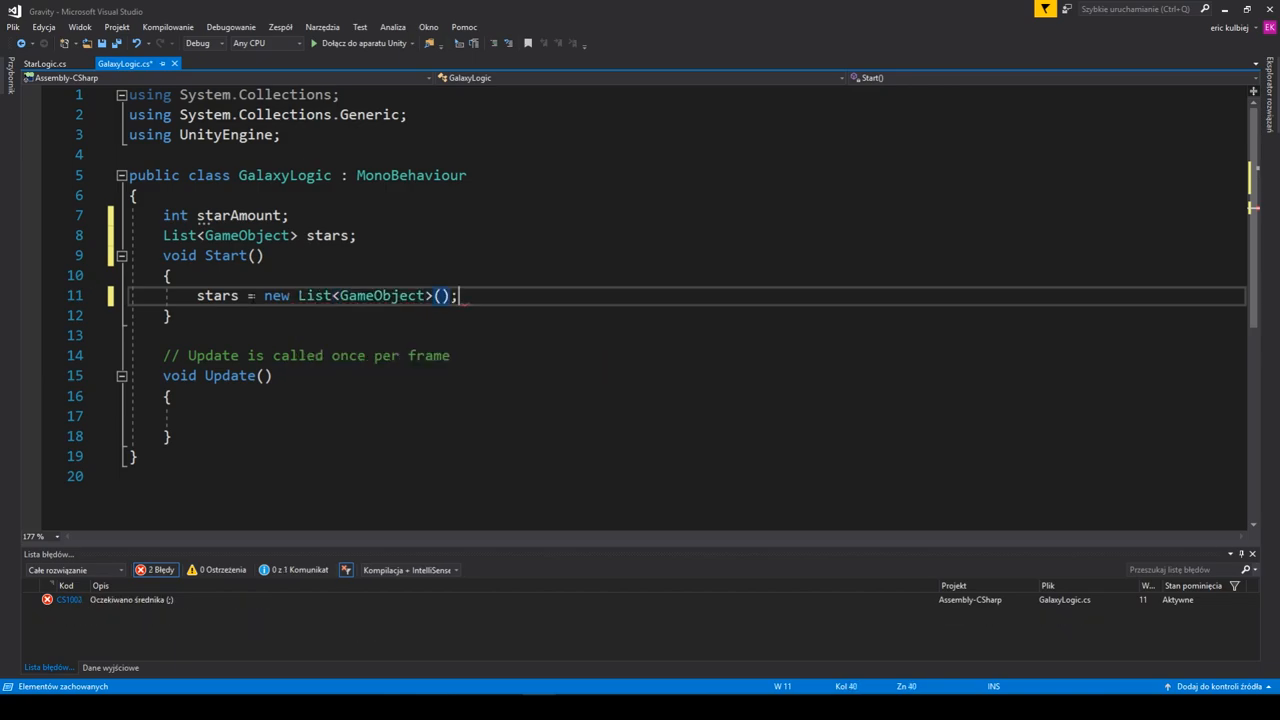
{"action": "type", "text": "starAmount = Random.Range()"}
{"action": "type", "text": "stars.aInstantiate(star);"}
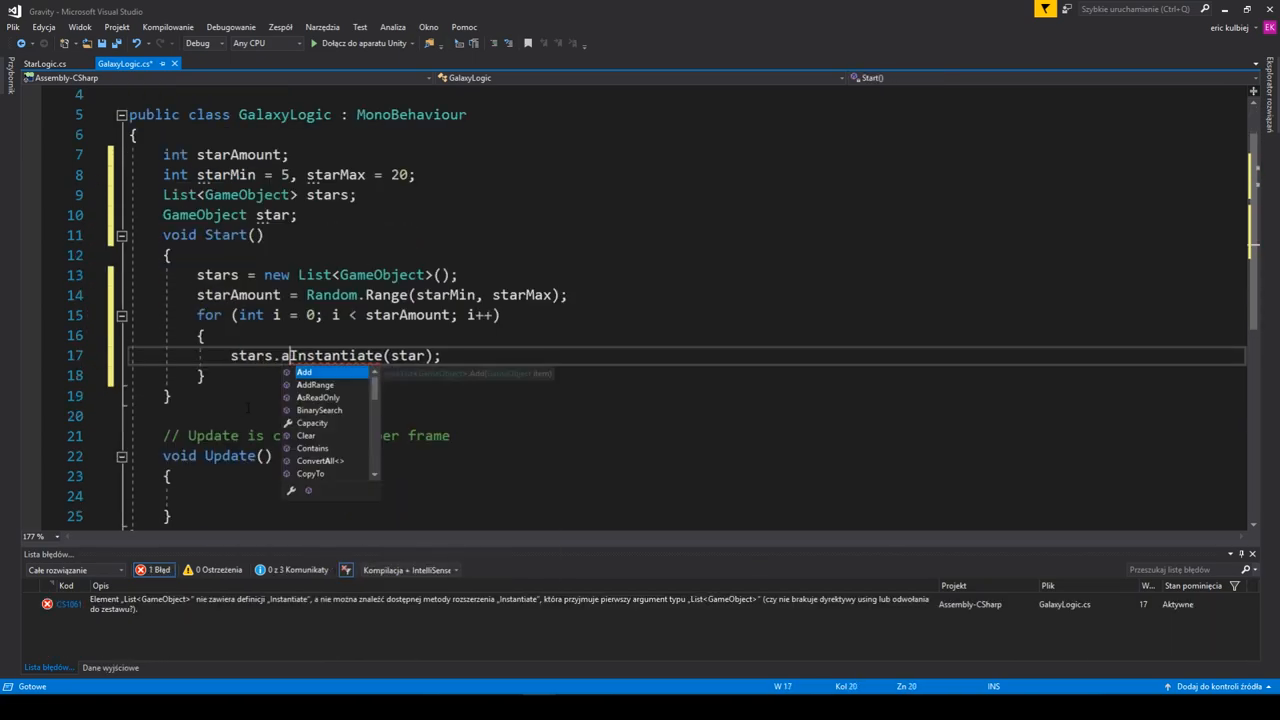
{"action": "type", "text": "Debug"}
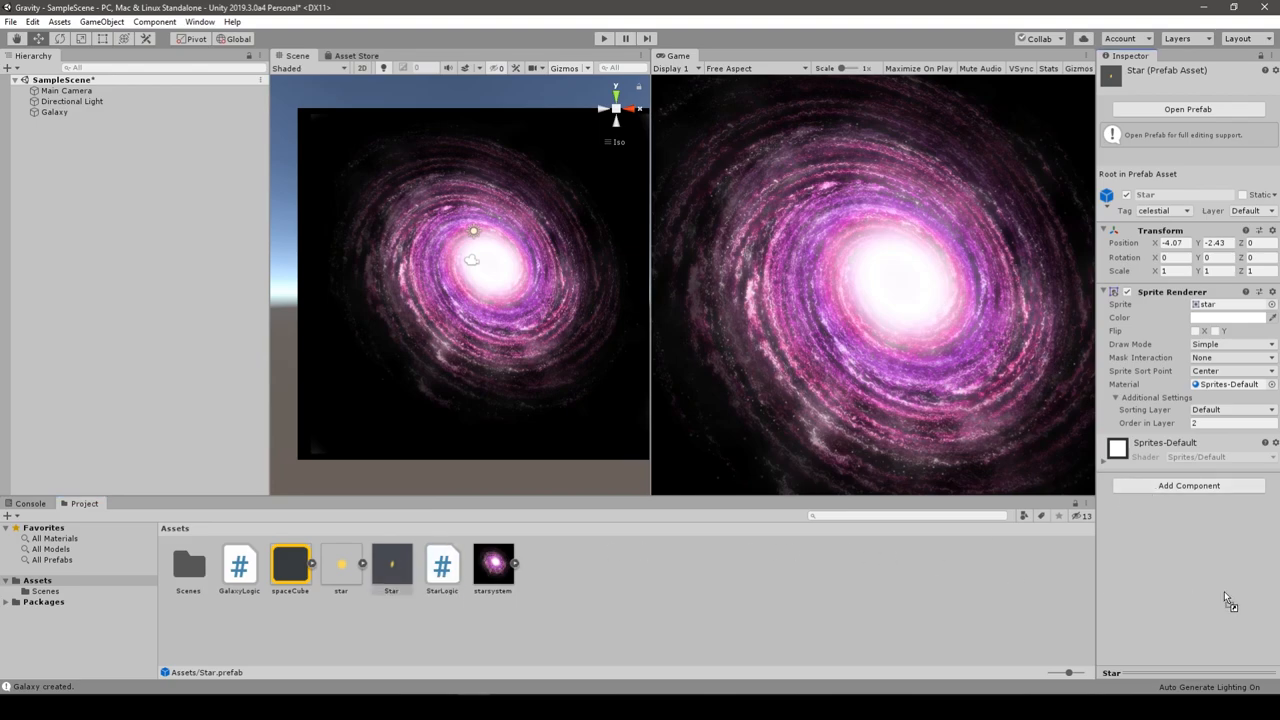
- Select the Star prefab to view its Inspector settings
{"action": "left_click", "coordinate": [604, 38]}
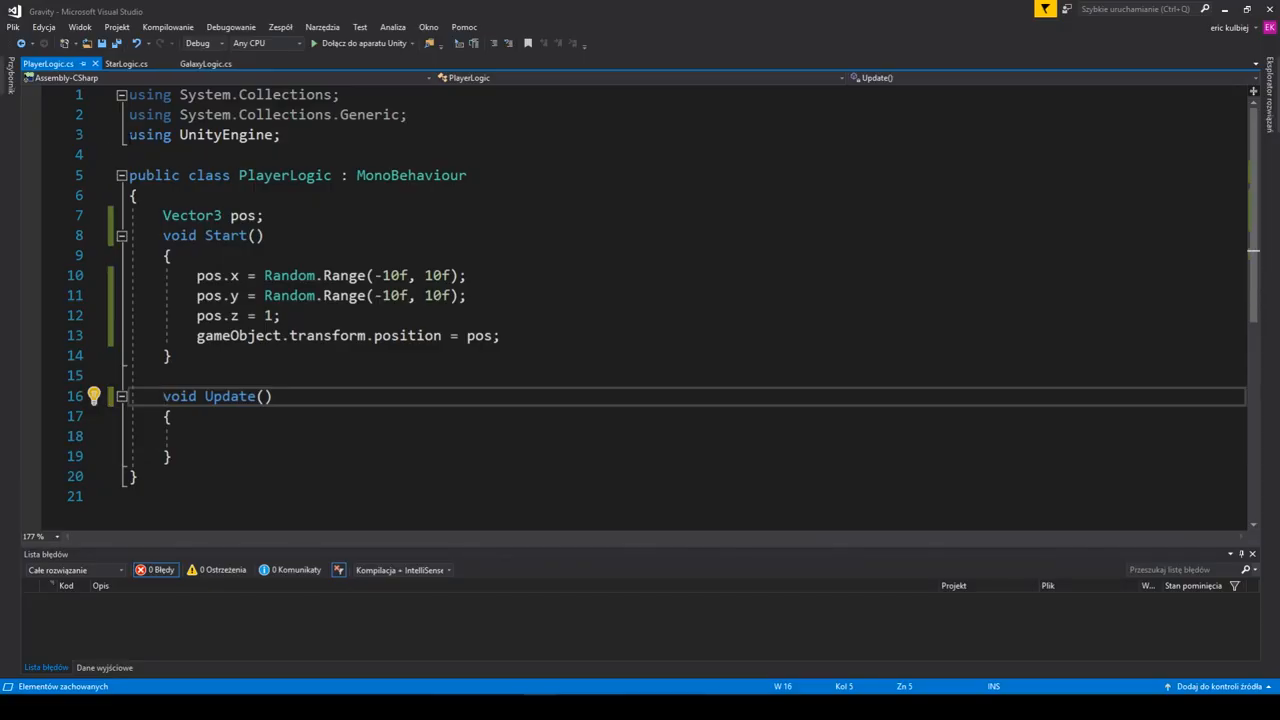
- In StarLogic's Start() add size.x = mass; after the random mass assignment
{"action": "left_click", "coordinate": [128, 62]}
{"action": "type", "text": "mass = Random.Range(0.1f, 4f);"}
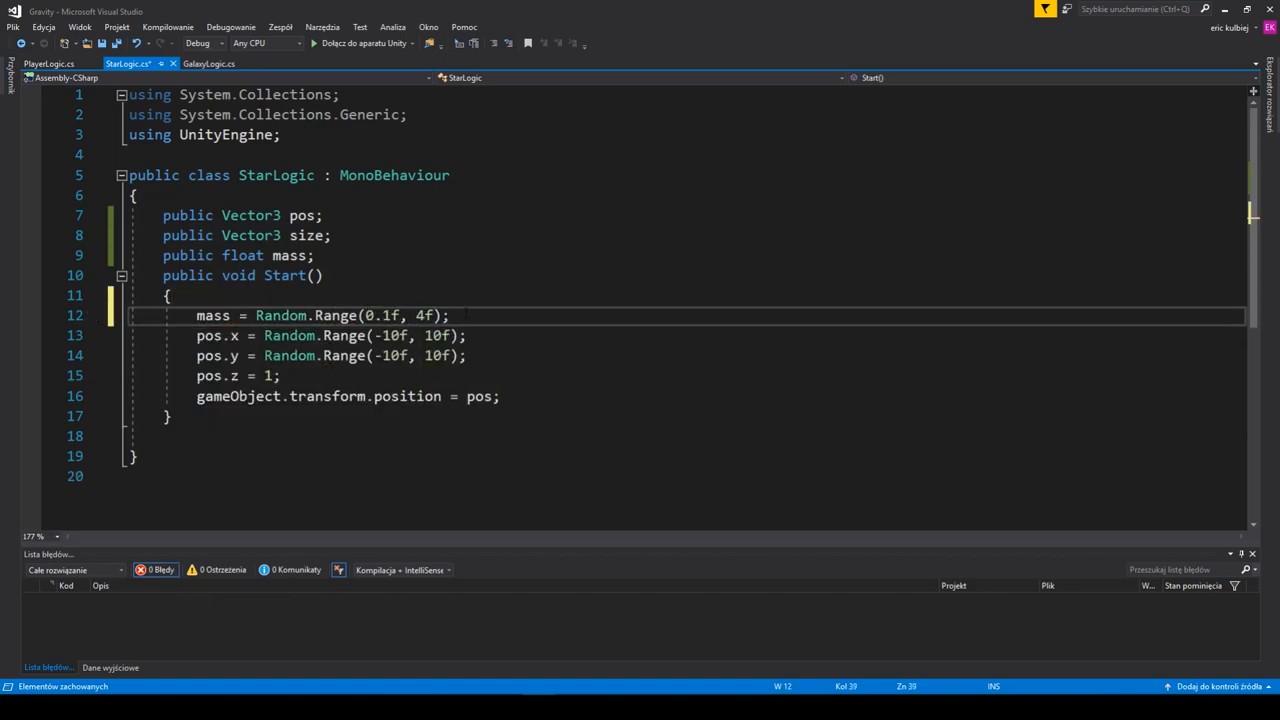
{"action": "type", "text": "size.x = mass;"}
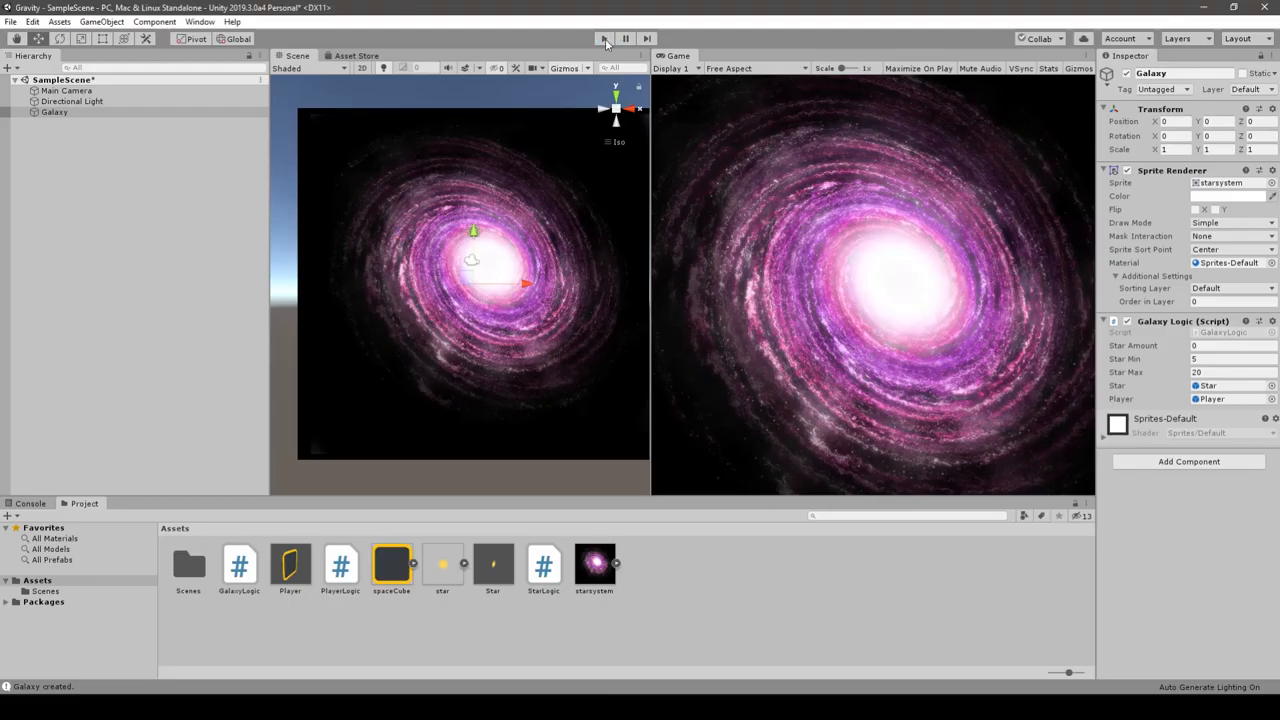
- Select the Galaxy object to show its GalaxyLogic fields (Star Min 5, Star Max 20, Star, Player)
{"action": "left_click", "coordinate": [604, 38]}
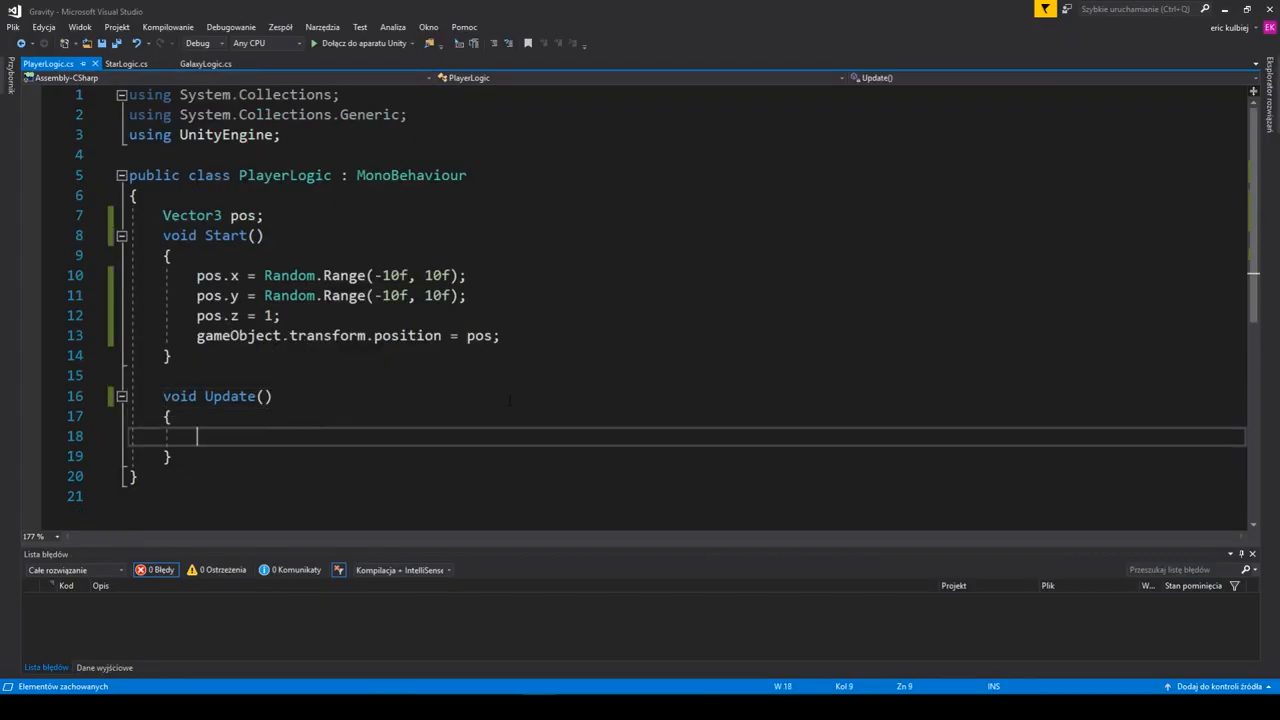
- Add Vector3 force and float mass fields, and a foreach over GalaxyLogic.stars reading pos and starPos
{"action": "type", "text": "Vector3 force;"}
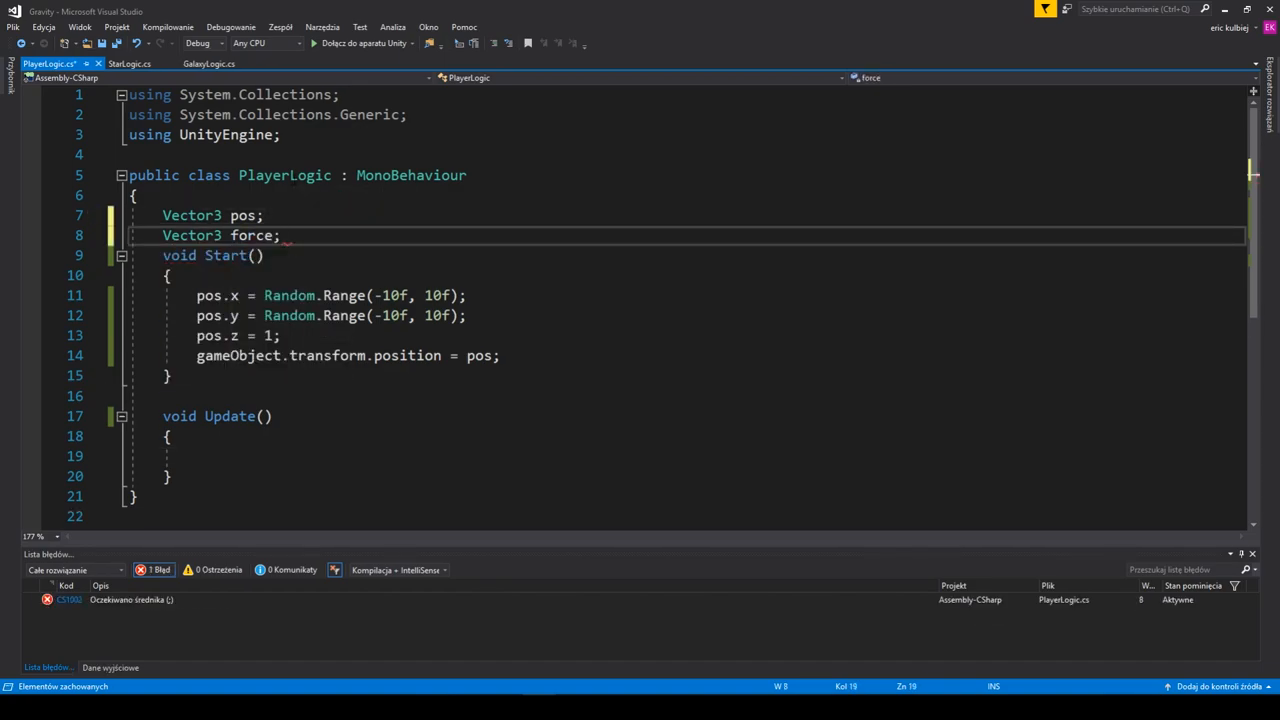
{"action": "type", "text": "float mass ="}
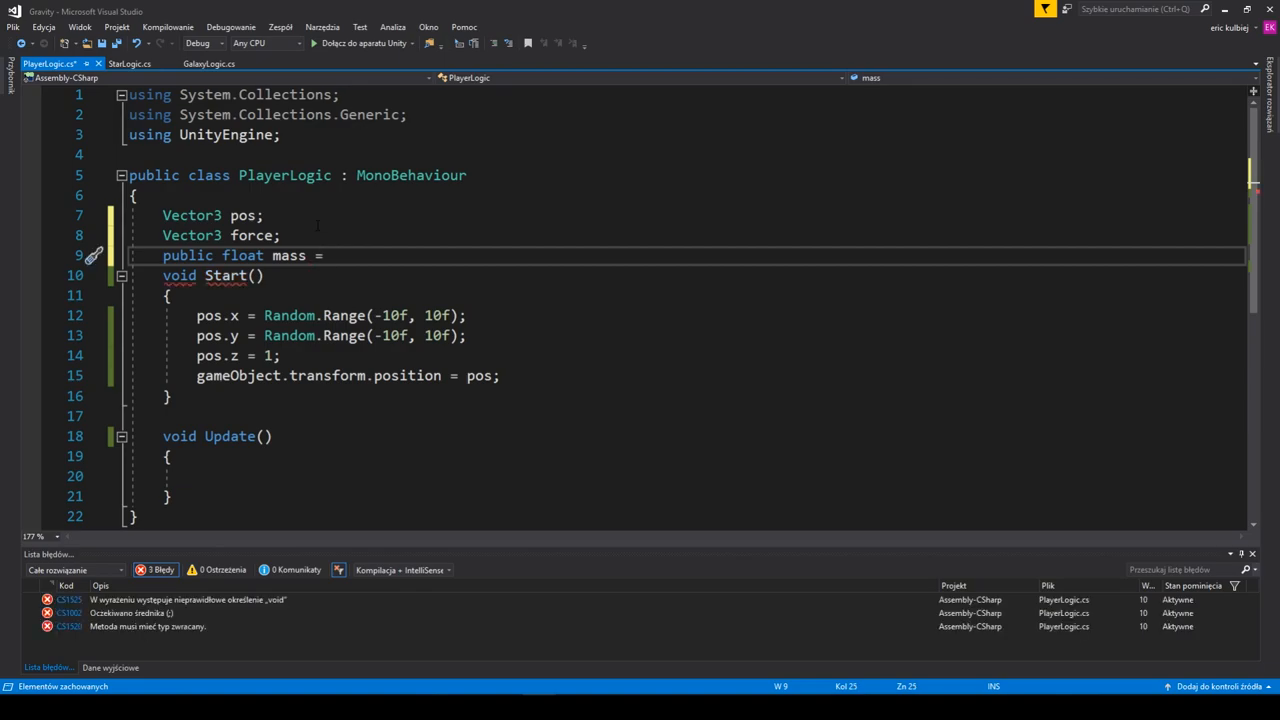
{"action": "type", "text": "foreach (var star in"}
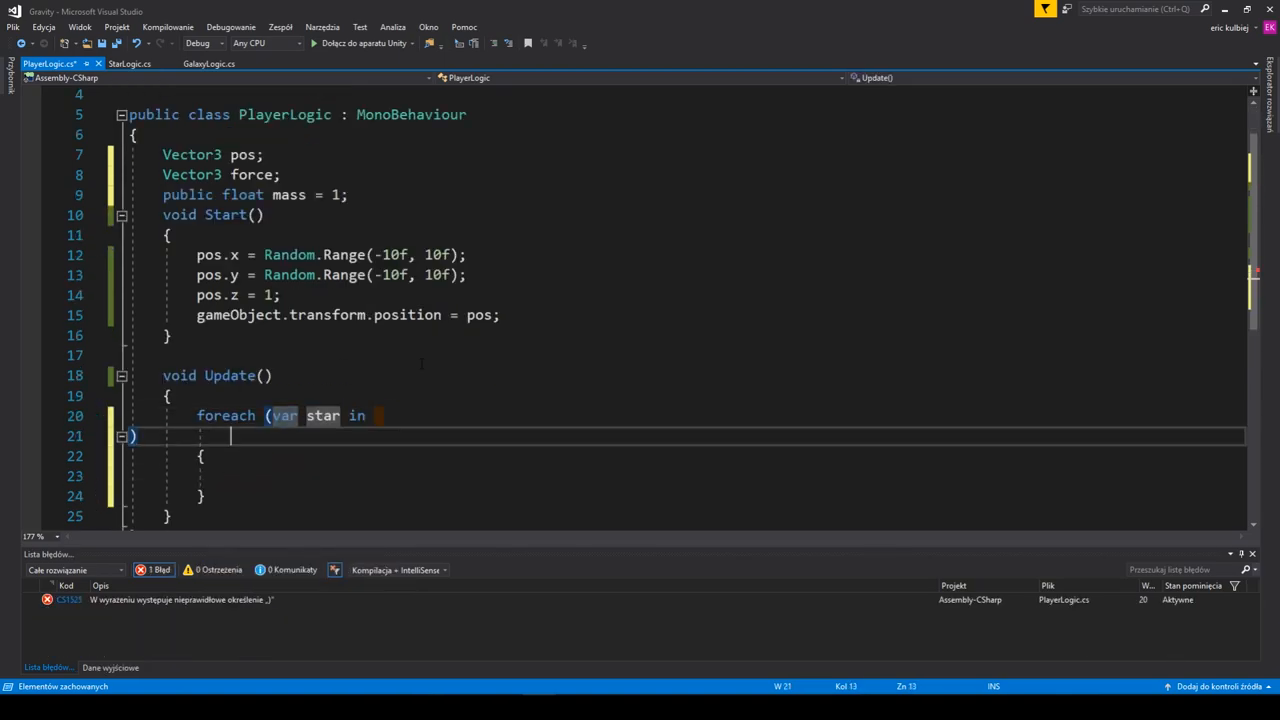
{"action": "type", "text": "GalaxyLogic.stars)"}
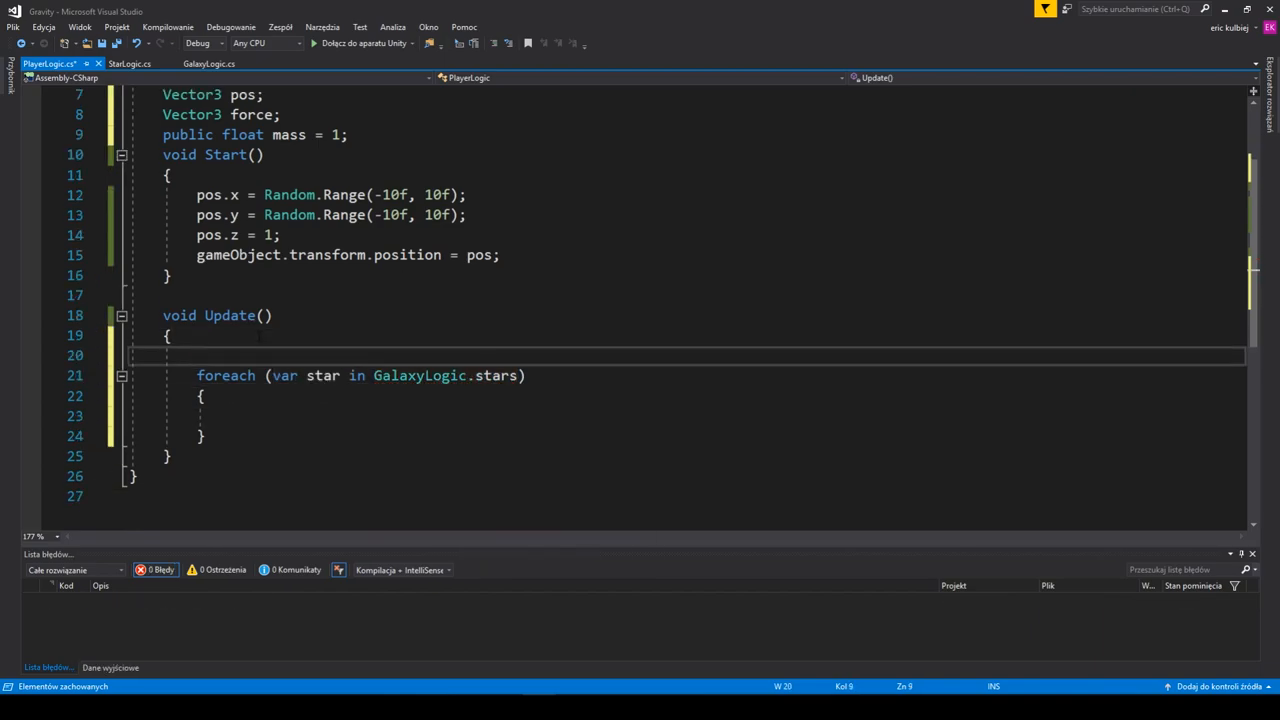
{"action": "type", "text": "Vector3 pos = gameObject.transform.position"}
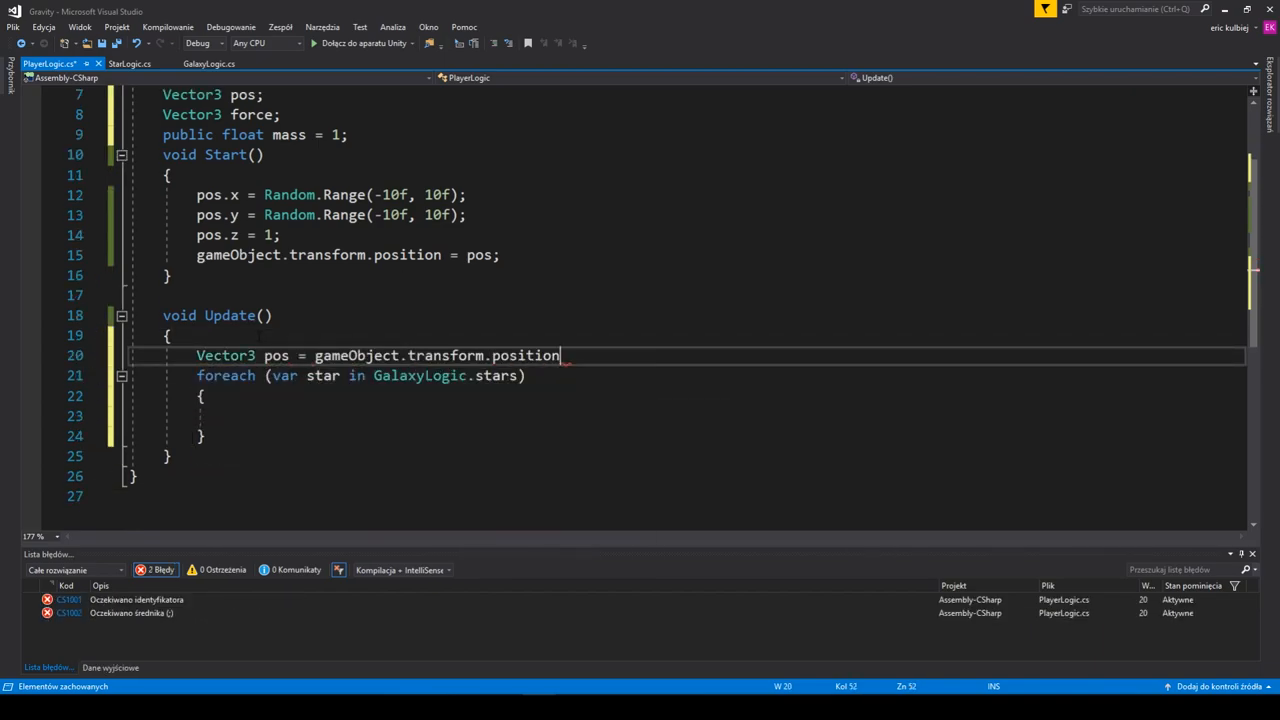
{"action": "type", "text": "Vector3 starPos = gameObject.transform.position;"}
{"action": "type", "text": "force +="}
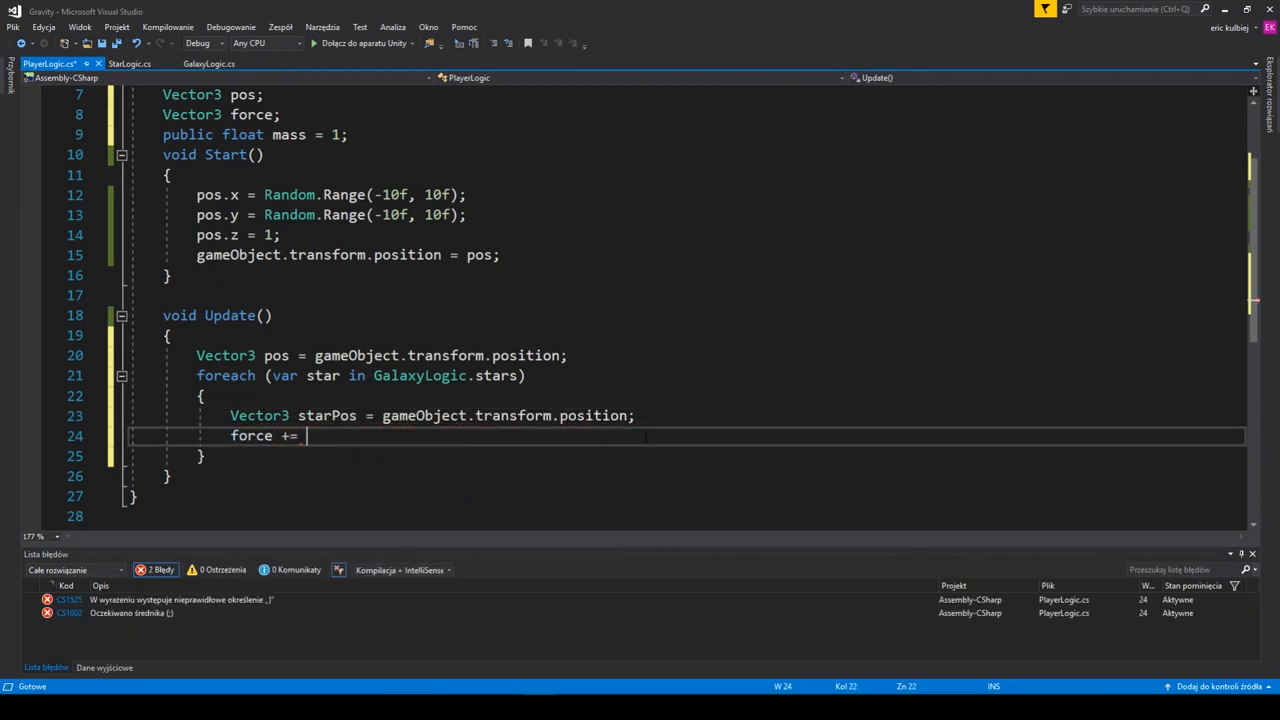
- Accumulate (starPos - pos) into force and begin velocity = force * mass * Time code
{"action": "type", "text": "starPos -"}
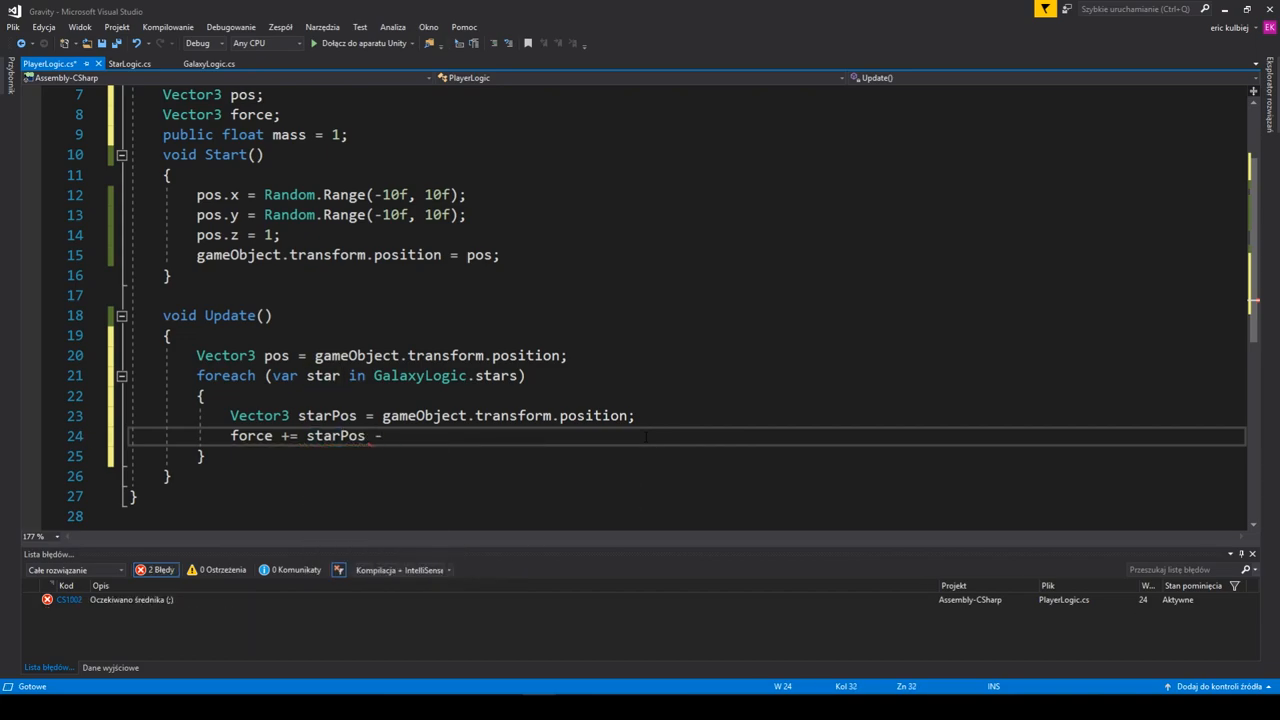
{"action": "type", "text": "(starPos - pos) * star.transform.localScale.x;"}
{"action": "type", "text": "/"}
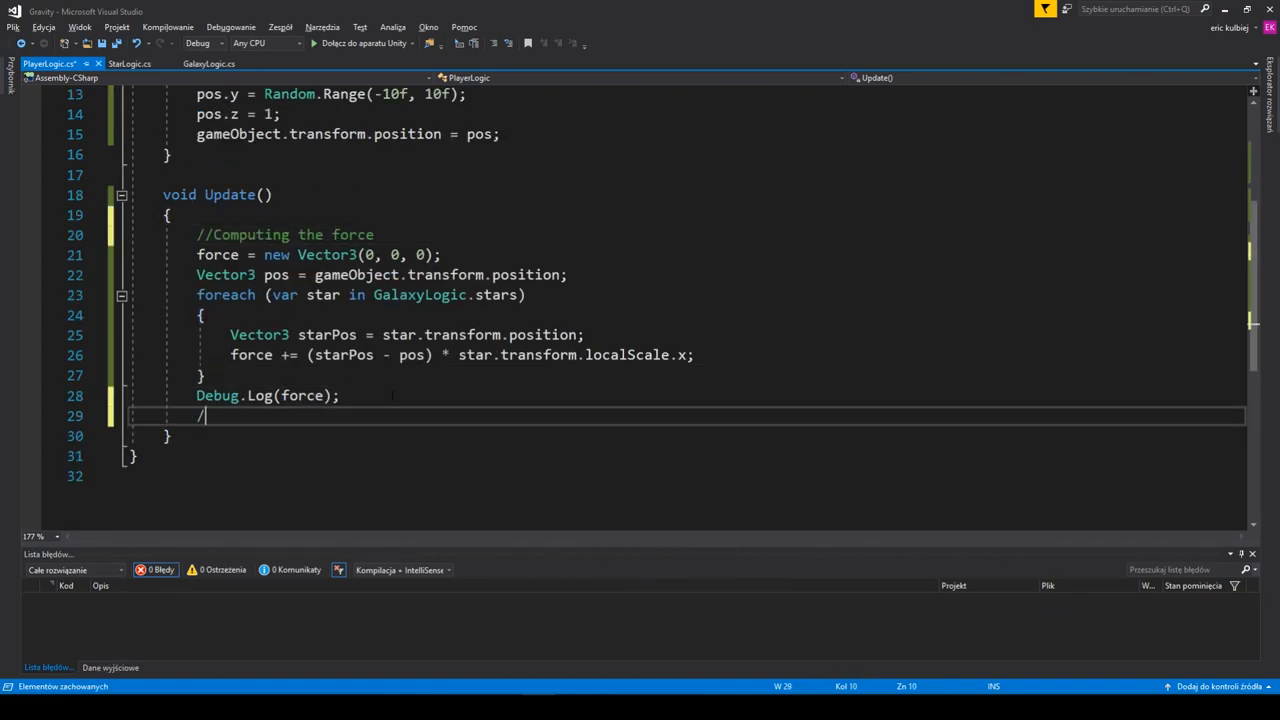
{"action": "type", "text": "Vector3 velocit"}
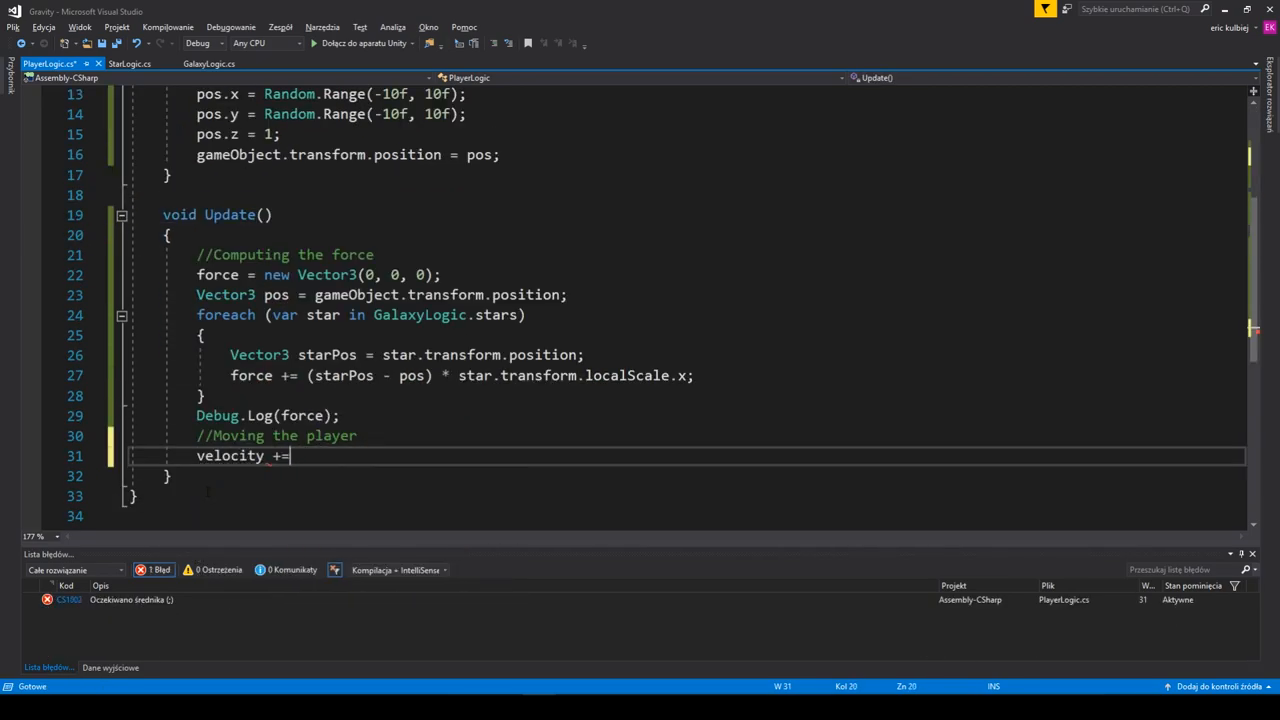
{"action": "type", "text": "force * mass * Time."}
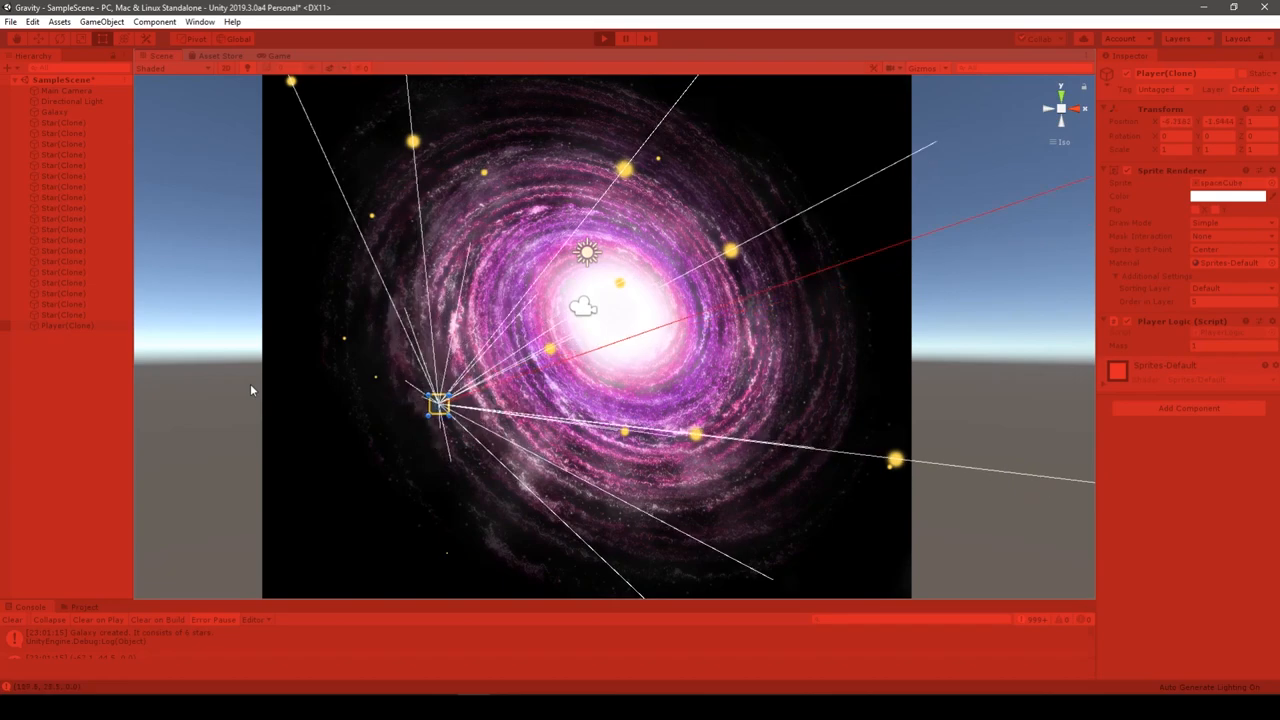
- Make a first sketch mark on the drawing canvas after running the scene
{"action": "left_click_drag", "start_coordinate": [438, 404], "coordinate": [836, 304]}
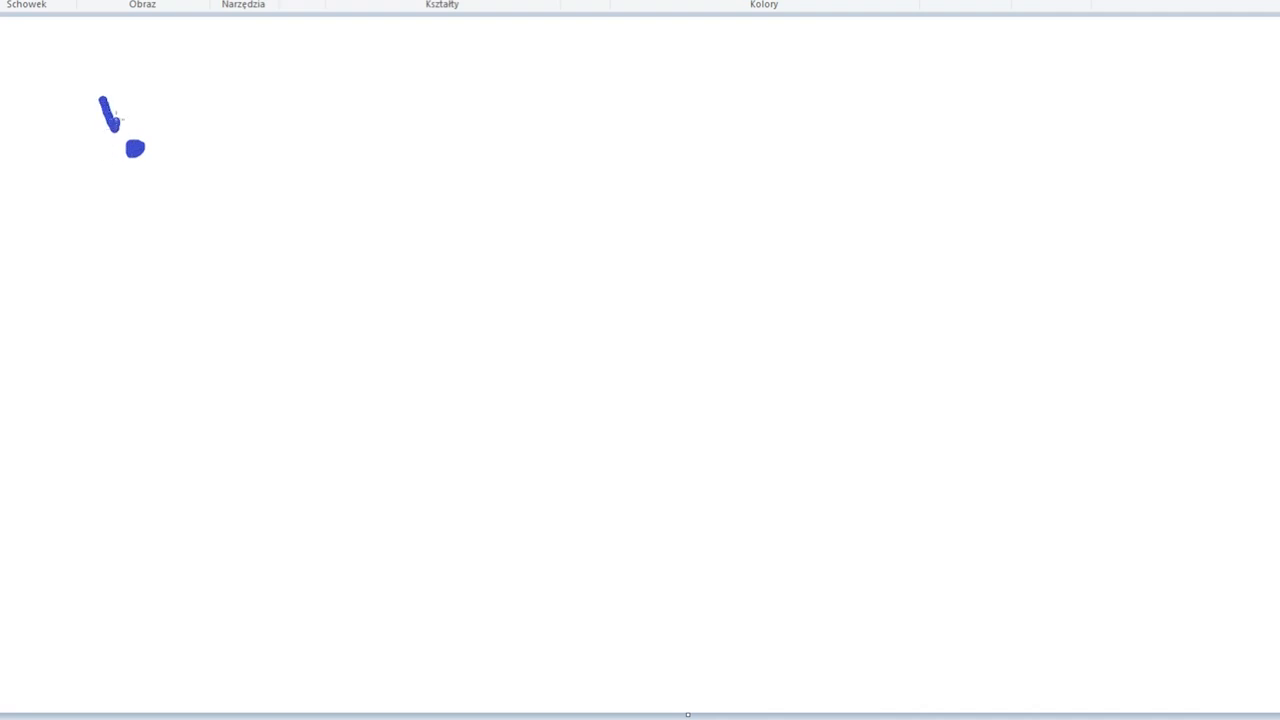
- Sketch the player labelled 'player', link it to the star and mark distance R
{"action": "type", "text": "pl"}
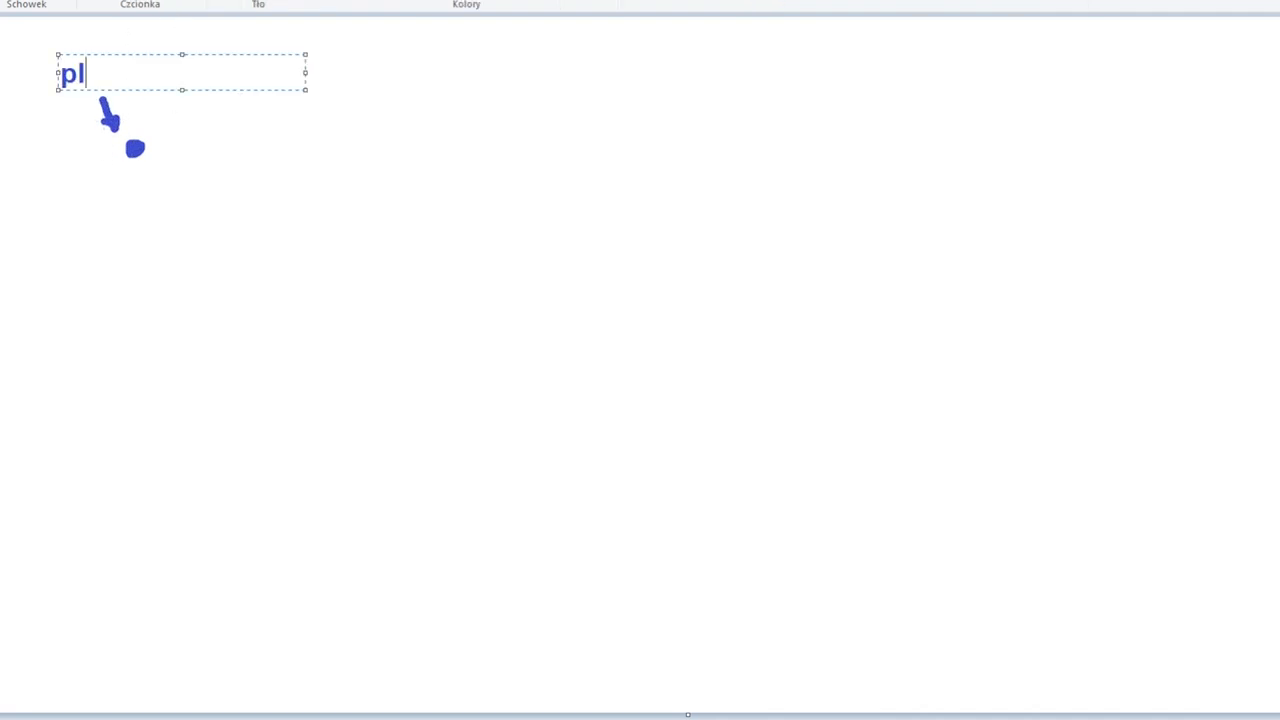
{"action": "type", "text": "ayer"}
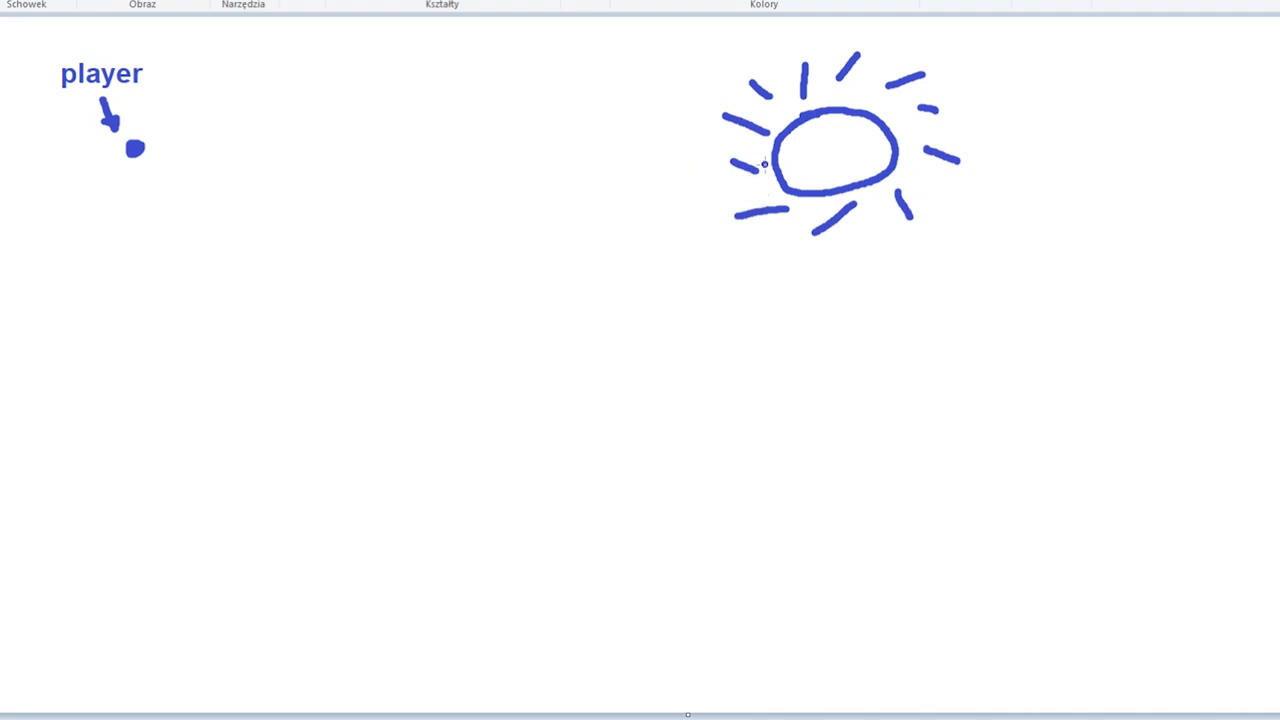
{"action": "left_click_drag", "start_coordinate": [820, 150], "coordinate": [448, 138]}
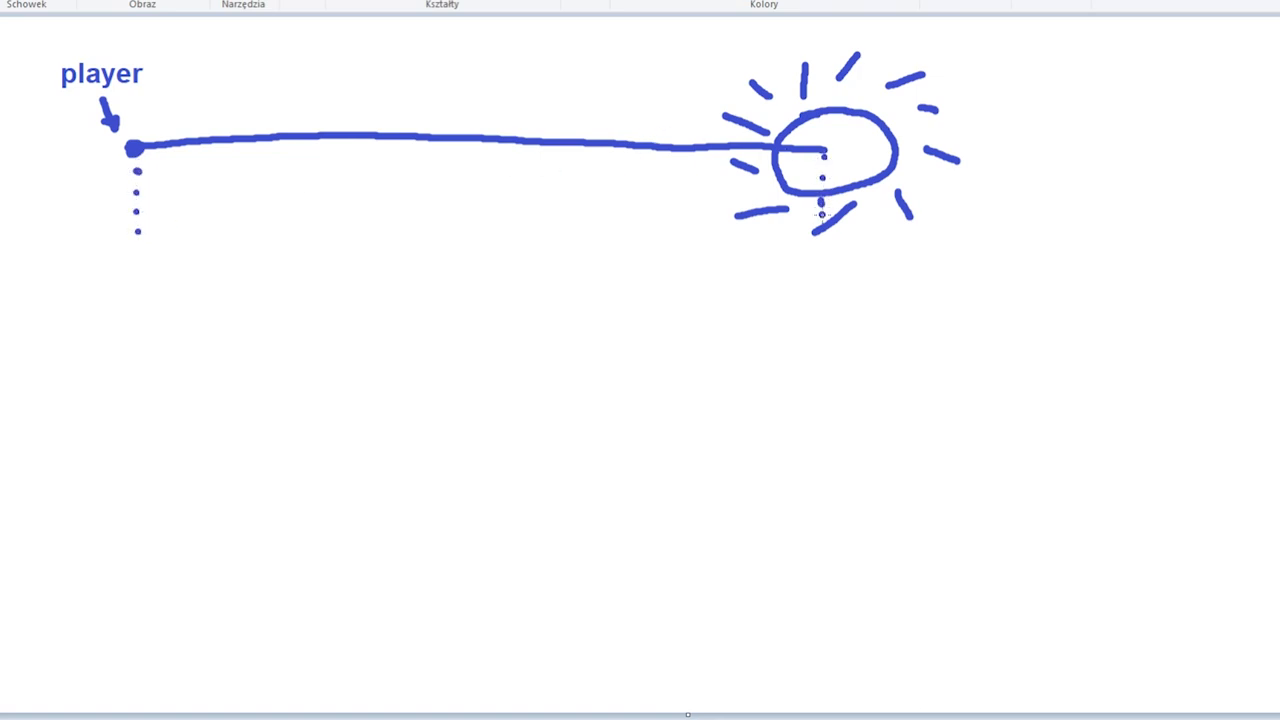
{"action": "left_click_drag", "start_coordinate": [156, 276], "coordinate": [828, 284]}
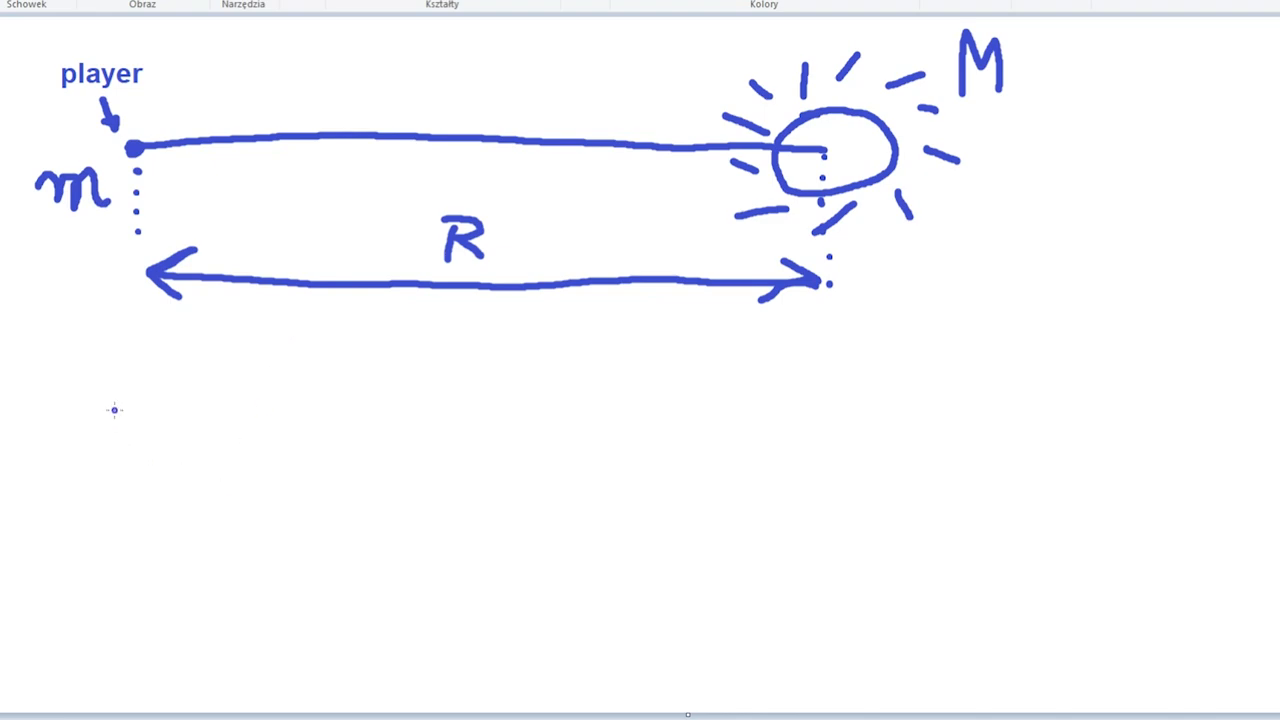
- Write Force = G·m·M/R² under the diagram and draw a second star
{"action": "left_click_drag", "start_coordinate": [100, 410], "coordinate": [170, 470]}
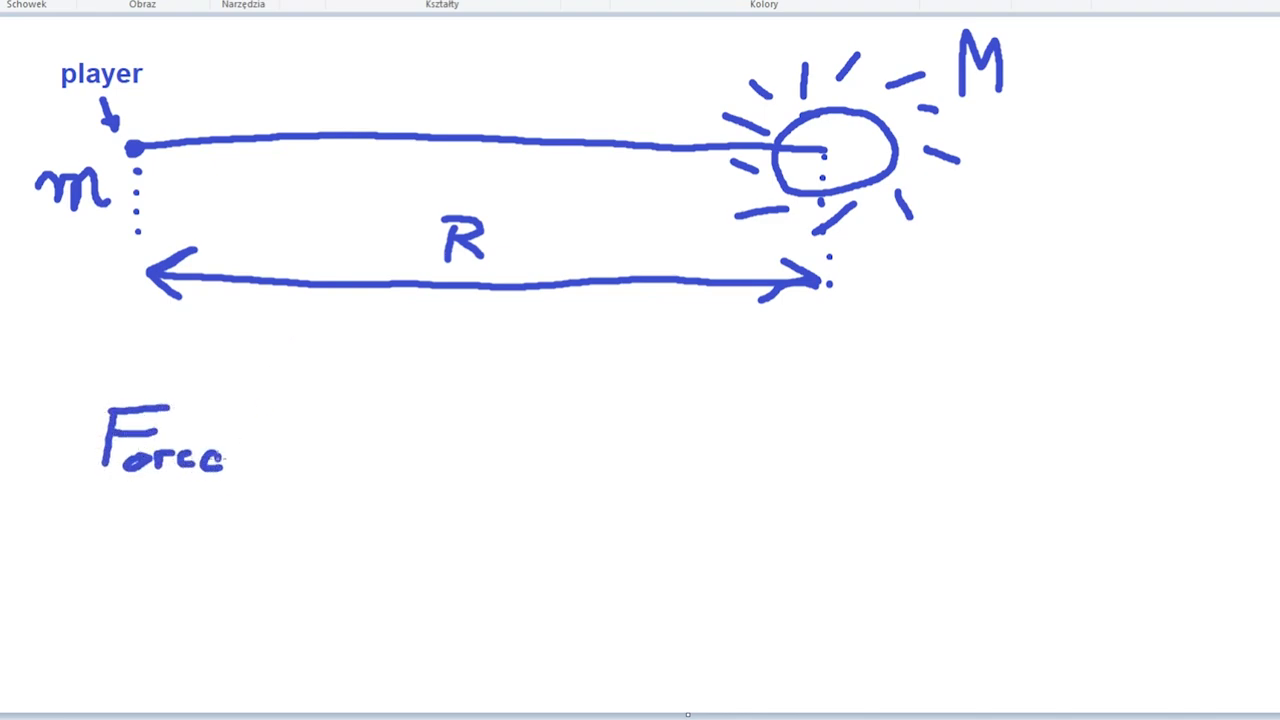
{"action": "left_click_drag", "start_coordinate": [256, 436], "coordinate": [290, 436]}
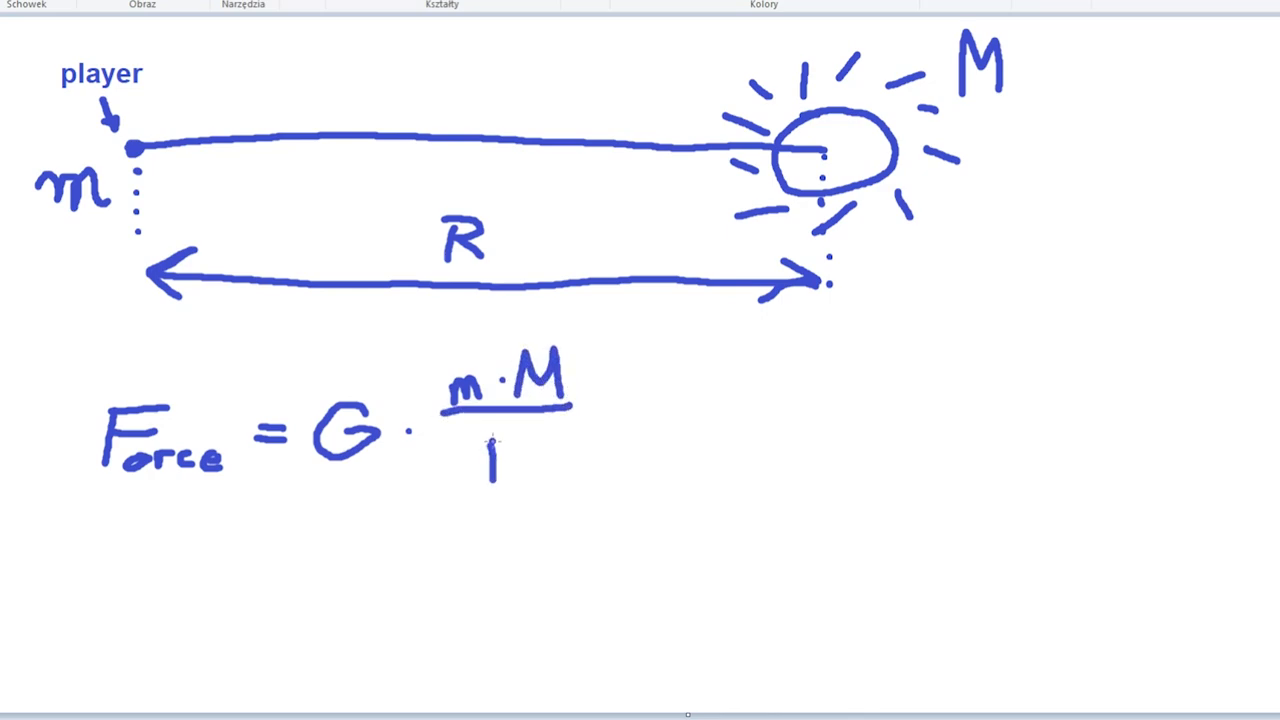
{"action": "type", "text": "R²"}
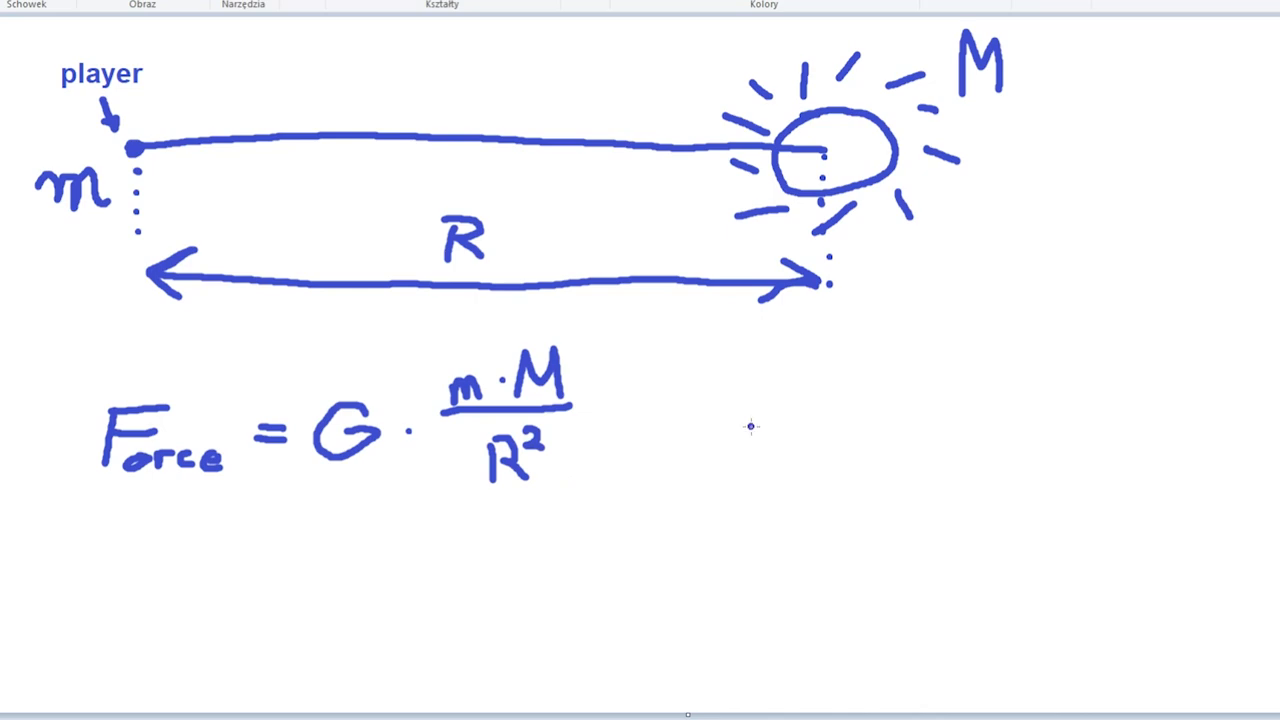
{"action": "mouse_move", "coordinate": [572, 570]}
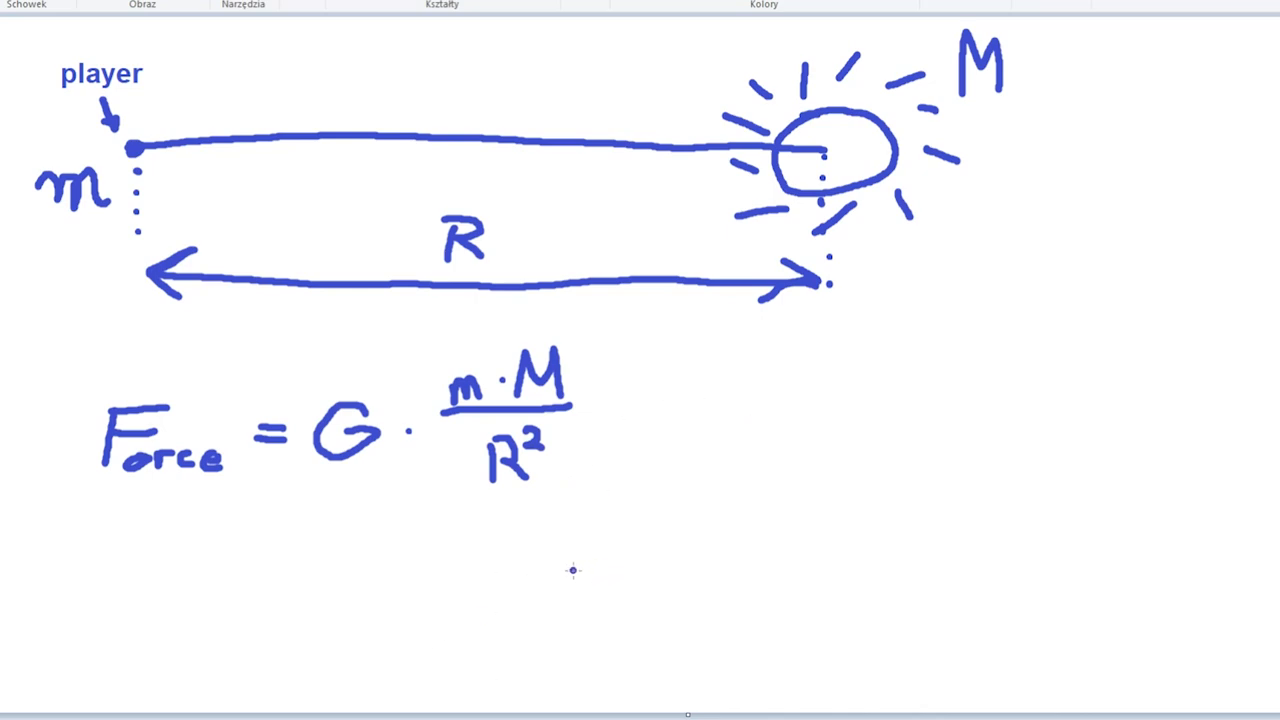
{"action": "mouse_move", "coordinate": [1096, 248]}
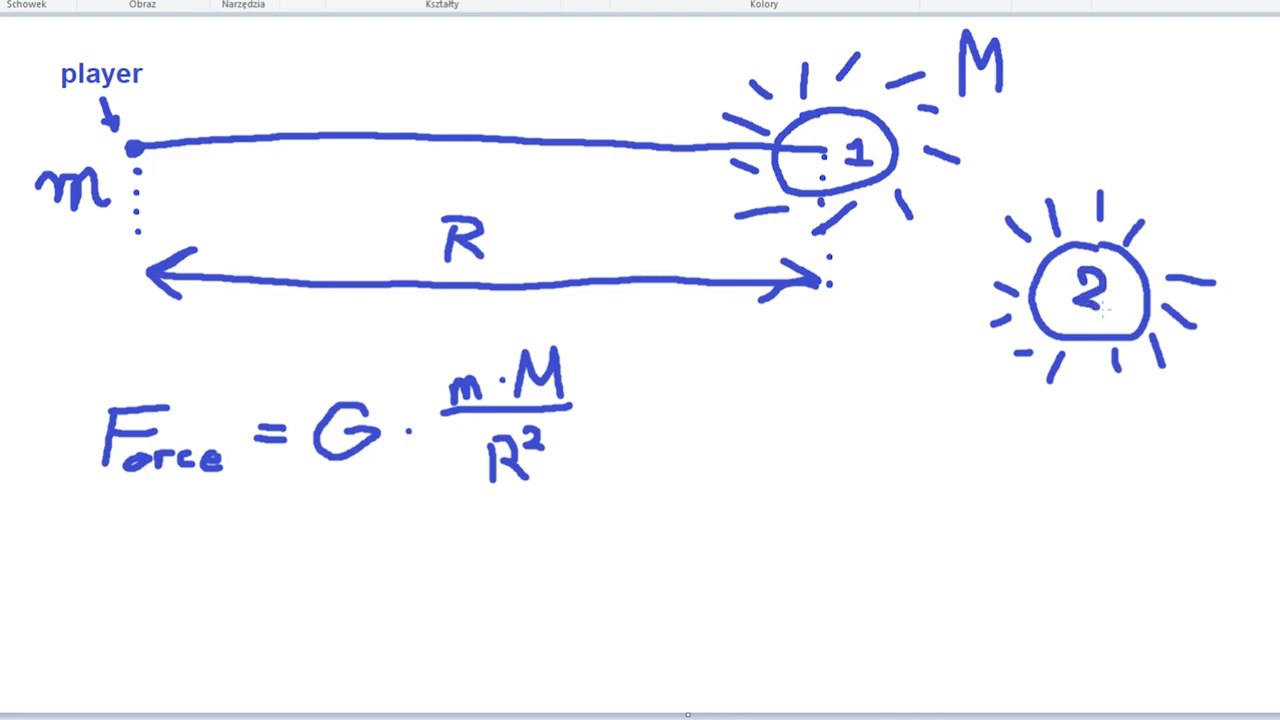
{"action": "left_click_drag", "start_coordinate": [556, 218], "coordinate": [1090, 290]}
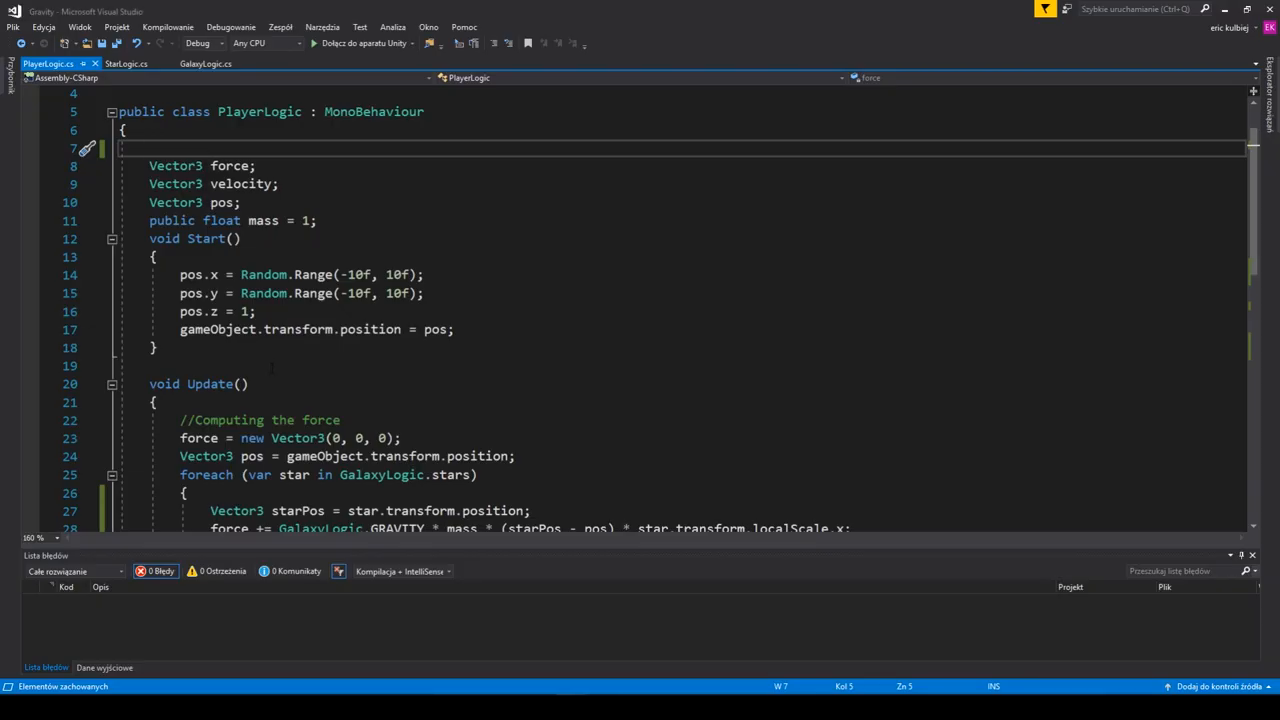
- Declare a public Options enum (Easy, Complex) and a public Options options field in PlayerLogic
{"action": "type", "text": "public enum Options"}
{"action": "type", "text": "Easy,"}
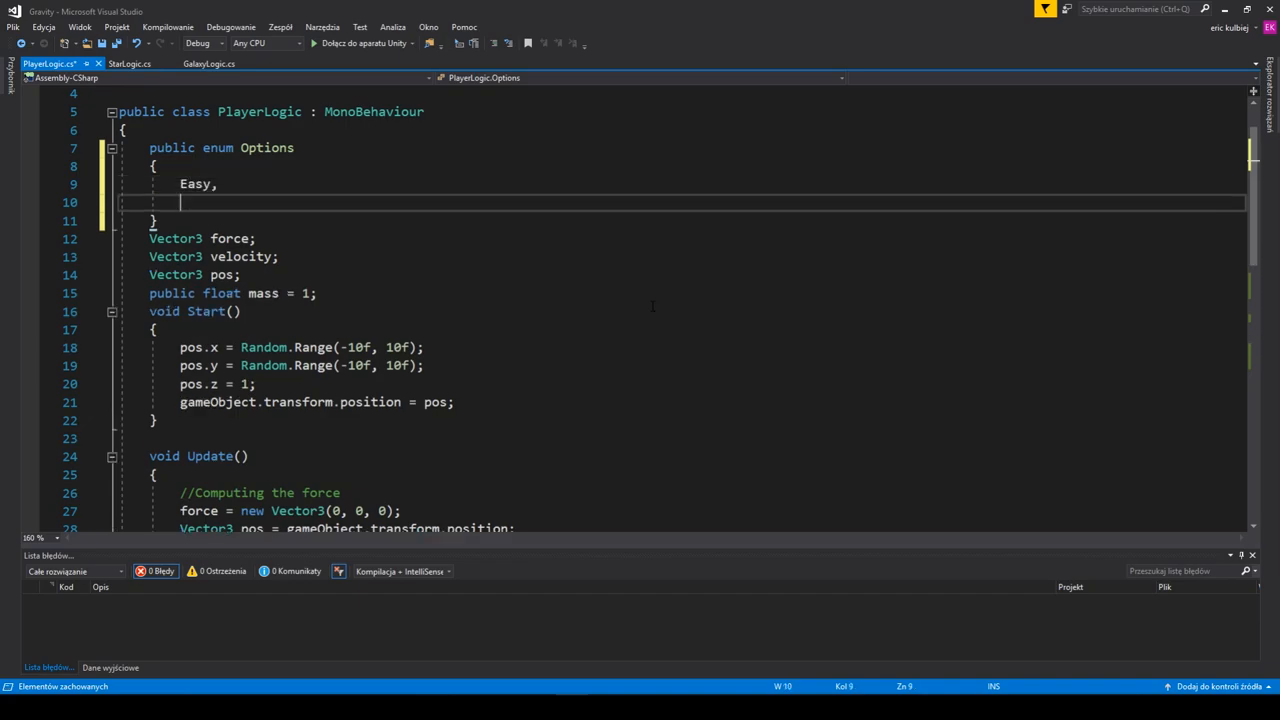
{"action": "type", "text": "Complex"}
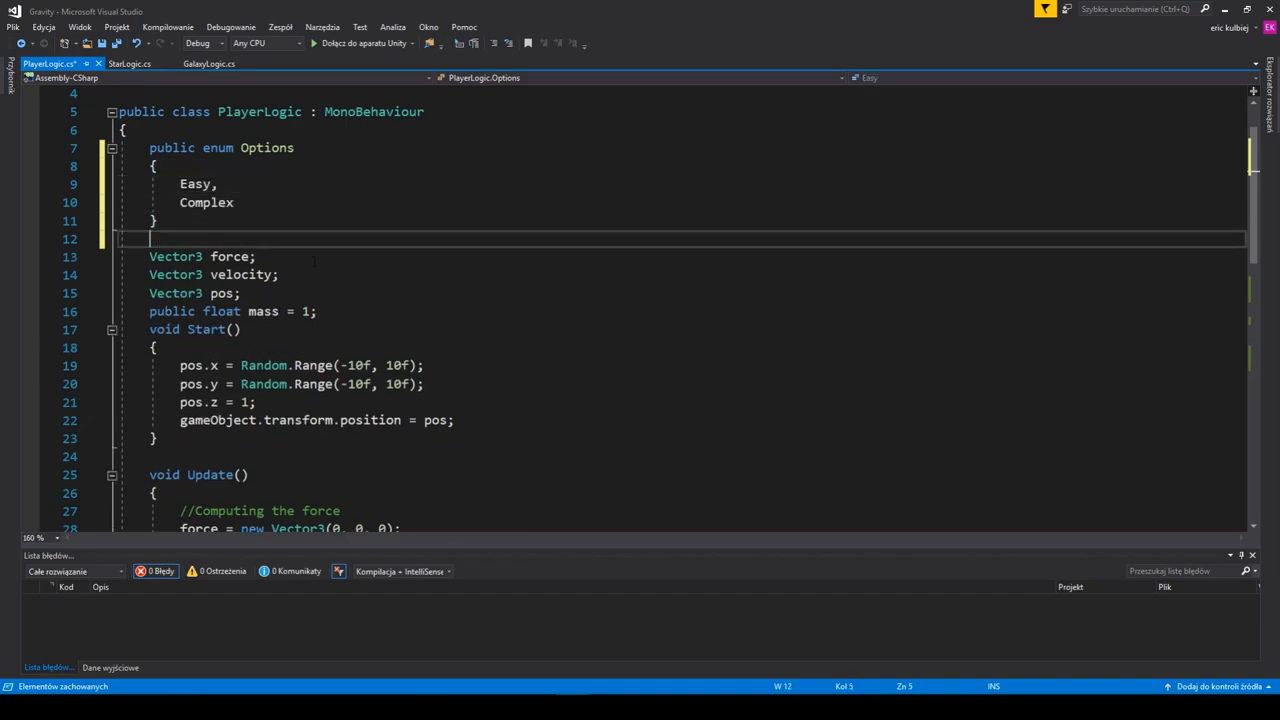
{"action": "type", "text": "public Options options"}
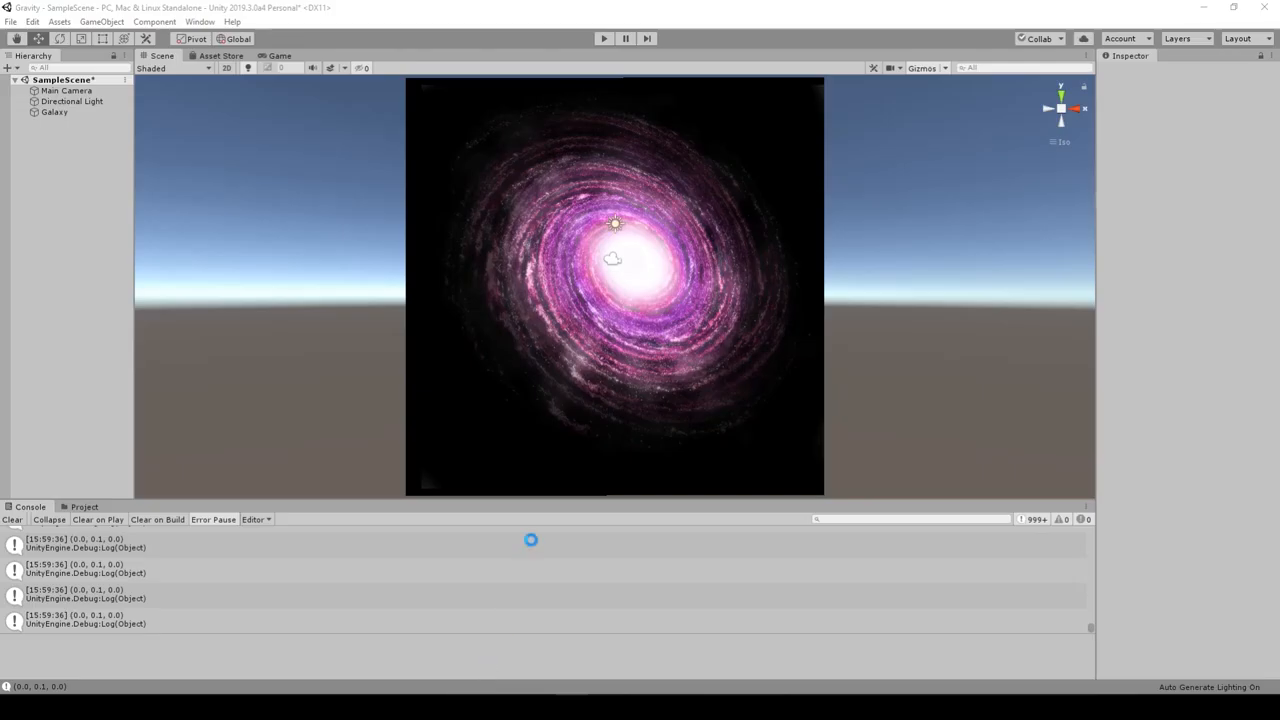
- Select the Galaxy object to inspect its Galaxy Logic script settings
{"action": "left_click", "coordinate": [54, 112]}
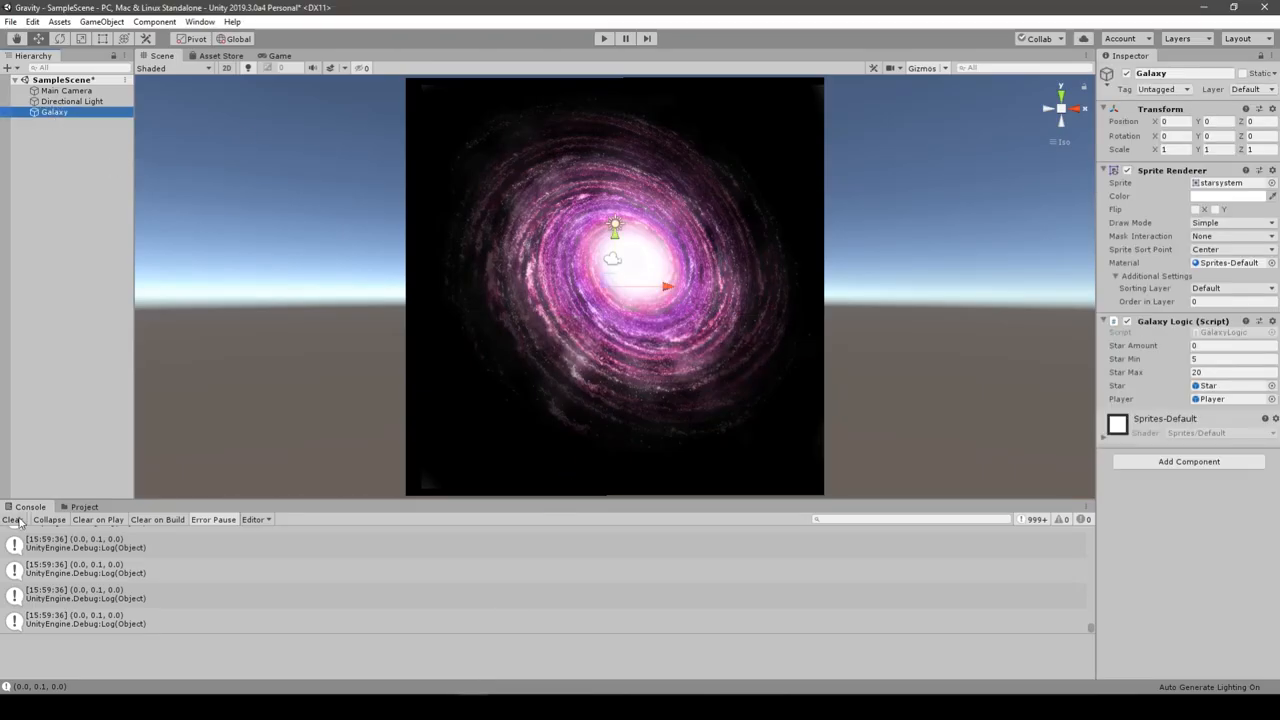
{"action": "left_click", "coordinate": [290, 568]}
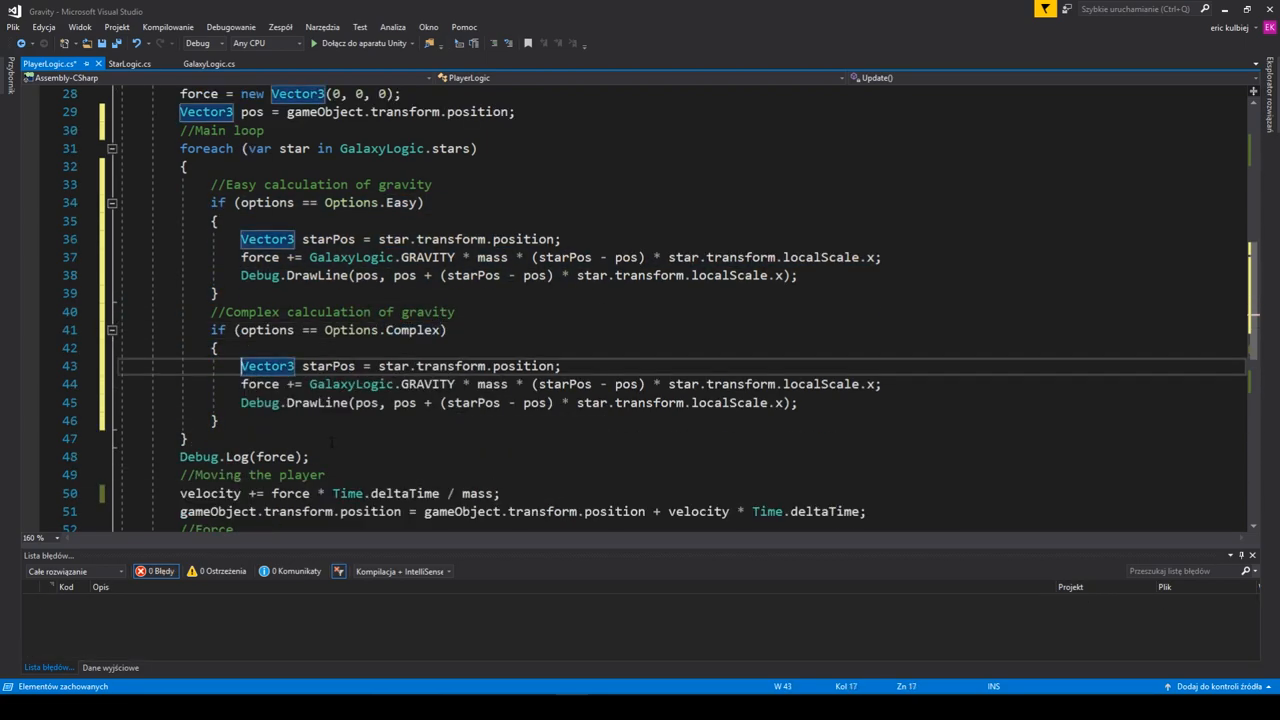
- Comment the force formula and write the distanceBetweenPoints helper using Mathf.Sqrt of coordinate differences
{"action": "type", "text": "//Force = constant * mass1 * mass2 / distance^2"}
{"action": "type", "text": "float distanceBetweenPoints("}
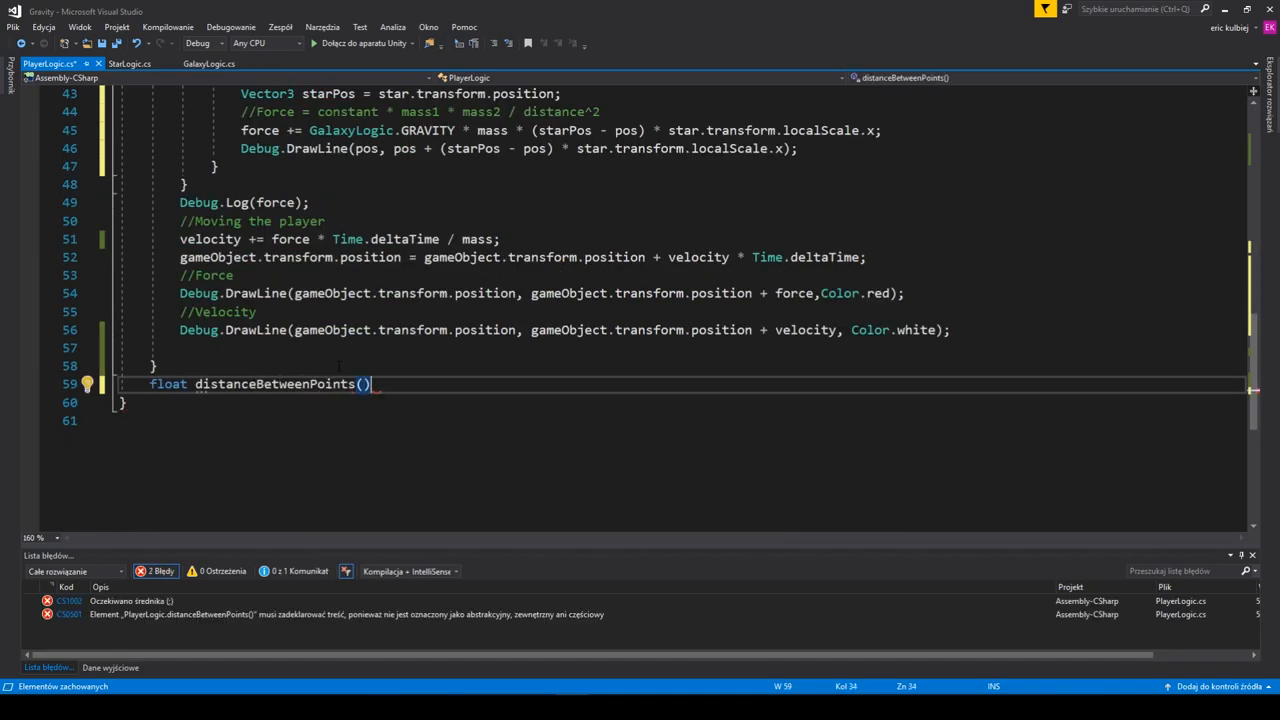
{"action": "type", "text": "float x1, float x2, float y1, float y2"}
{"action": "type", "text": "return 0;"}
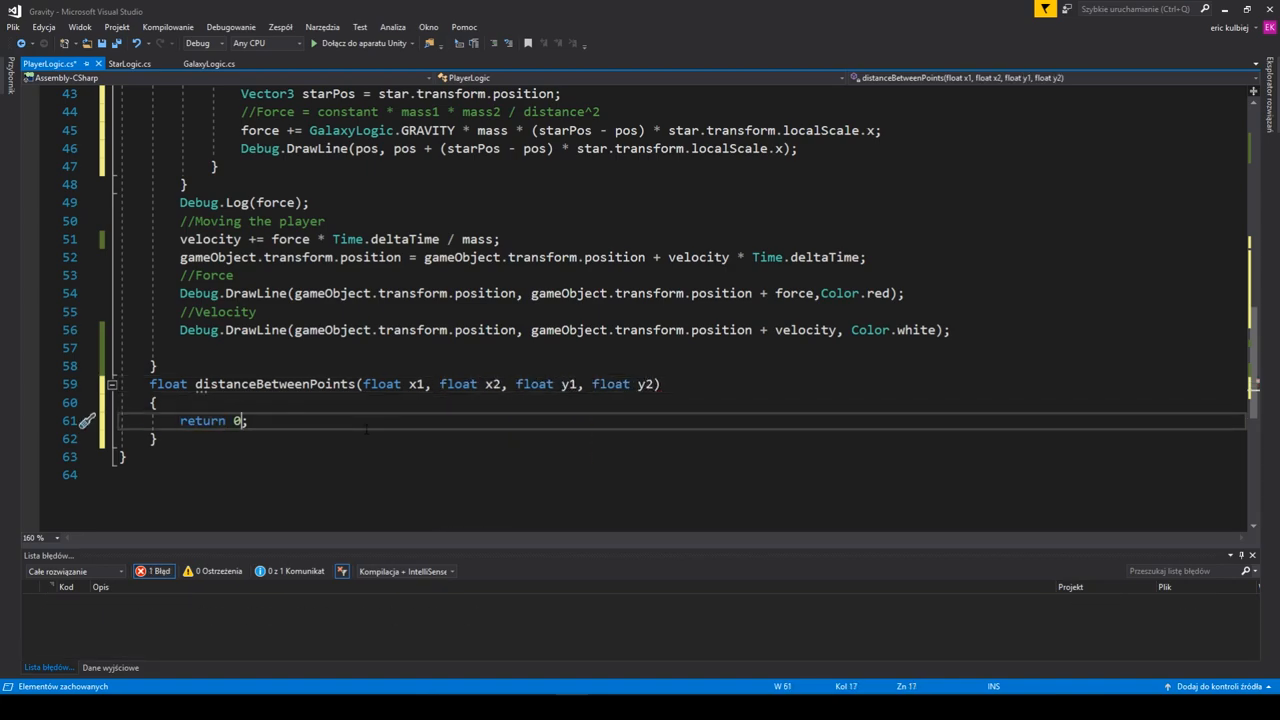
{"action": "type", "text": "Mathf.Sqrt(x1 - x2)*(x1"}
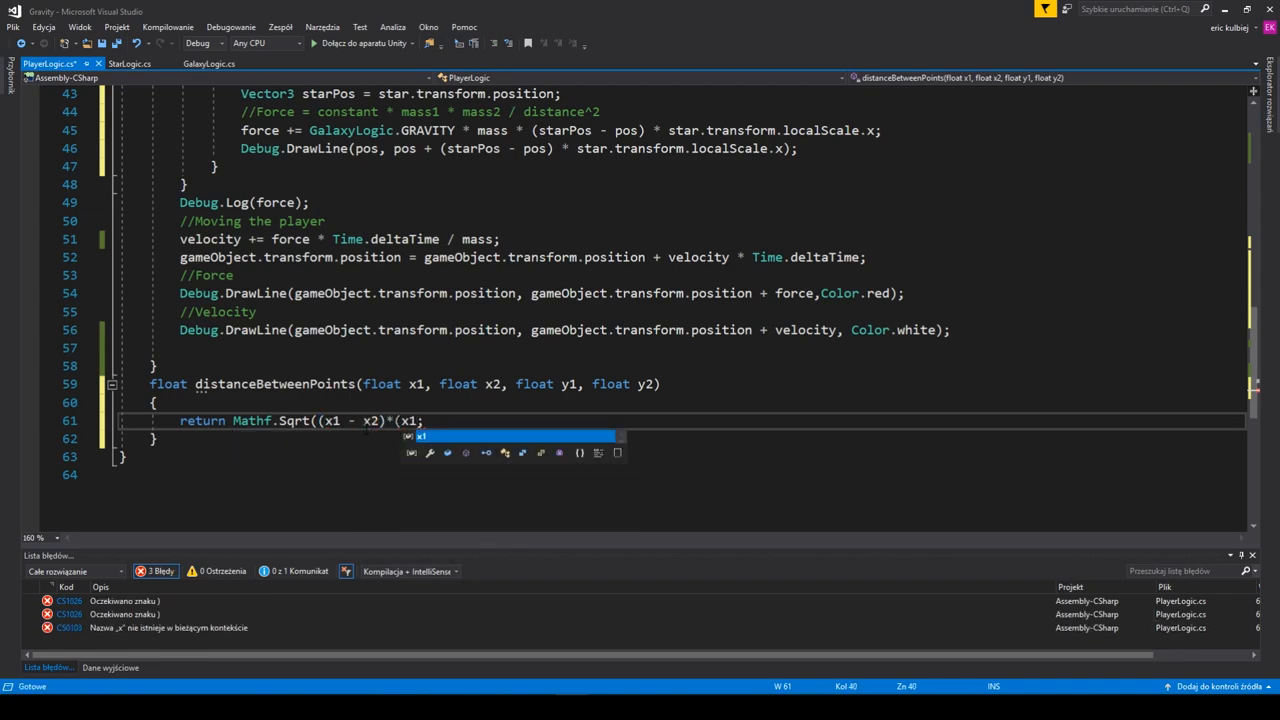
{"action": "type", "text": "-x2) + (y1"}
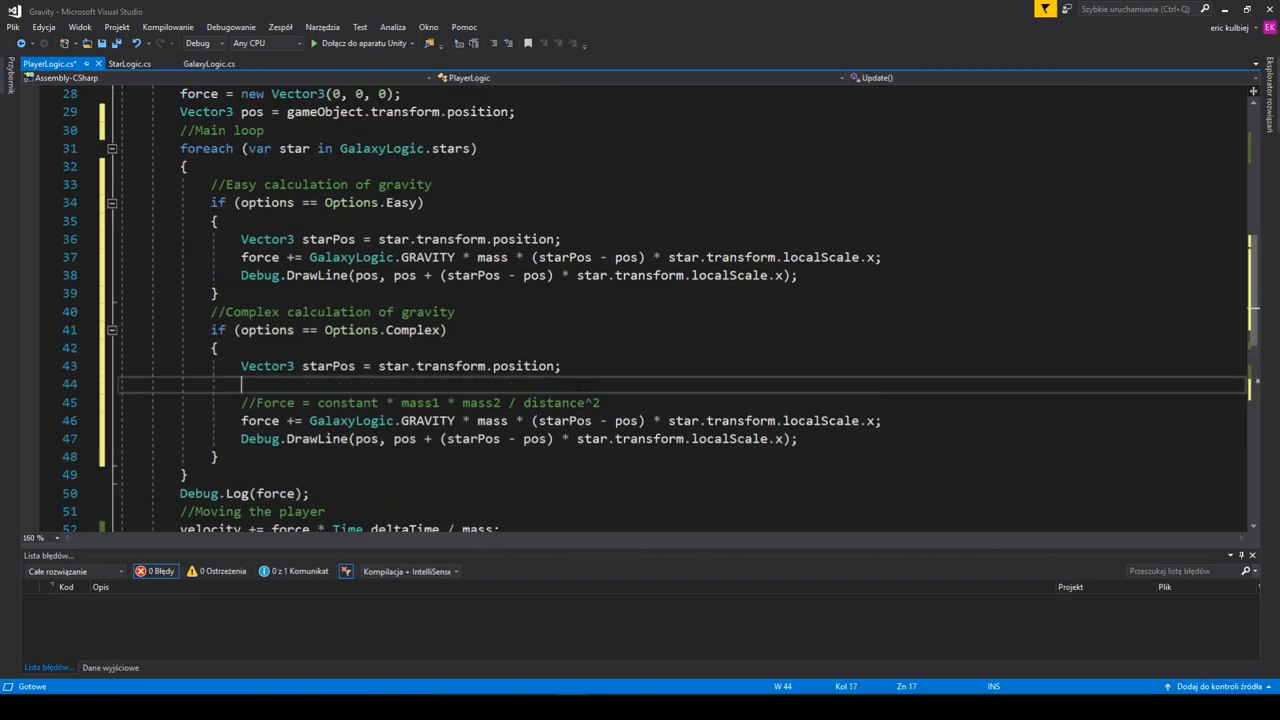
- Compute distance in the Complex branch and define the angleToPoint(x1, x2, y1, y2) helper signature
{"action": "type", "text": "float distance = distanceBetweenPoints(pos.x"}
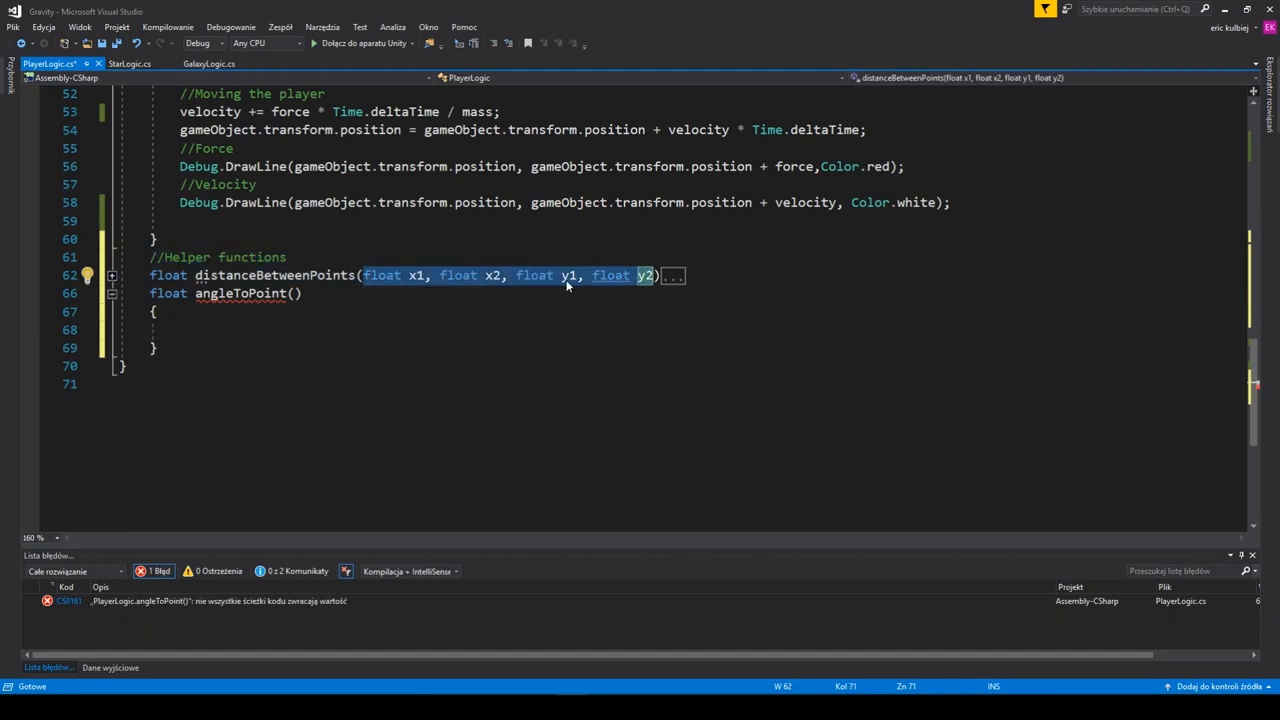
{"action": "type", "text": "float x1, float x2, float y1, float y2"}
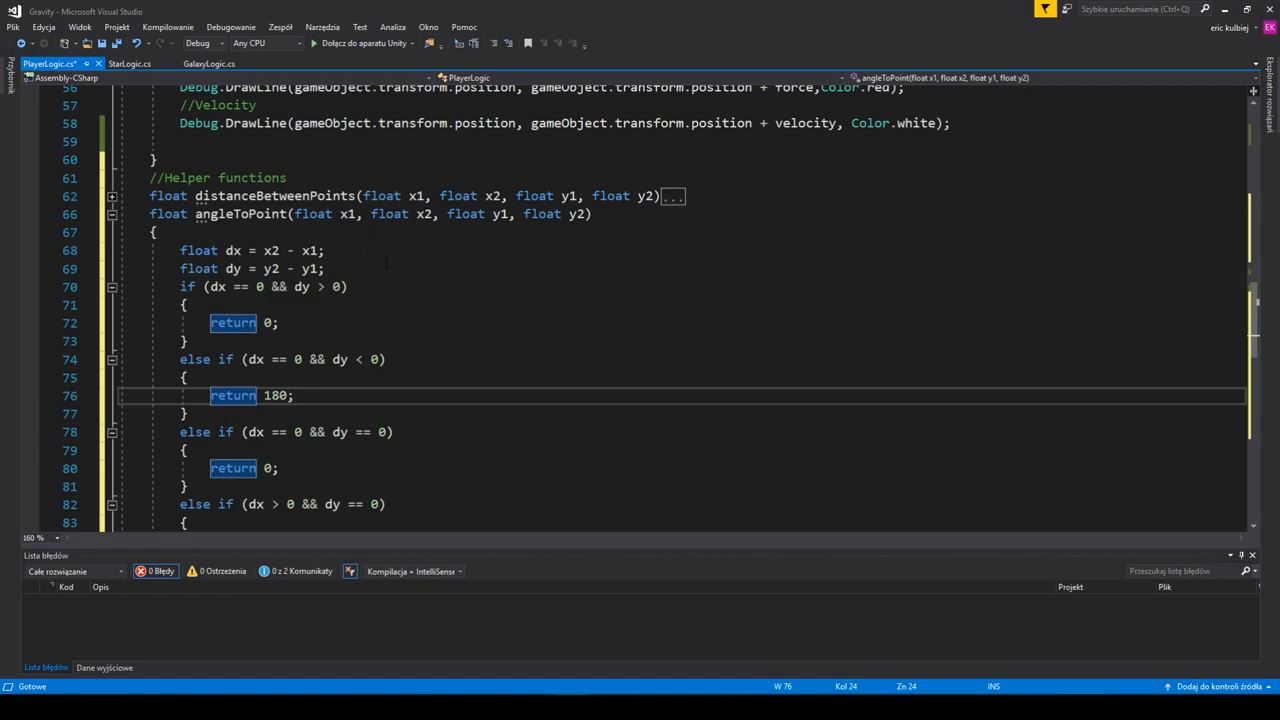
{"action": "scroll", "scroll_direction": "down", "scroll_amount": 3}
{"action": "type", "text": "float angle ="}
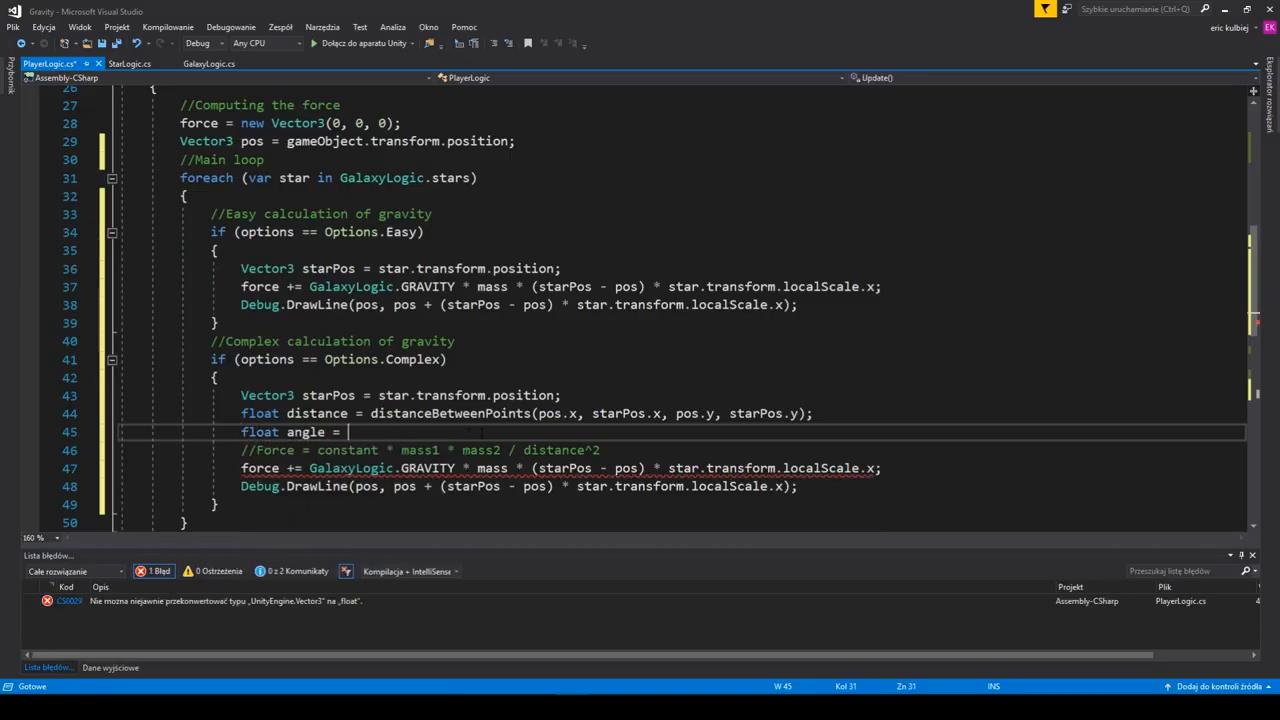
- Call angleToPoint, and when distance is below localScale.x / 5, Instantiate and Destroy the player gameObject
{"action": "type", "text": "angleToPoint(pos.x, starPos.x, pos.y, starPos.y);"}
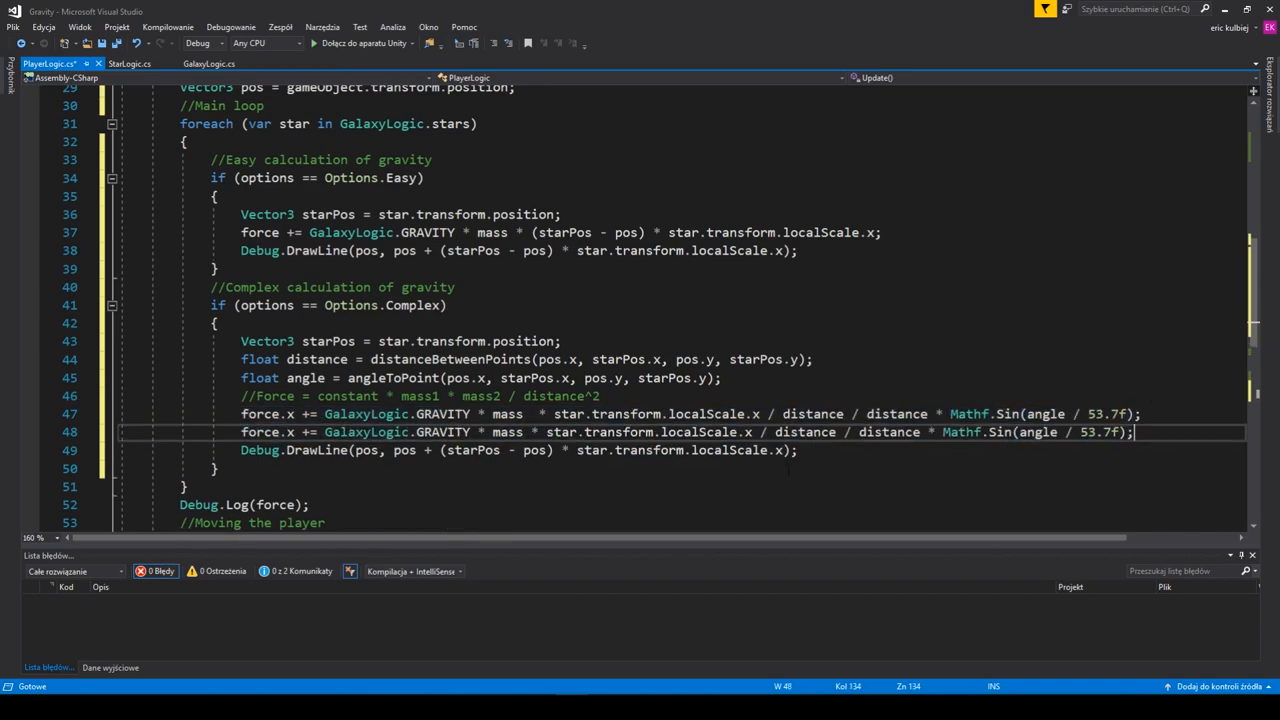
{"action": "type", "text": "if(distance)"}
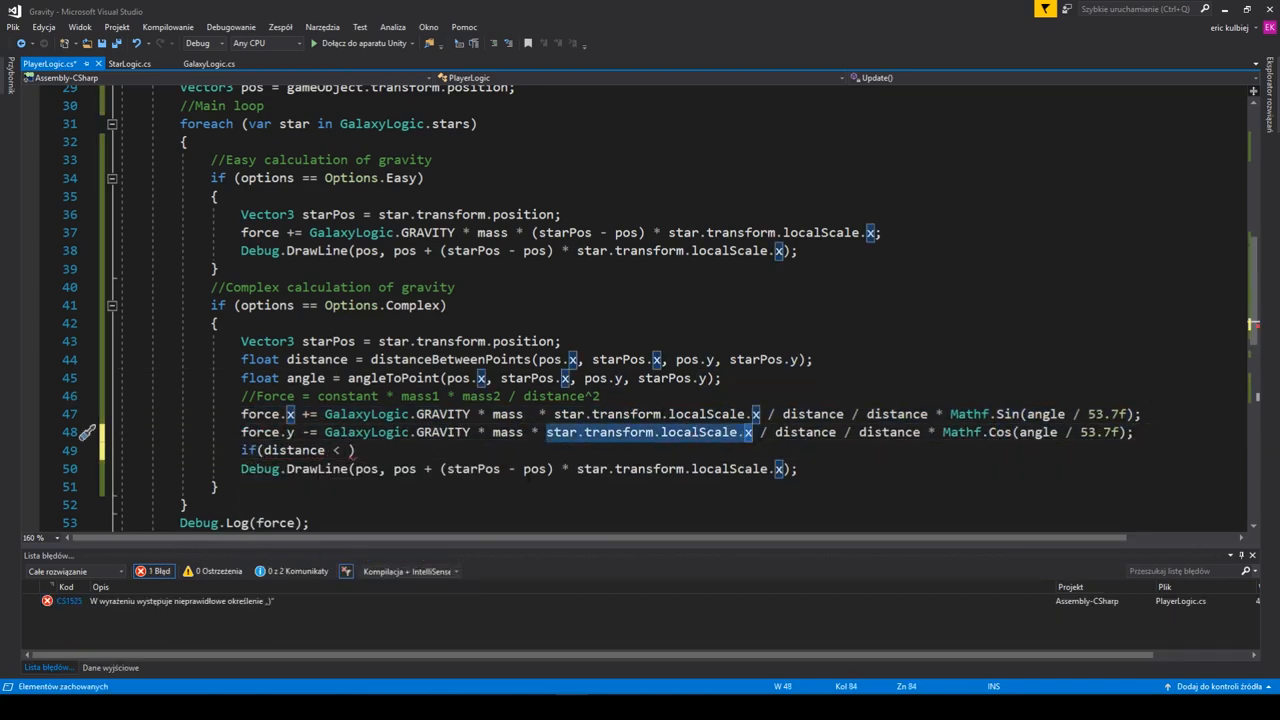
{"action": "type", "text": "star.transform.localScale.x / 5)"}
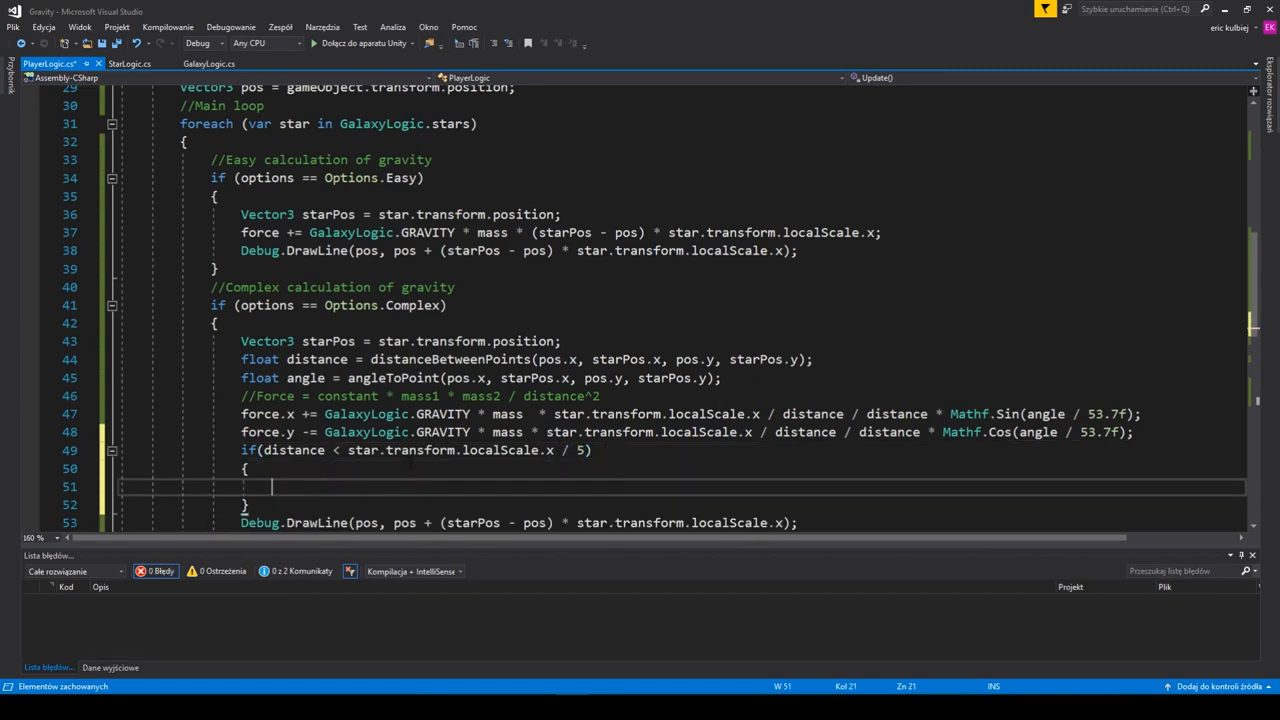
{"action": "type", "text": "Instantiate(gameObject)"}
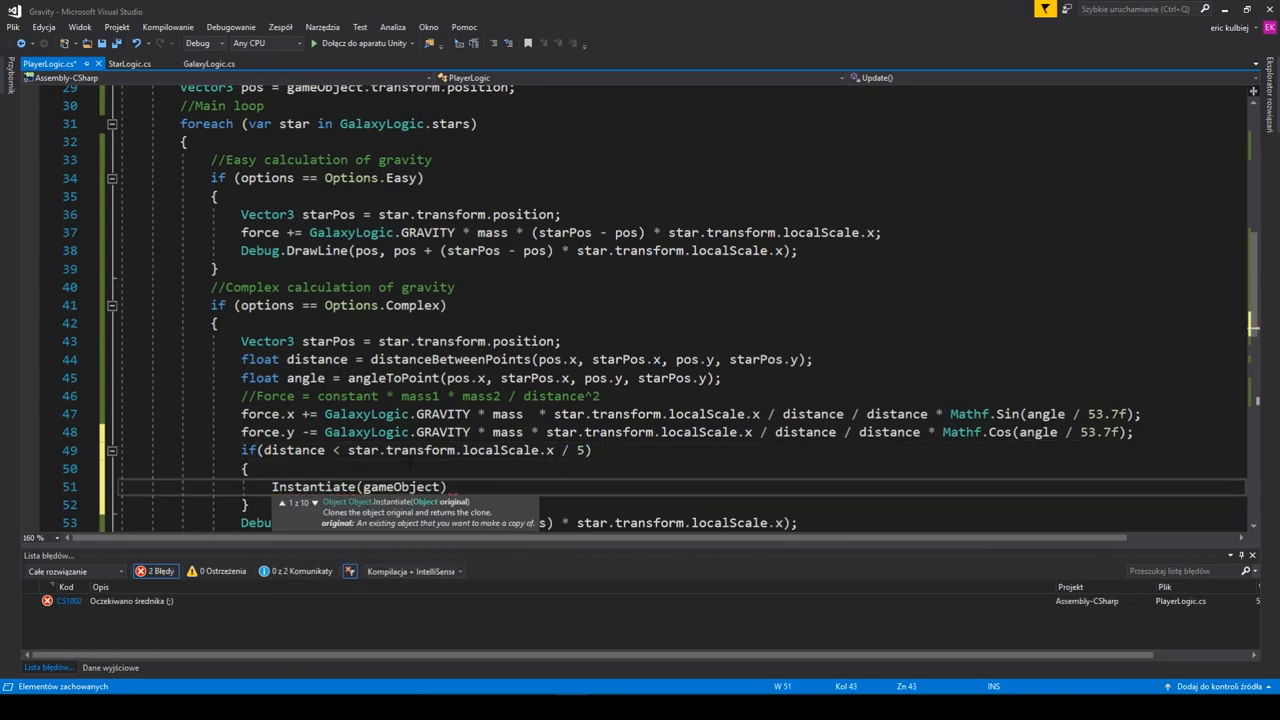
{"action": "type", "text": "Destroy(gameObject);"}
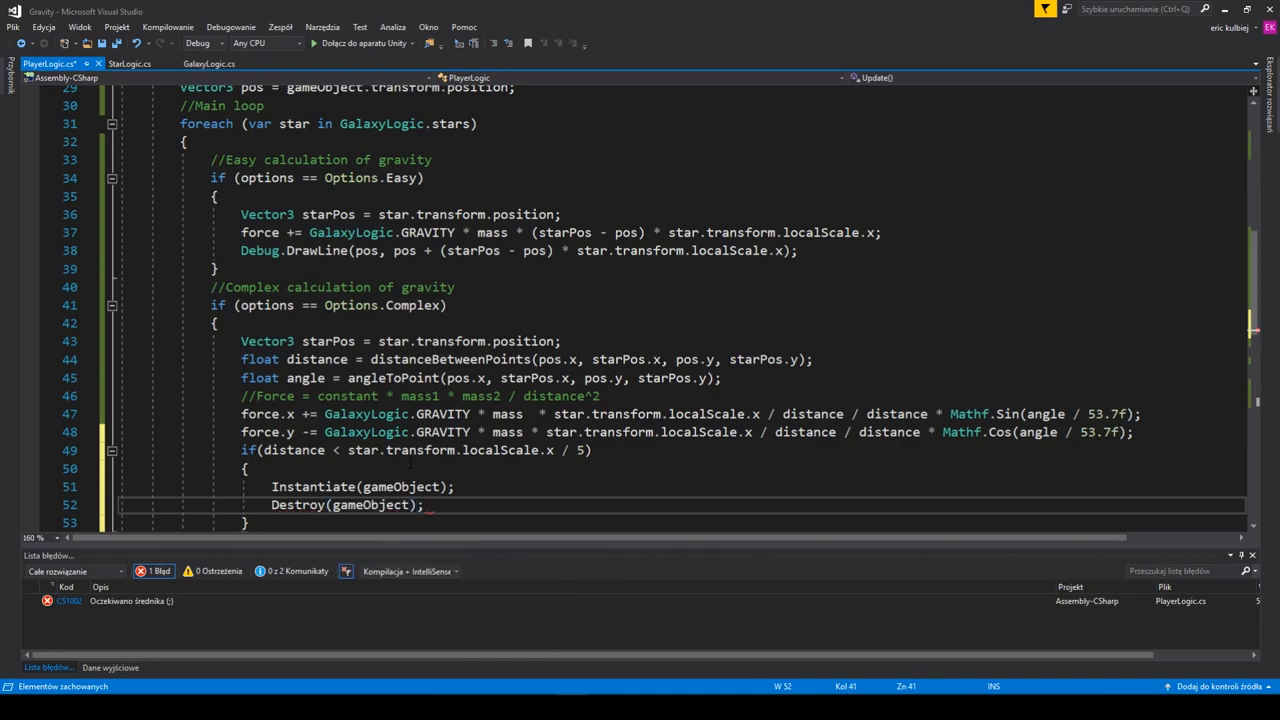